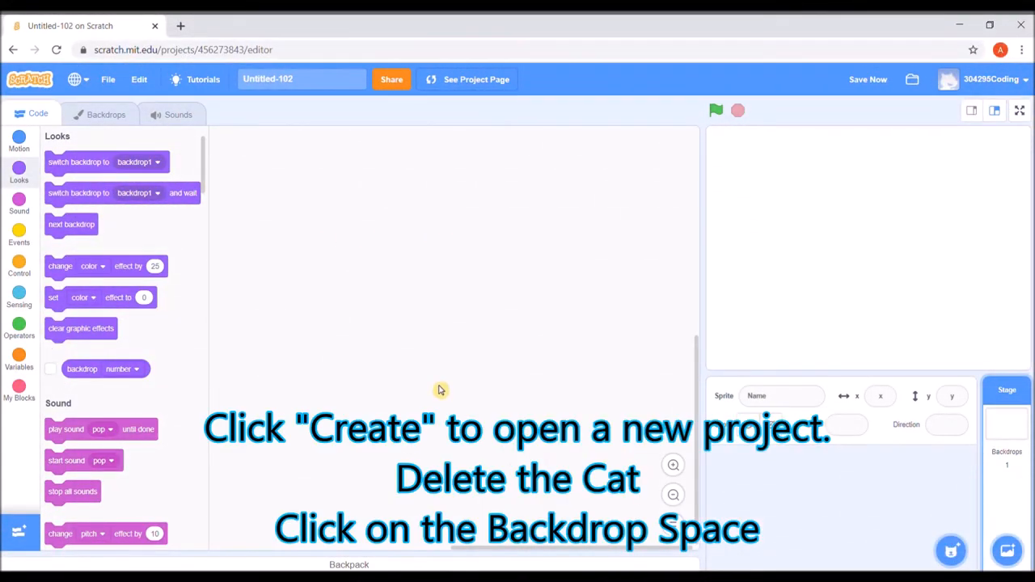
mouse_move(780, 258)
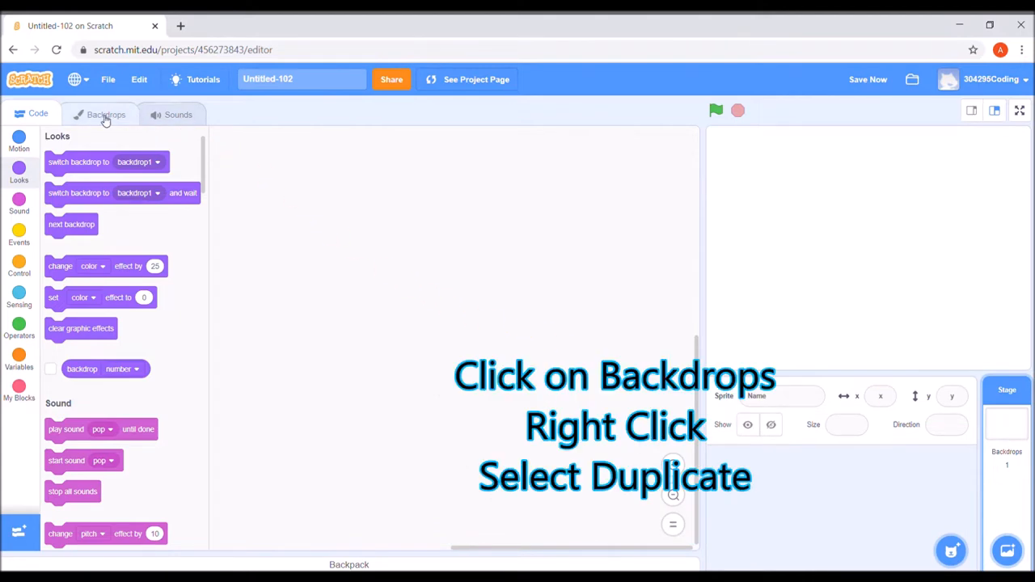
- Duplicate backdrop1 in the Backdrops tab to create backdrop2
left_click(106, 114)
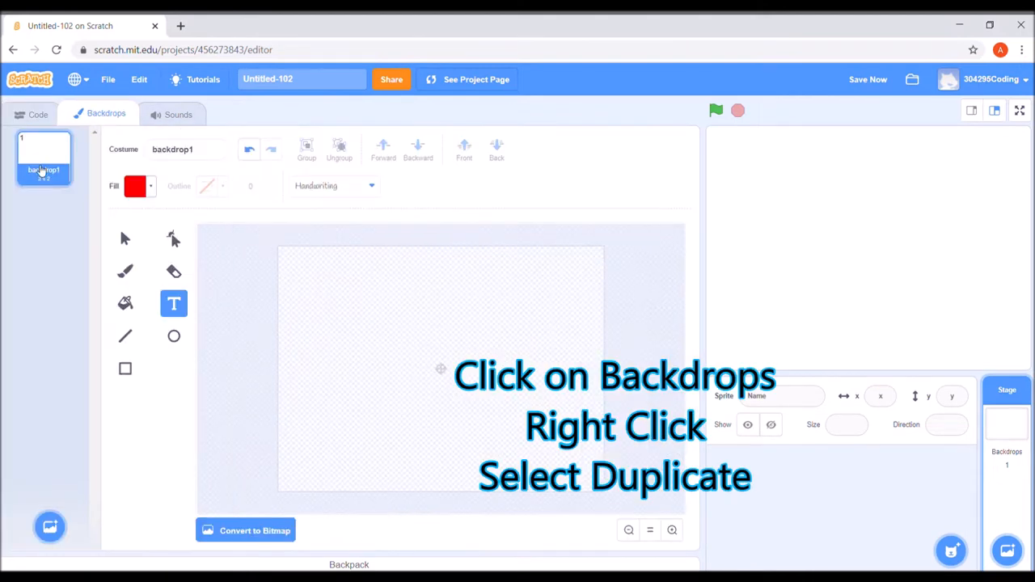
right_click(44, 157)
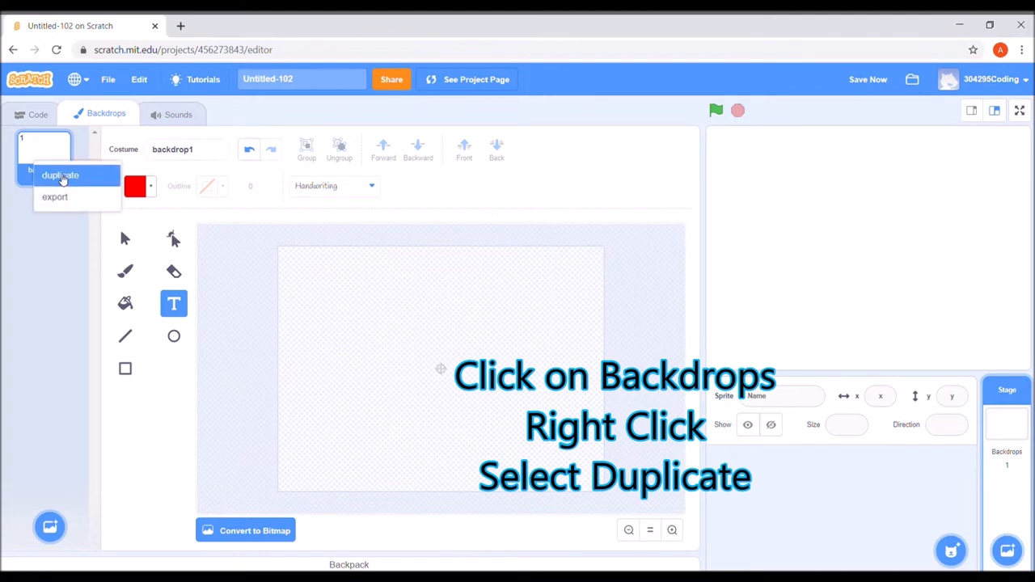
left_click(60, 174)
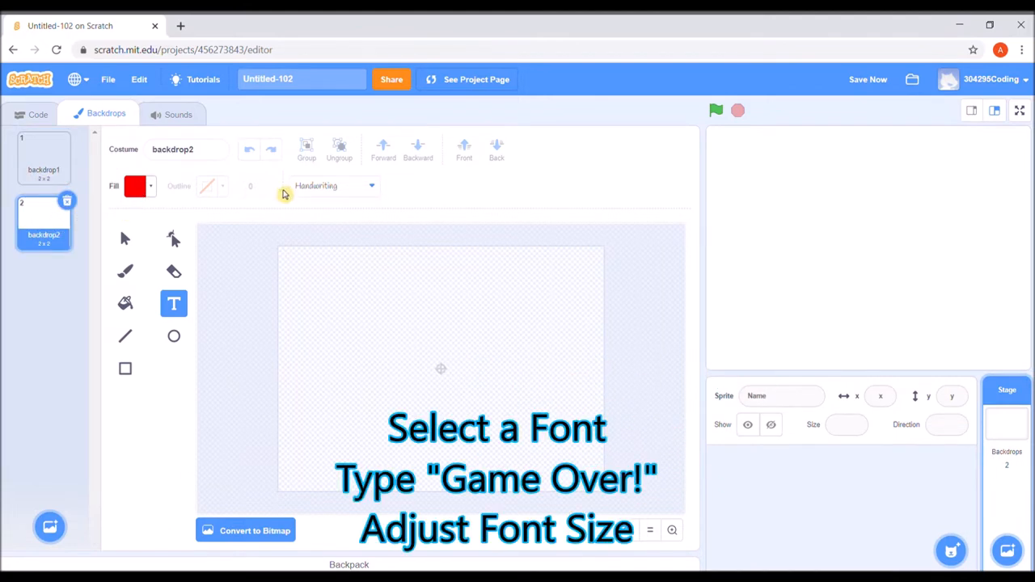
- Write 'Game Over!' in the Handwriting font across backdrop2
left_click(331, 185)
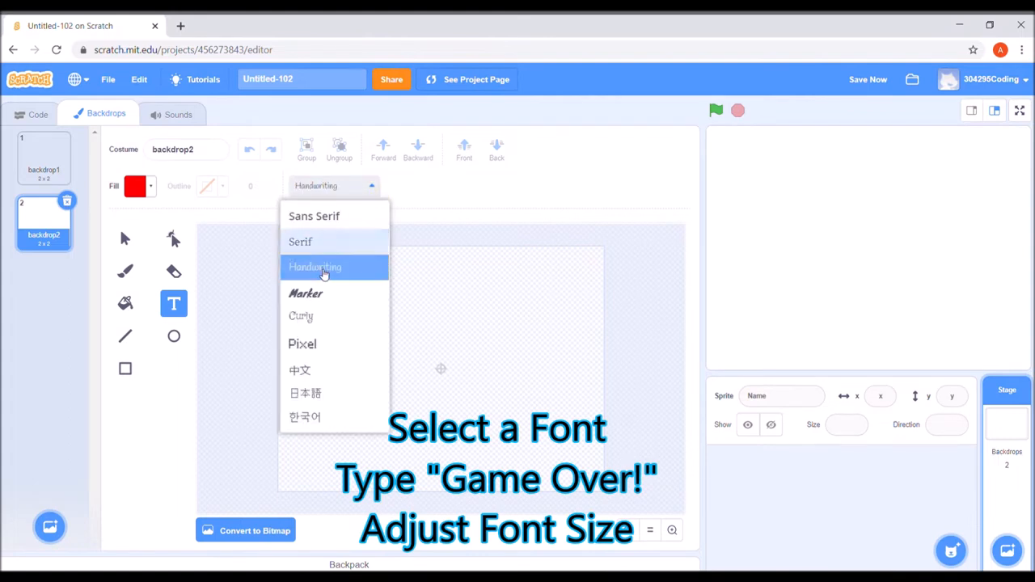
left_click(314, 267)
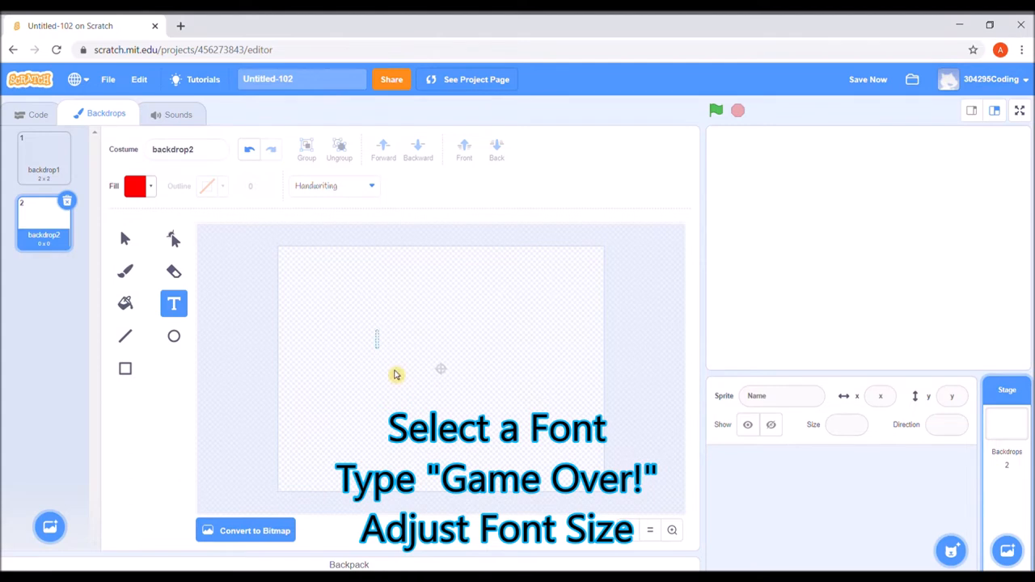
type("Game O")
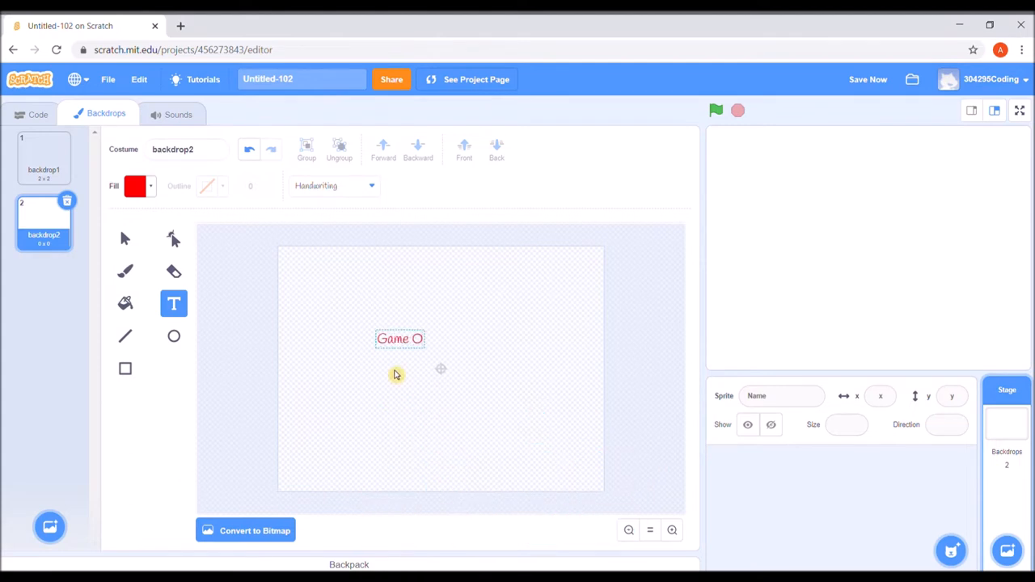
type("ver!")
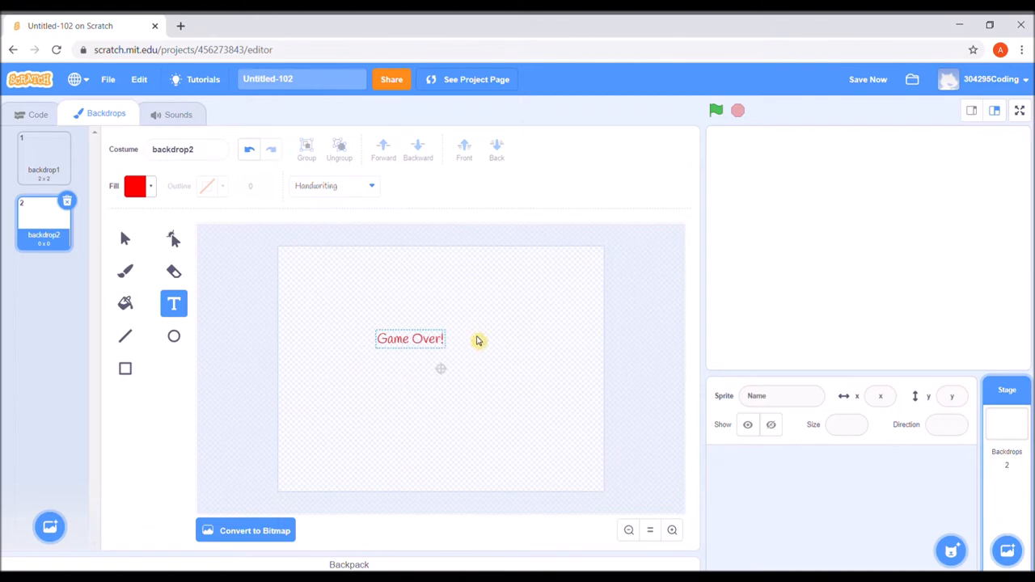
left_click(409, 338)
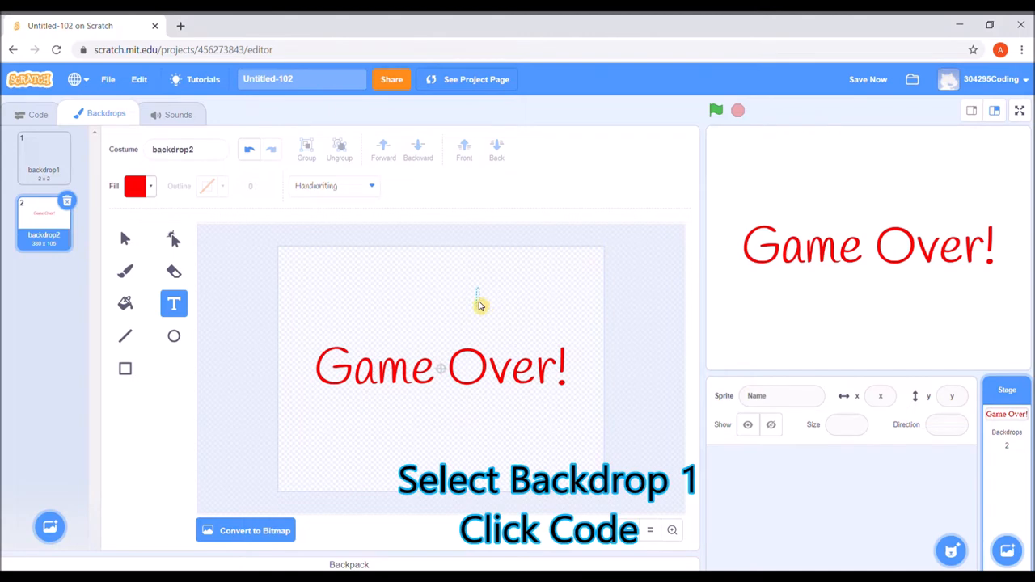
- Select backdrop1 as current and return to Balloon1's code area
left_click(43, 158)
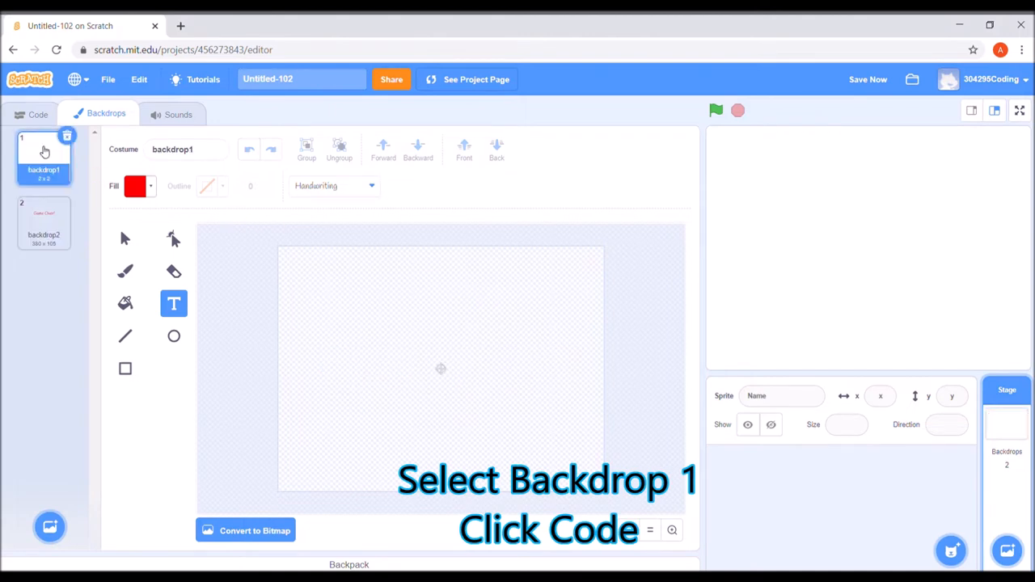
mouse_move(544, 432)
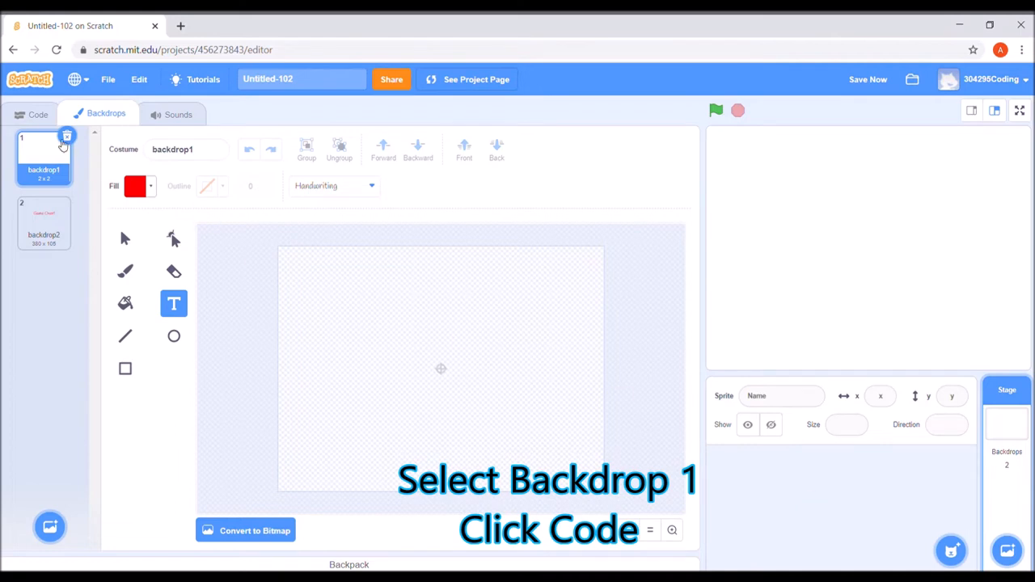
left_click(37, 114)
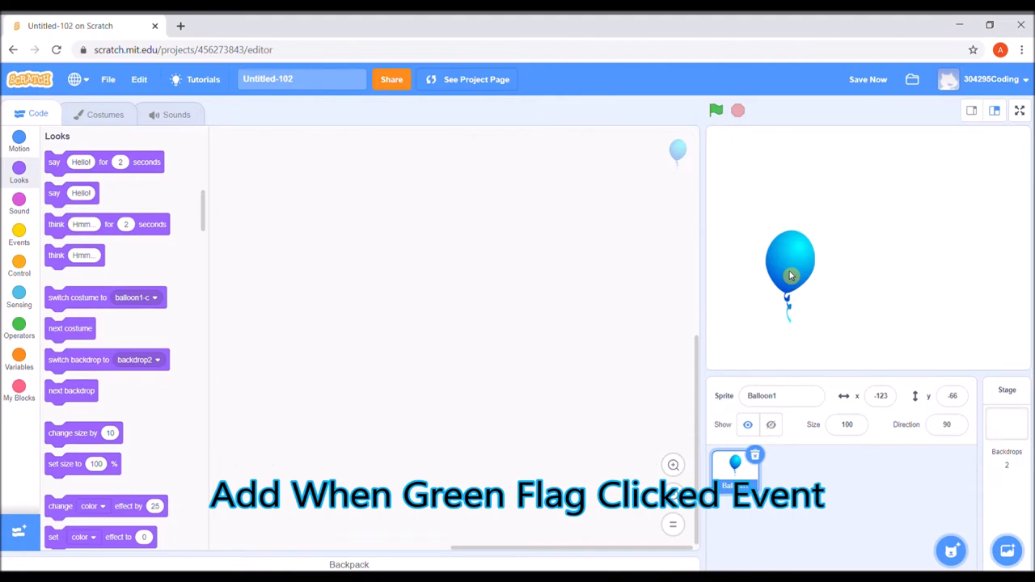
mouse_move(803, 269)
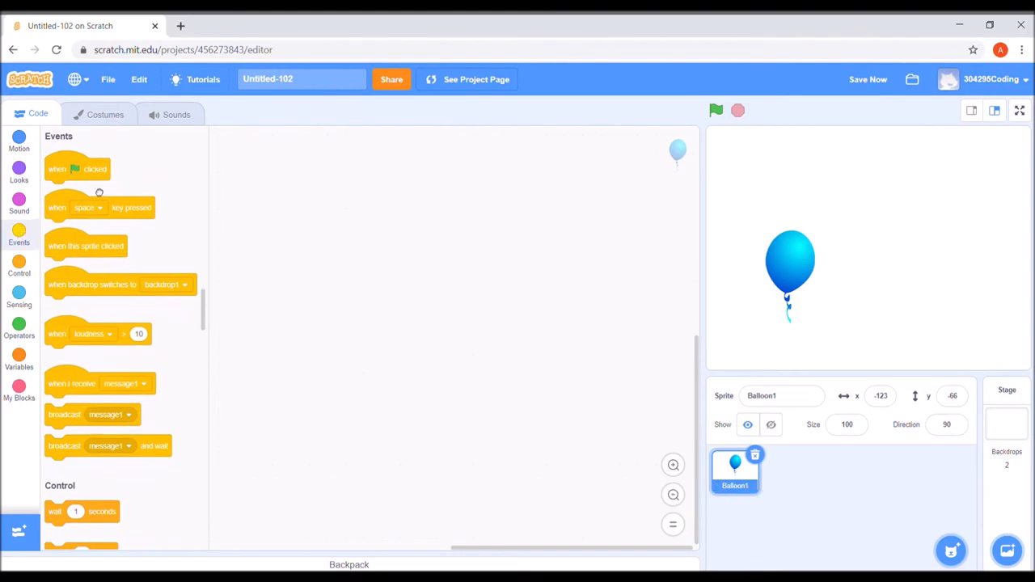
- Build a green-flag forever loop with 'change color effect by 25' and 'go to random position'
left_click_drag(76, 169, 288, 210)
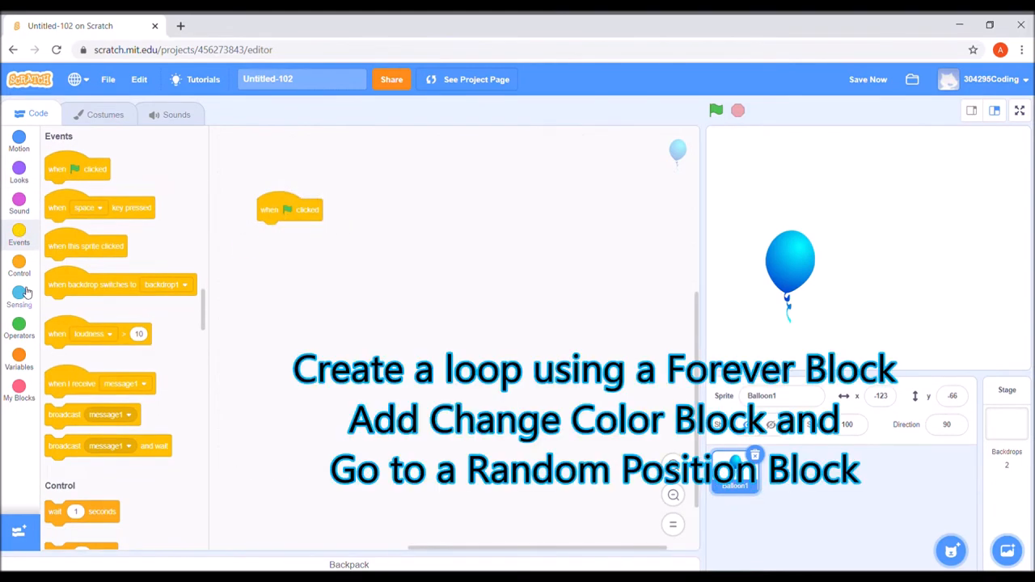
left_click(18, 267)
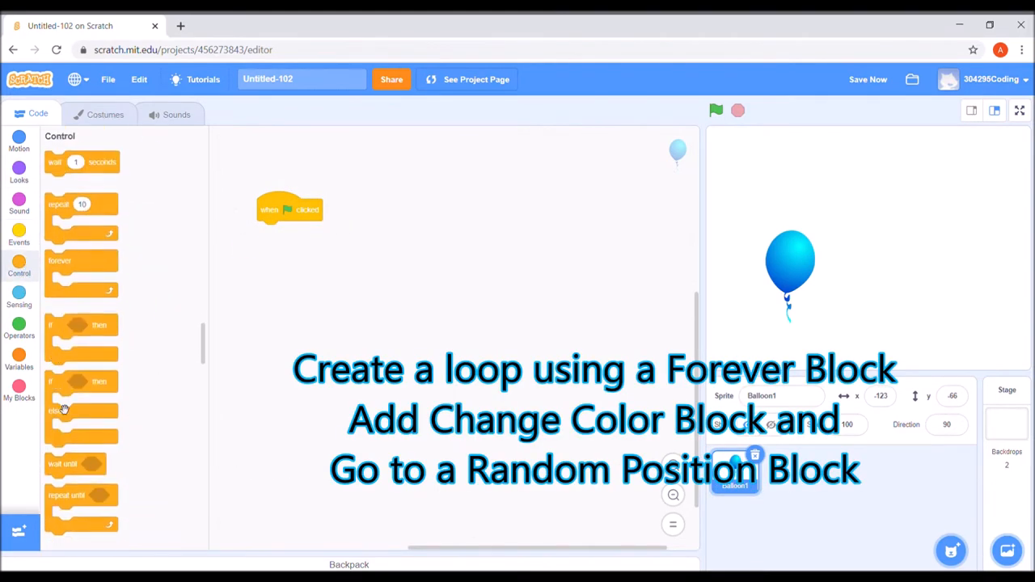
left_click_drag(81, 260, 291, 243)
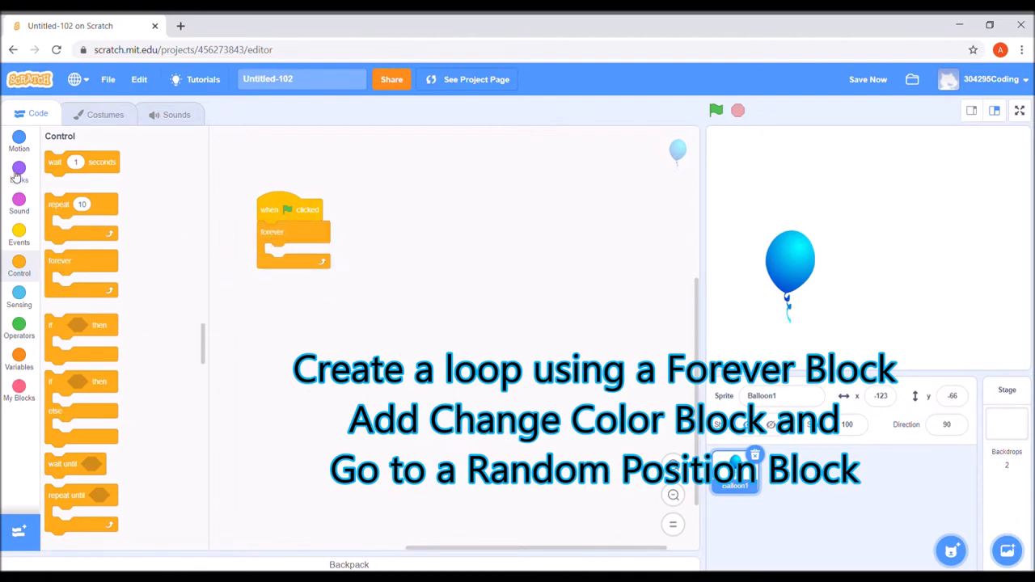
left_click(19, 170)
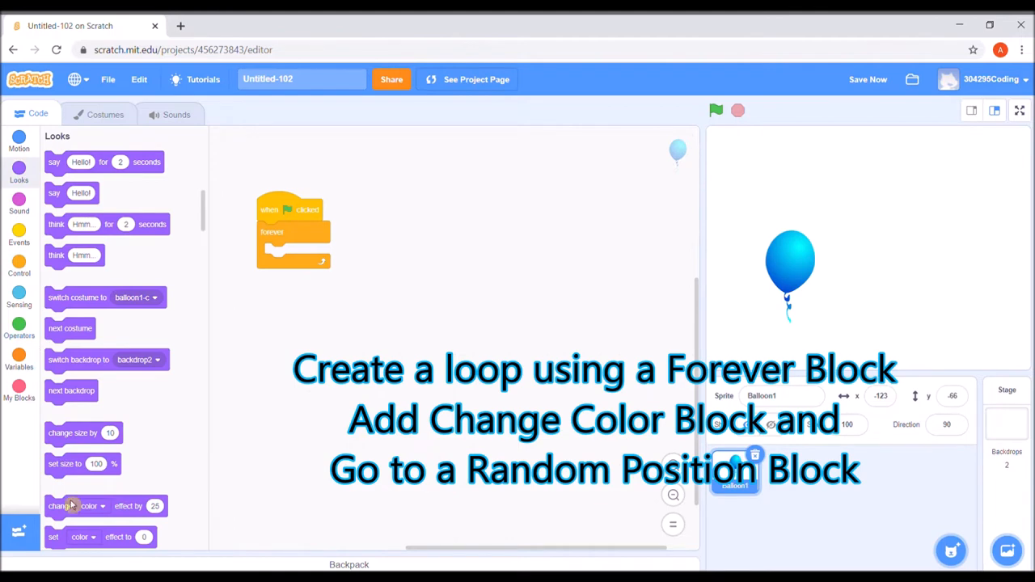
left_click_drag(76, 506, 291, 254)
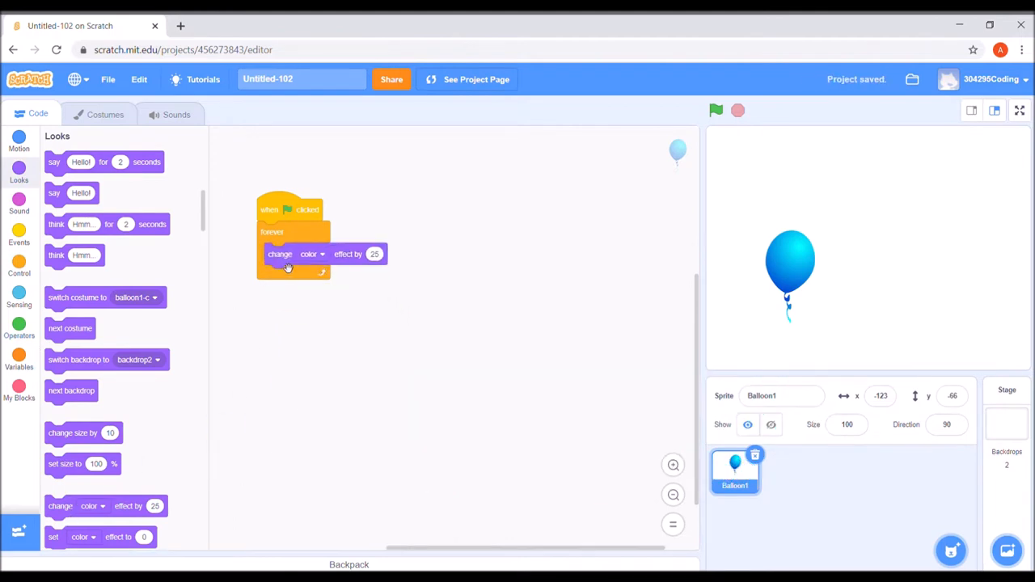
left_click(19, 138)
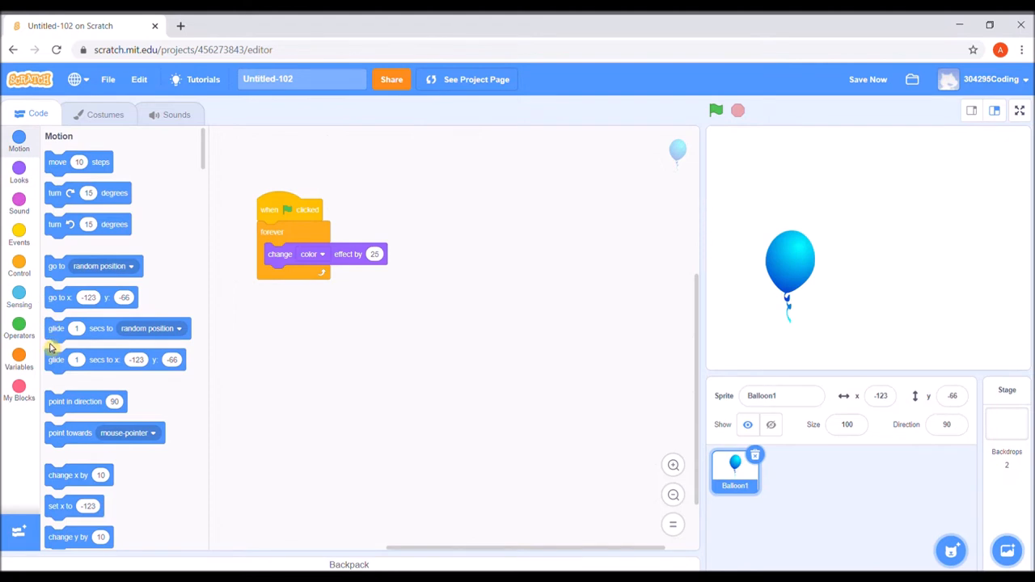
mouse_move(67, 275)
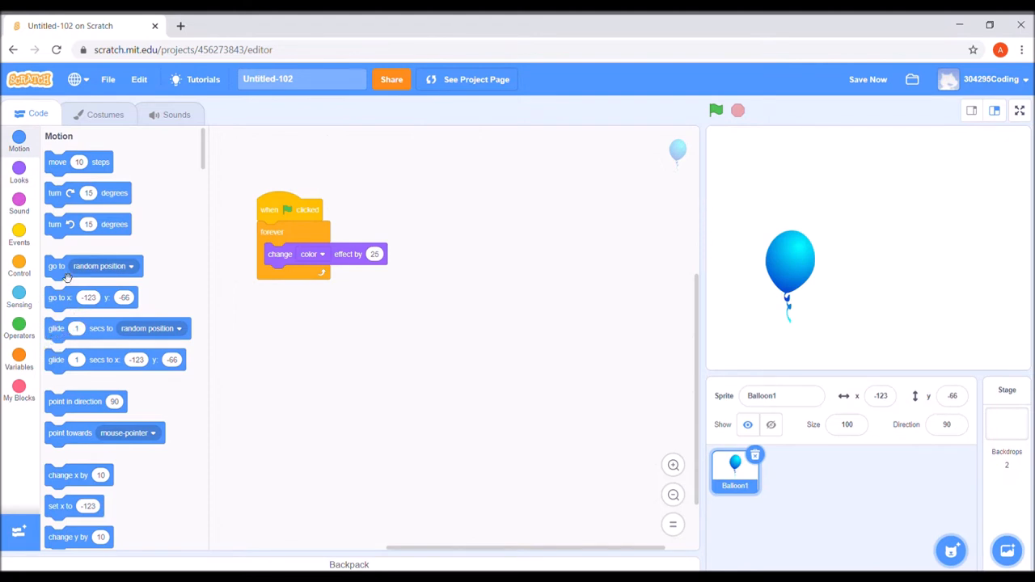
left_click_drag(91, 266, 311, 276)
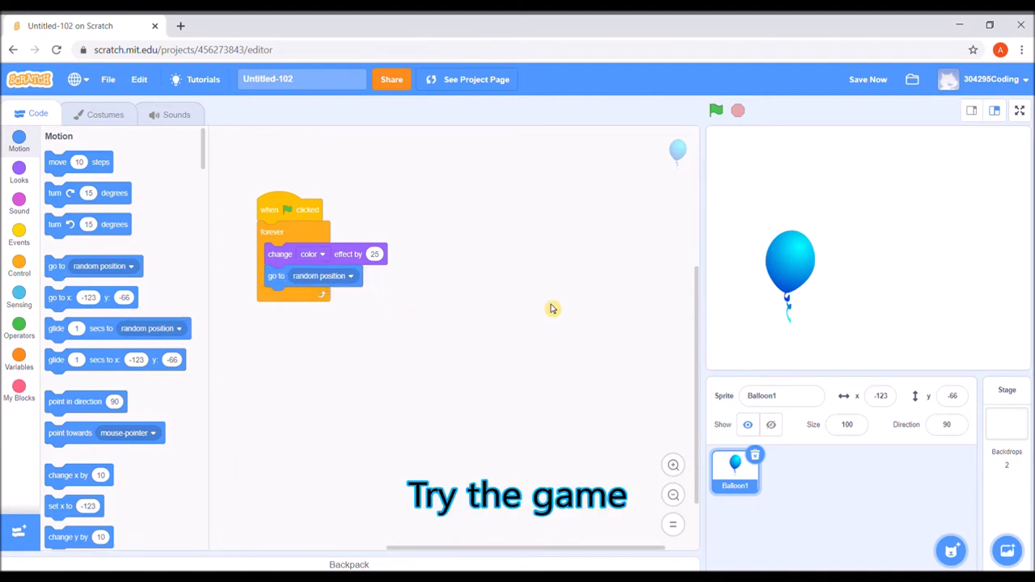
- Test-run the game, add 'wait 1 seconds' at the loop's end, and stop it
left_click(715, 110)
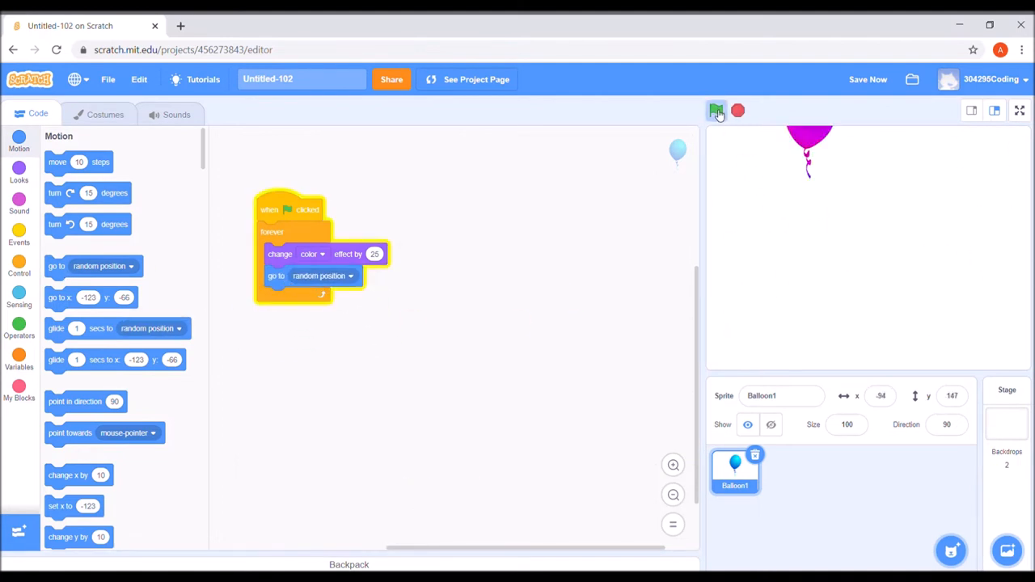
left_click(716, 110)
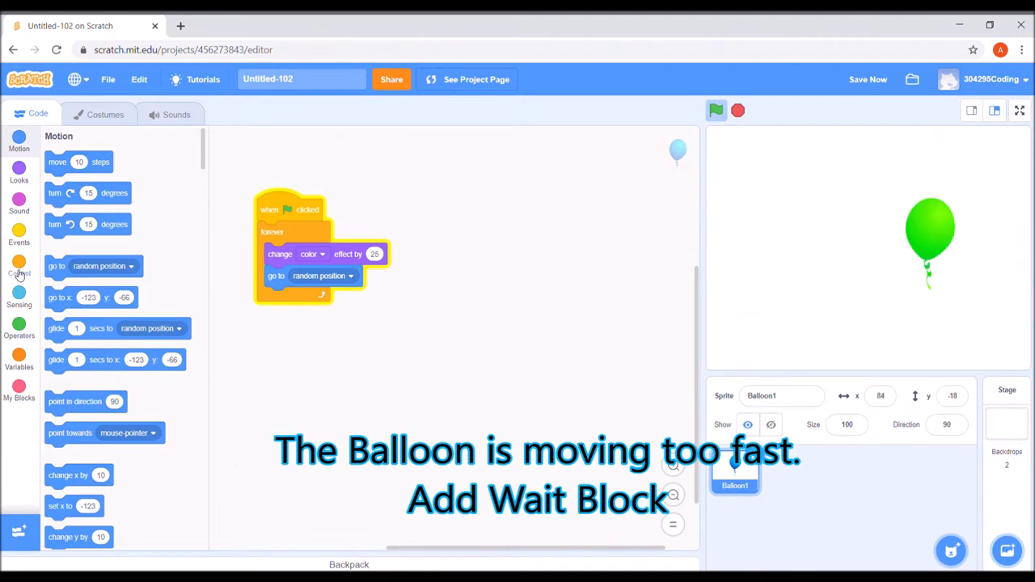
left_click(19, 267)
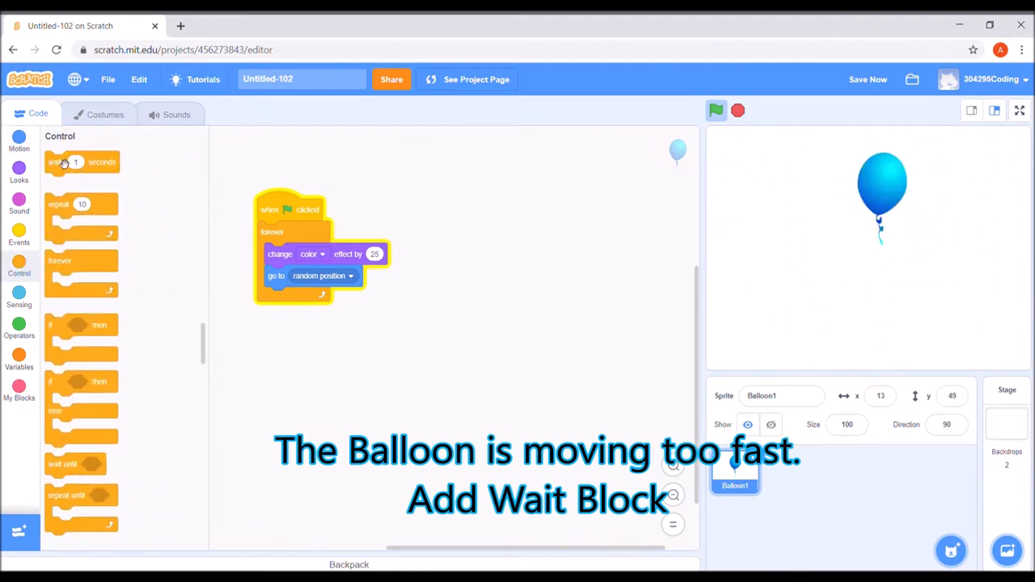
left_click_drag(75, 162, 295, 297)
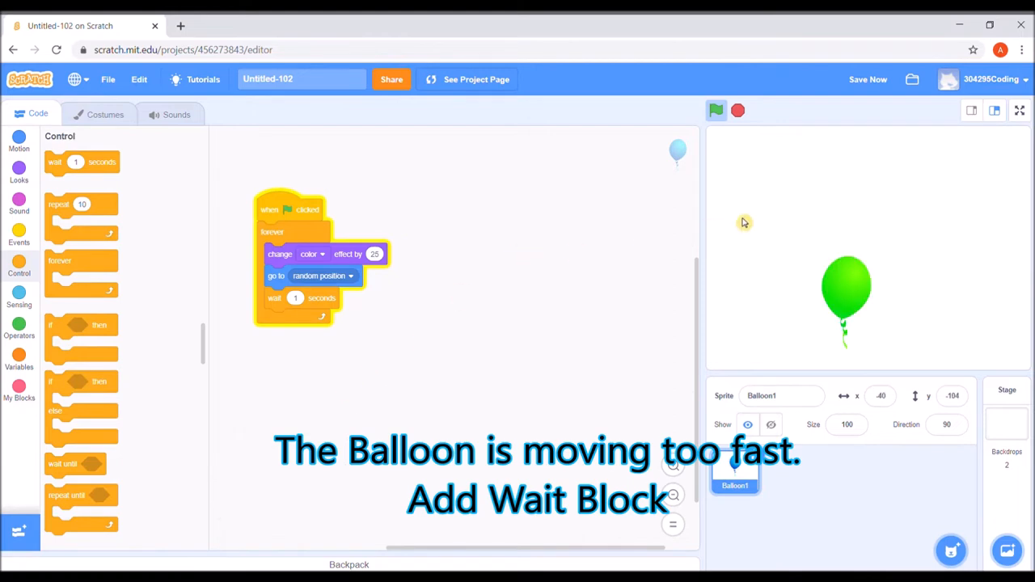
left_click(714, 110)
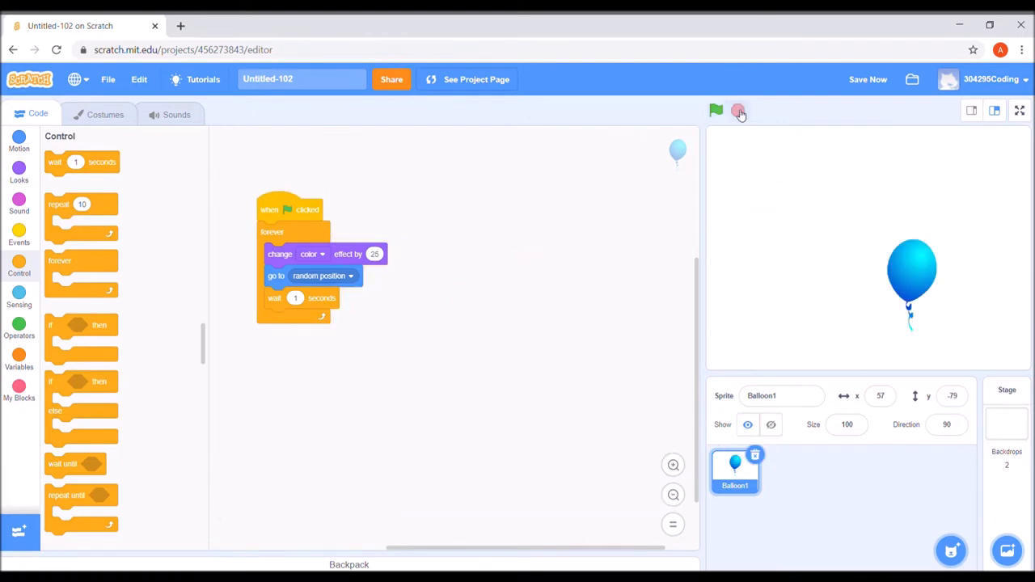
left_click(19, 234)
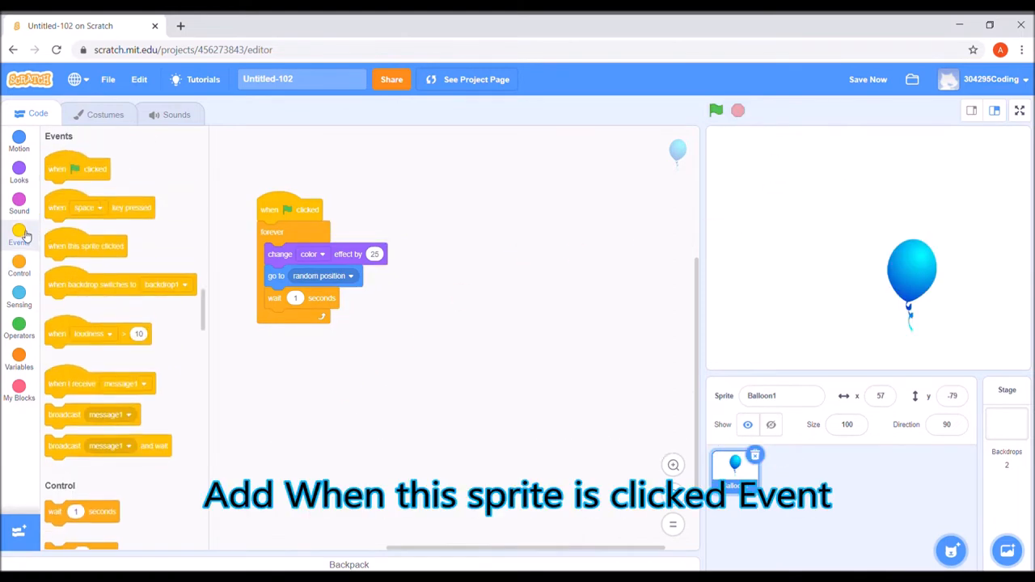
- Place a 'when this sprite clicked' hat block as a separate script
left_click_drag(86, 245, 448, 207)
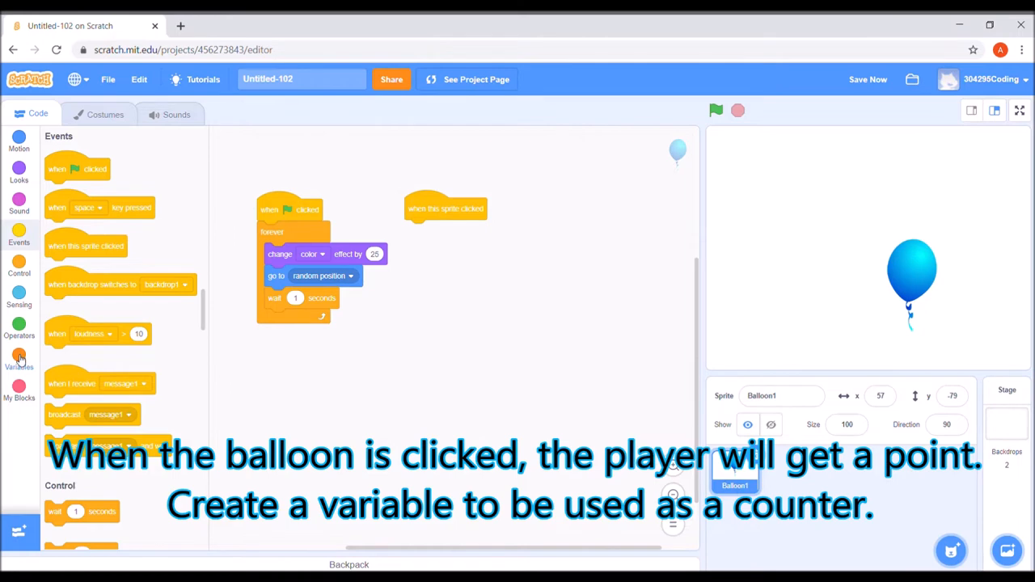
left_click(19, 356)
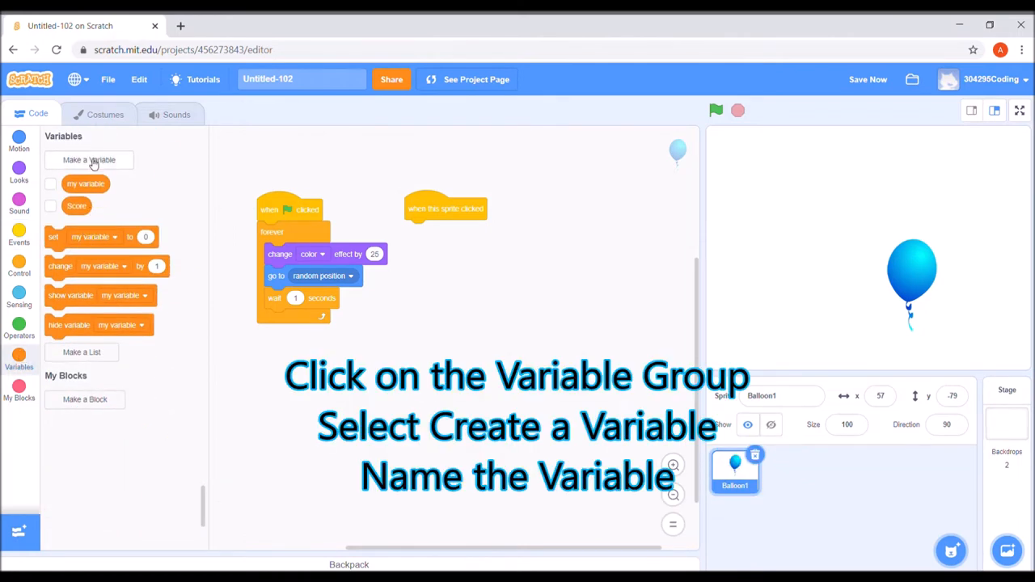
- Create a new variable named 'Score Game' for all sprites
left_click(89, 159)
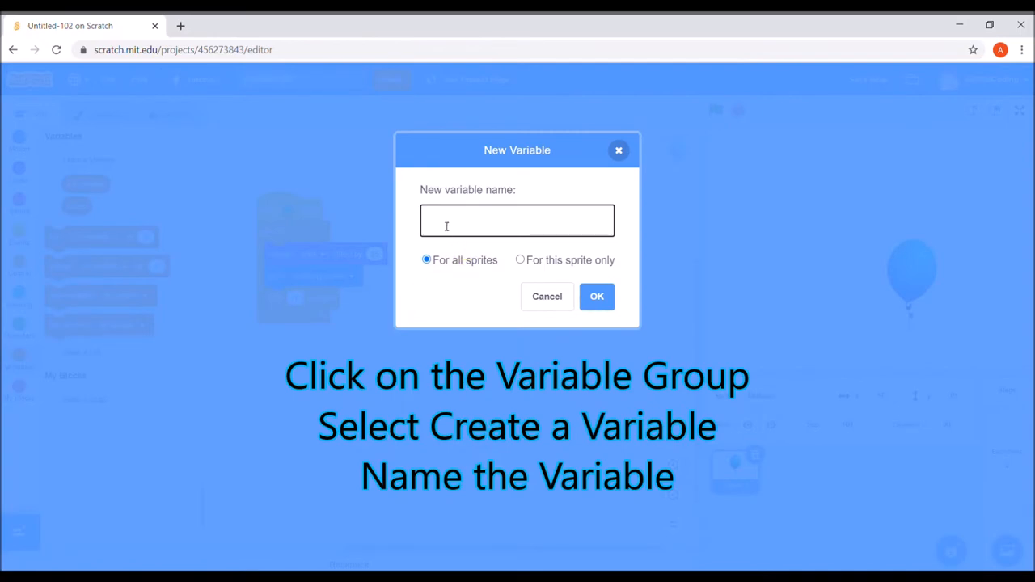
type("s")
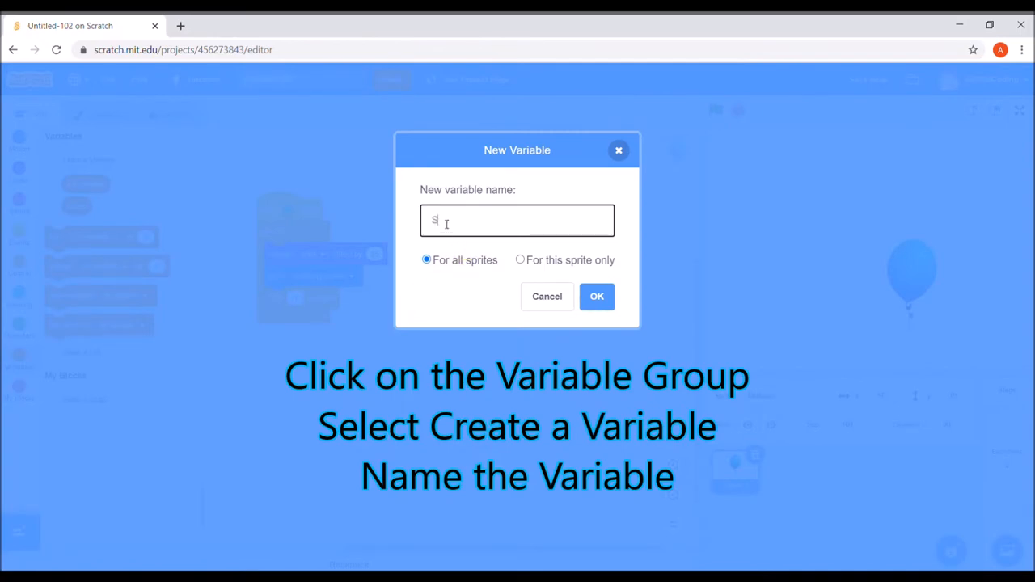
type("Scor")
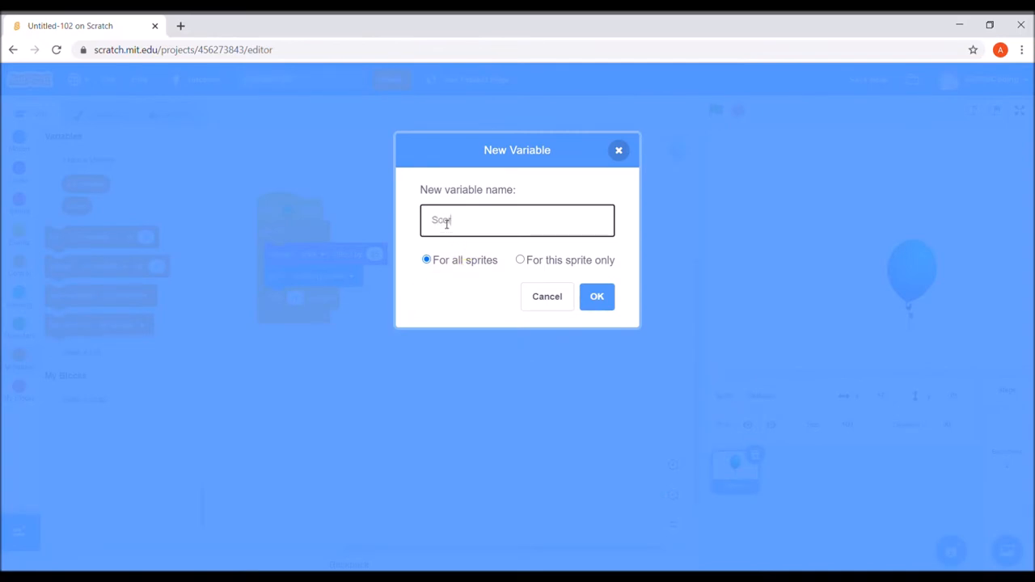
type("re")
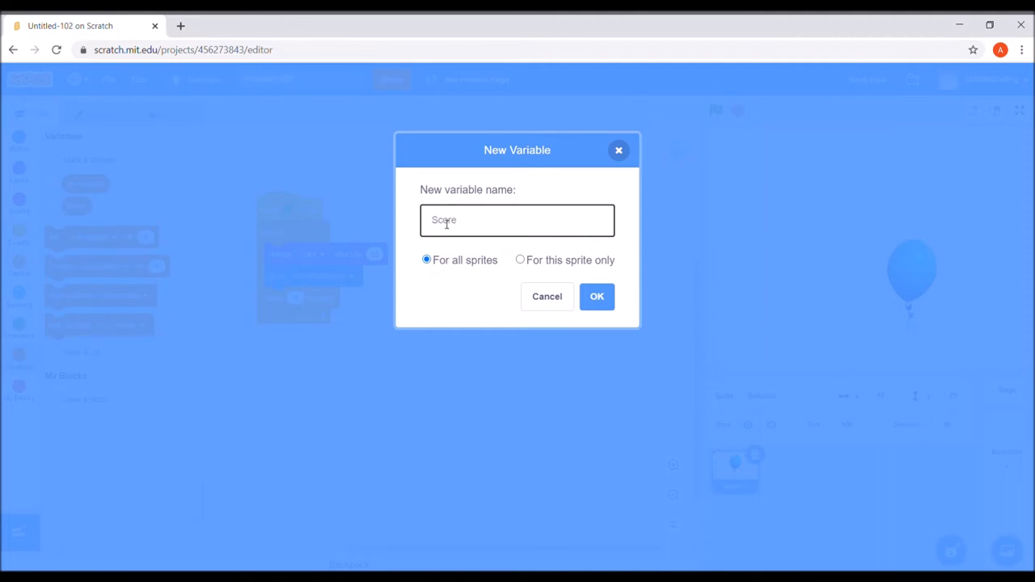
type("Game")
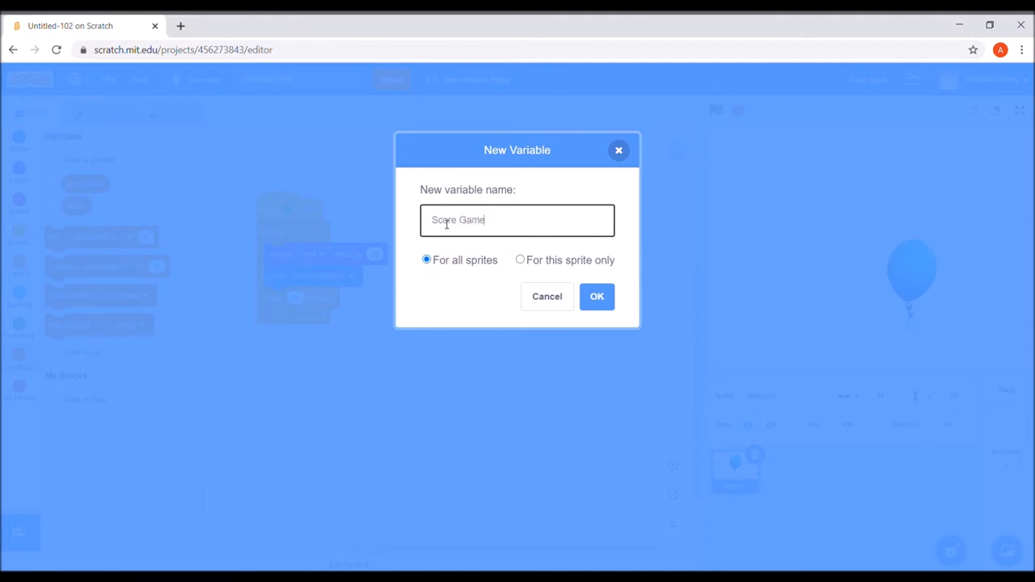
left_click(596, 296)
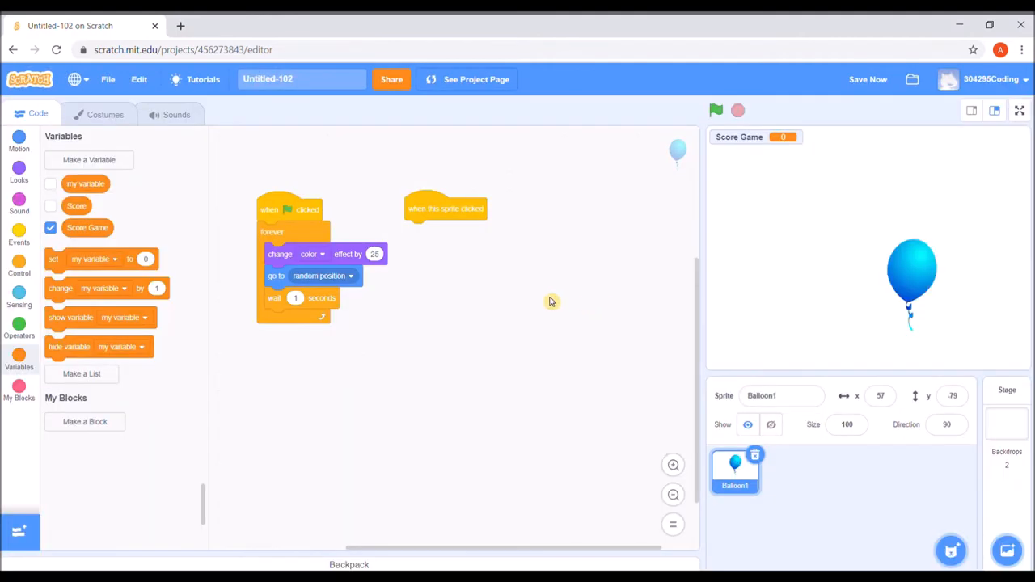
mouse_move(206, 293)
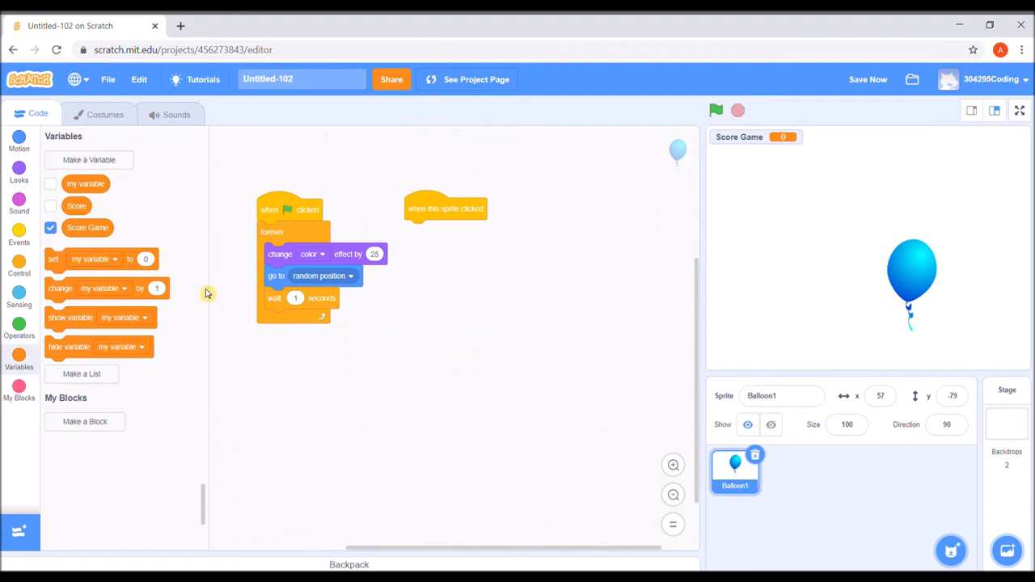
mouse_move(97, 235)
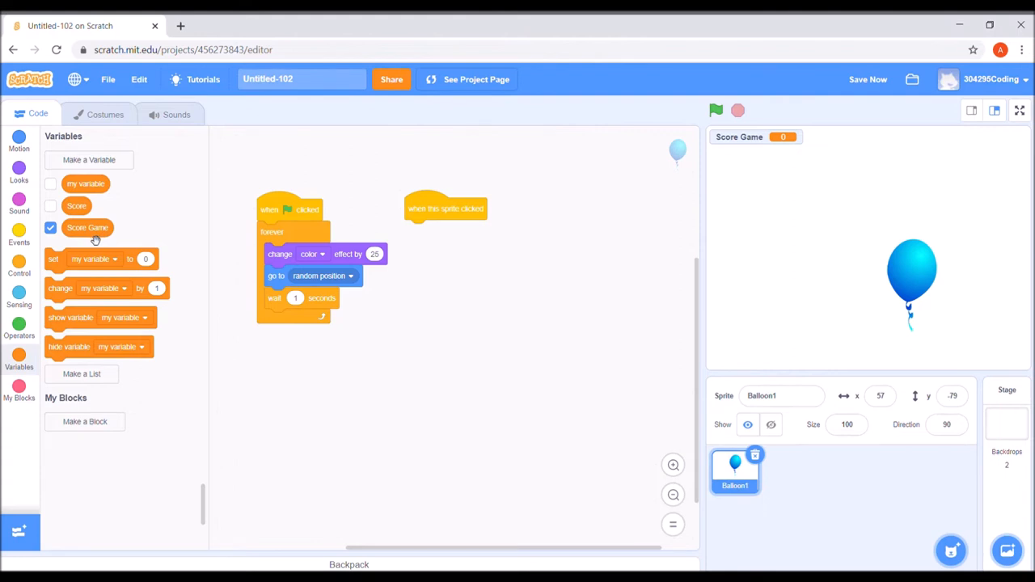
mouse_move(18, 301)
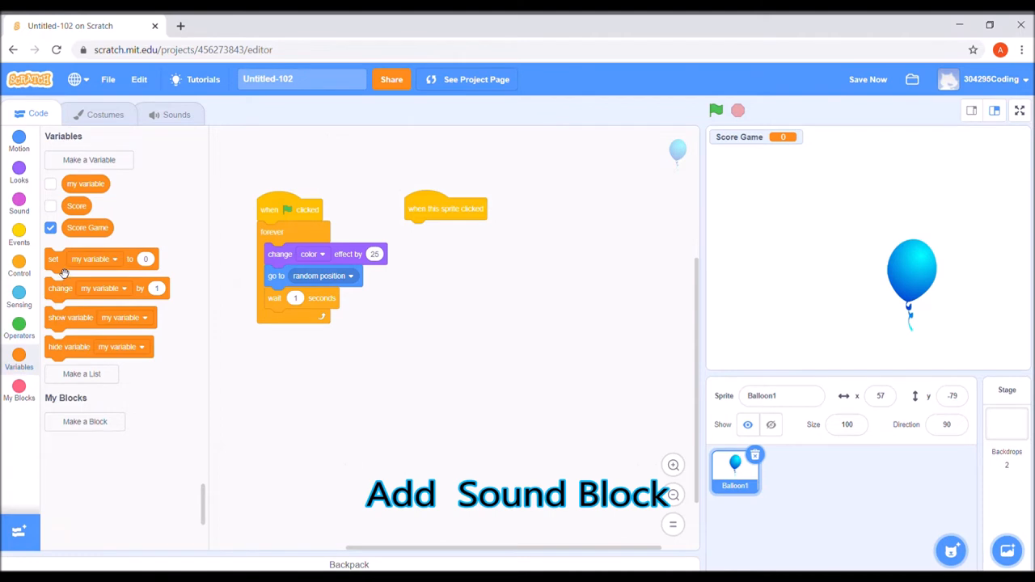
- Attach 'start sound Pop' under the 'when this sprite clicked' block
left_click(18, 204)
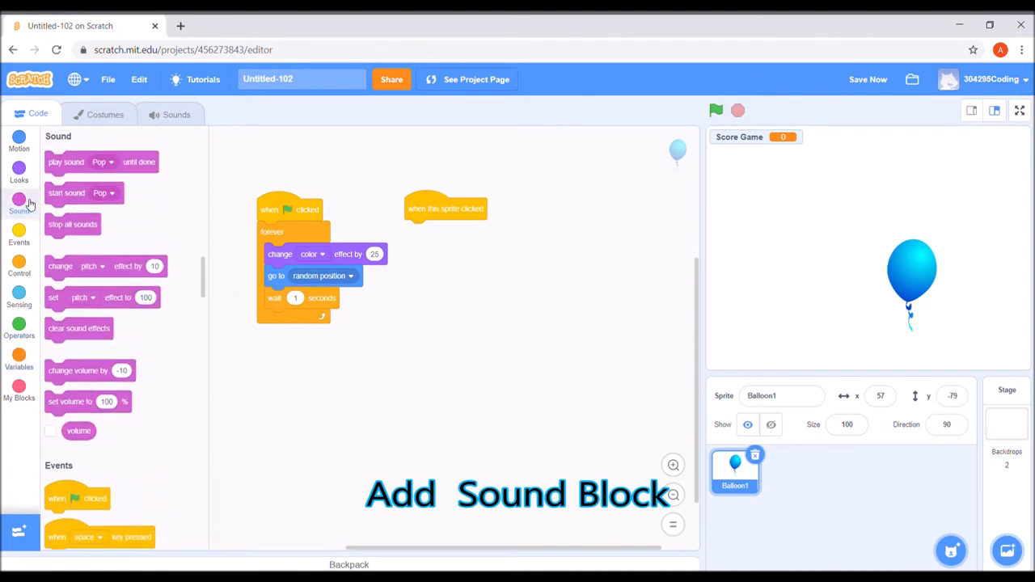
left_click_drag(66, 193, 430, 236)
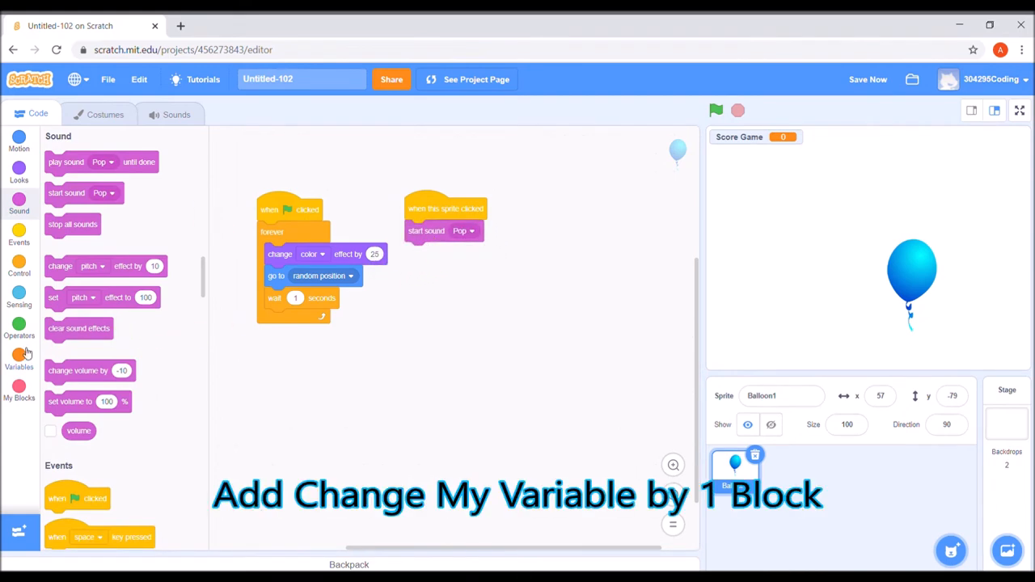
left_click(19, 356)
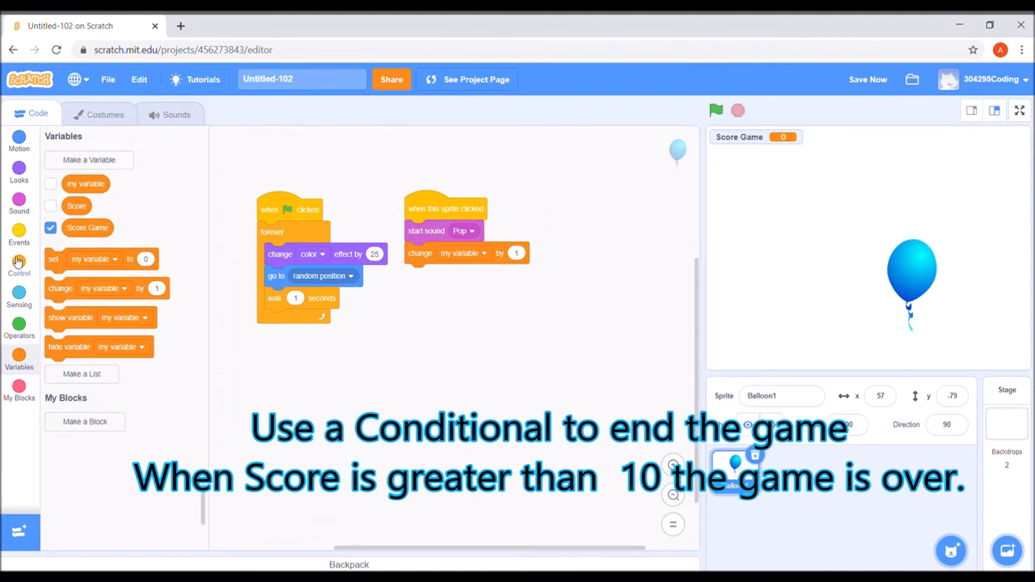
- Add an if block testing Score Game > 10 that switches to backdrop2
left_click(19, 263)
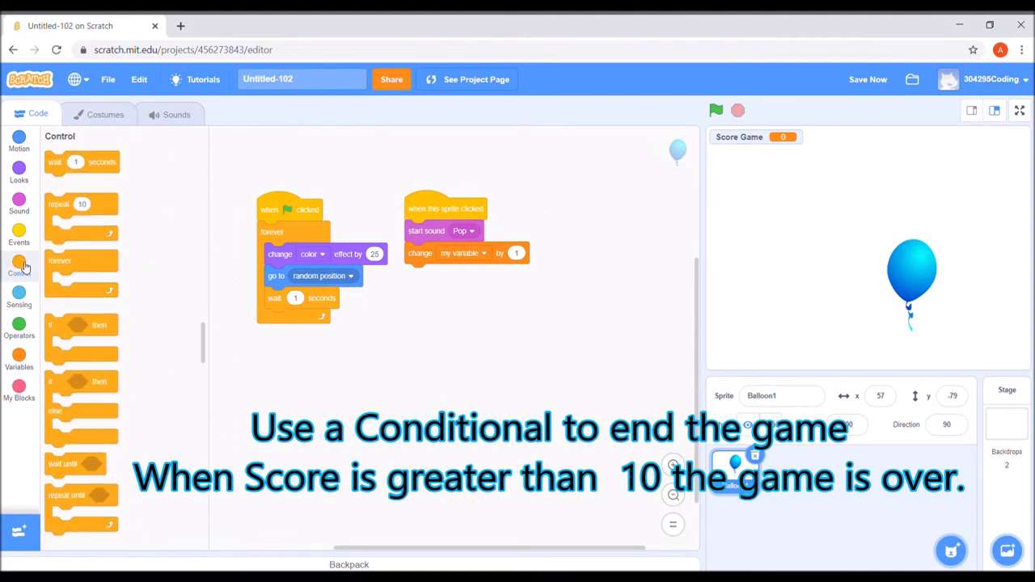
left_click_drag(77, 324, 451, 332)
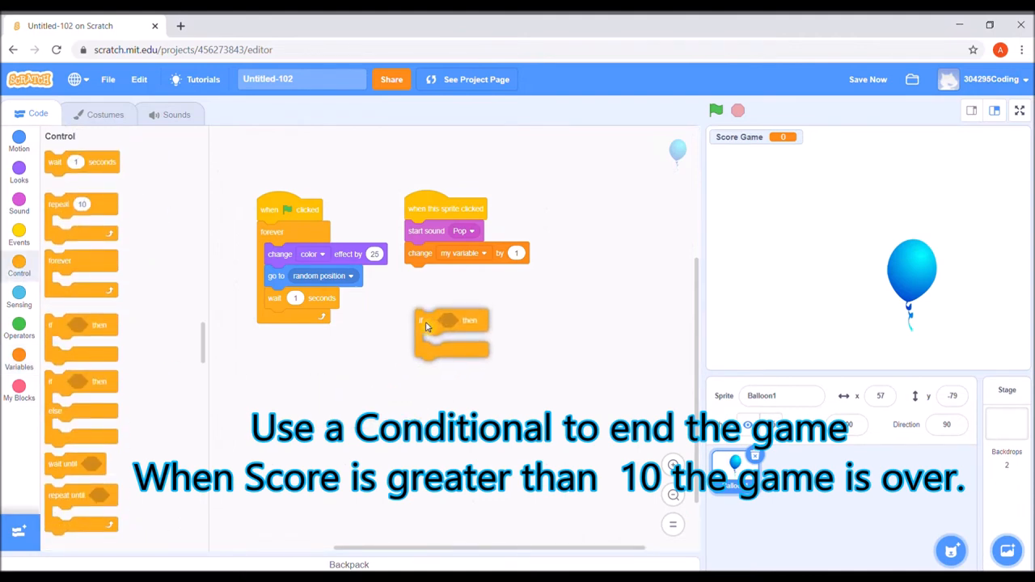
left_click_drag(451, 319, 440, 274)
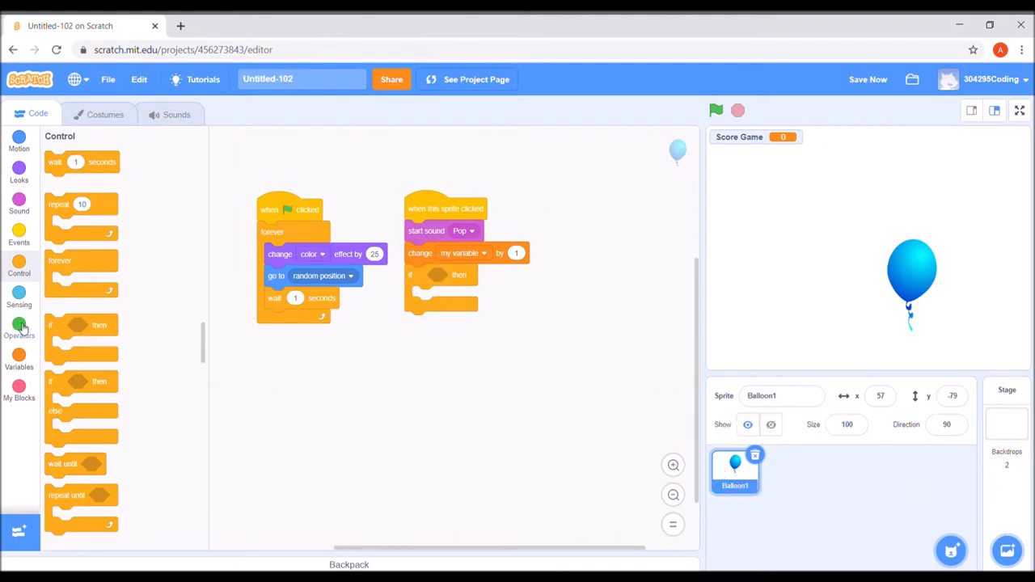
left_click(19, 324)
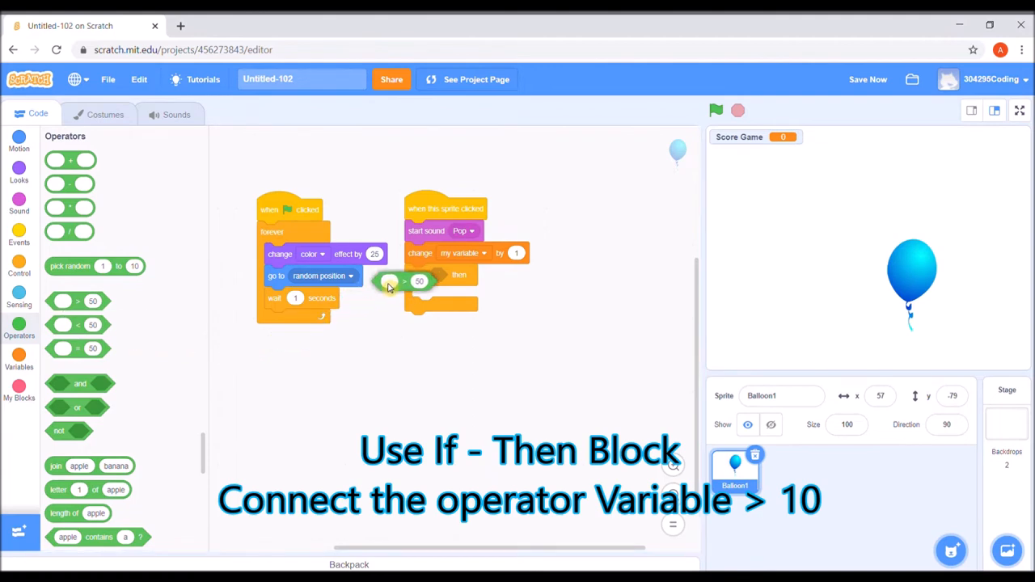
left_click_drag(388, 281, 453, 274)
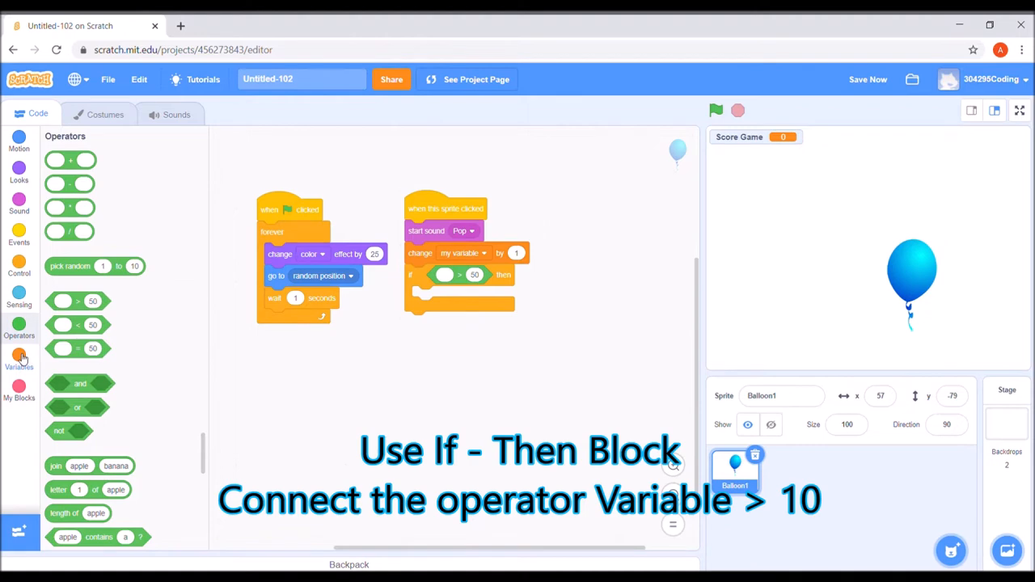
left_click(19, 356)
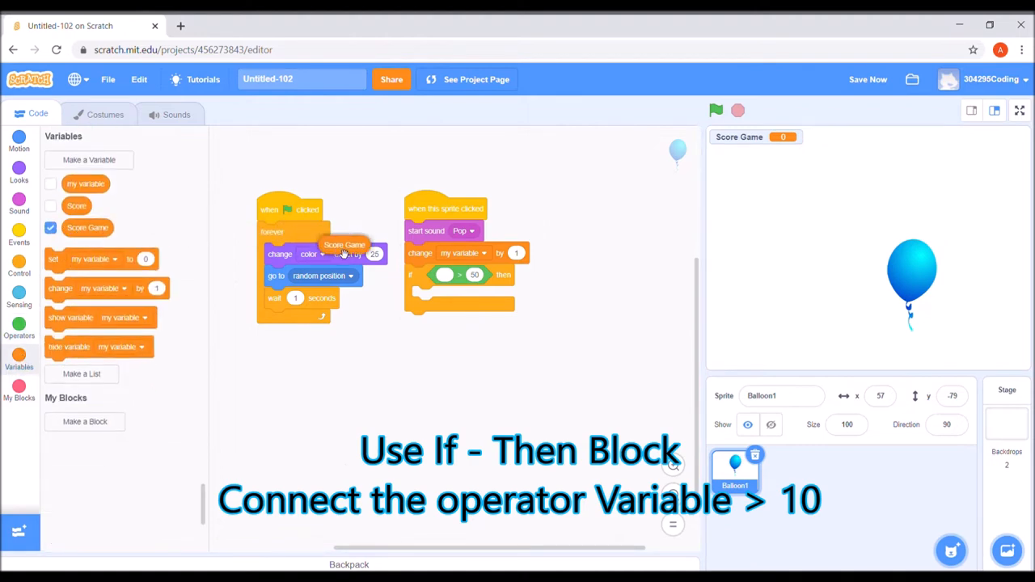
left_click_drag(346, 253, 465, 276)
type("10")
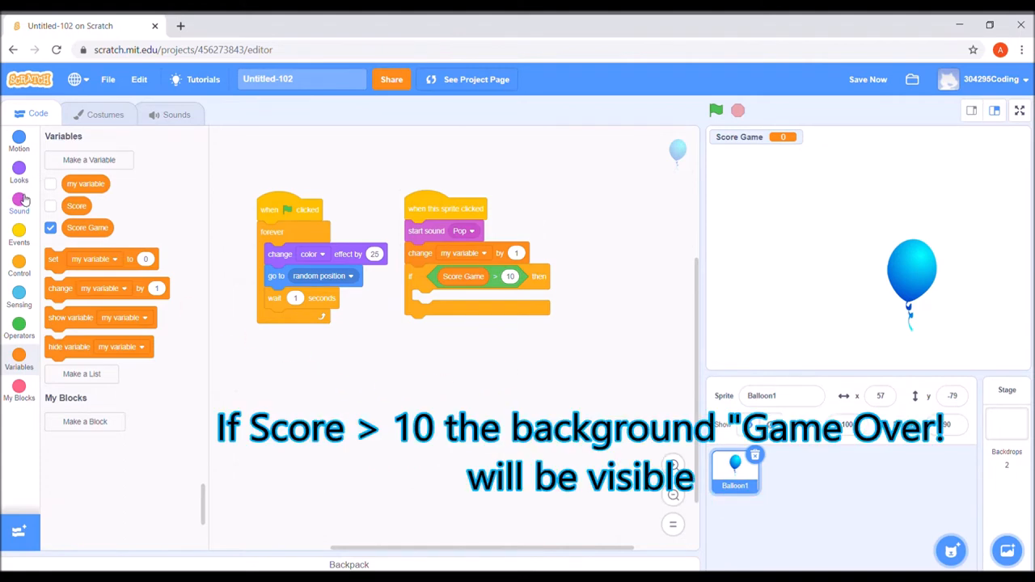
left_click(19, 169)
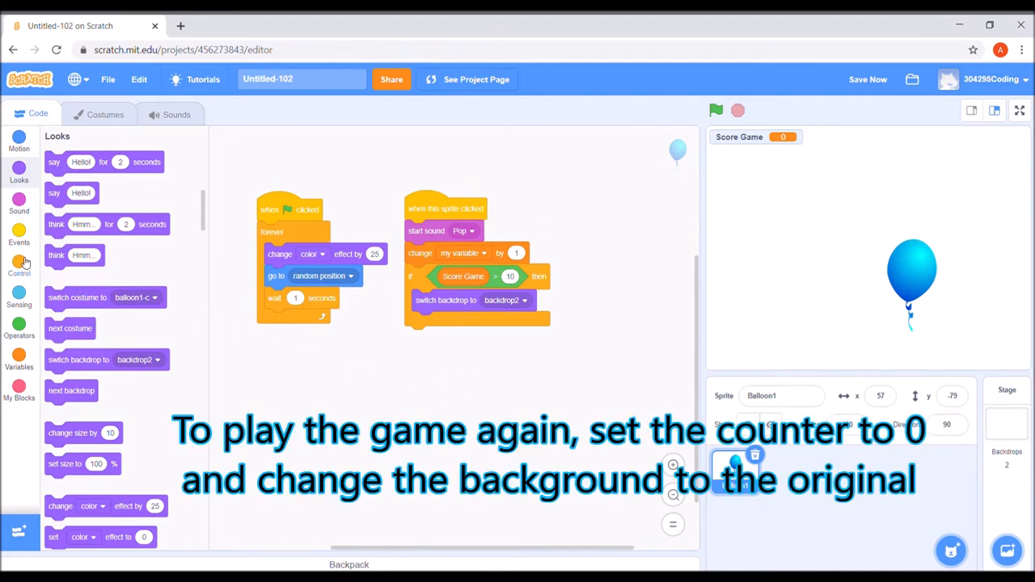
left_click(19, 262)
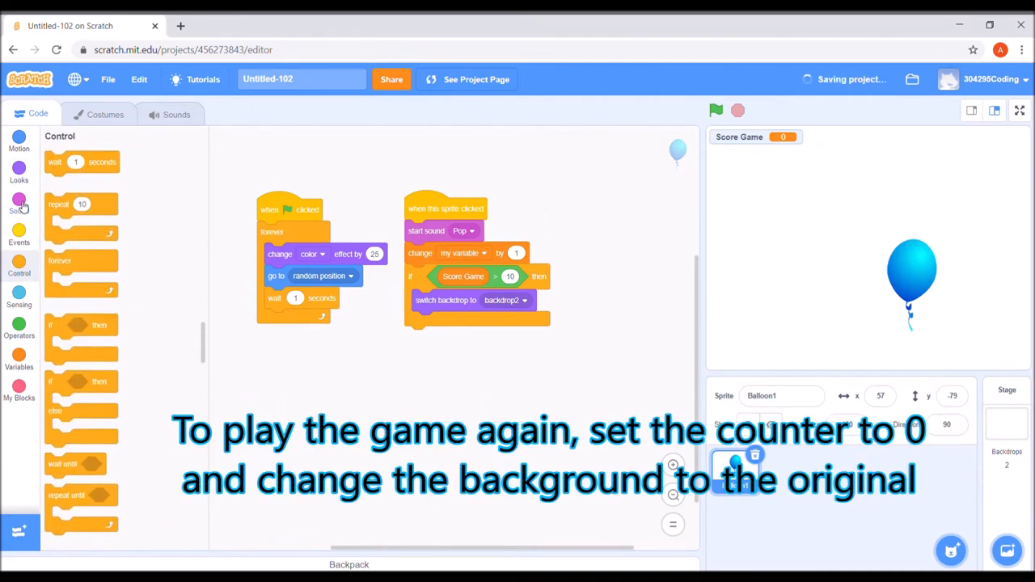
- Add a green-flag script that sets Score Game to 0
left_click(19, 235)
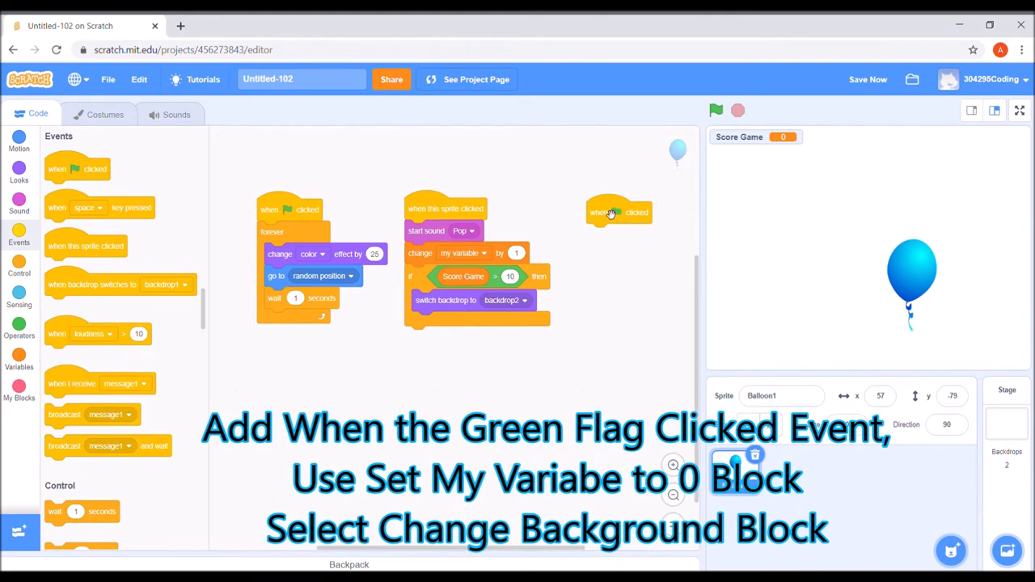
mouse_move(19, 358)
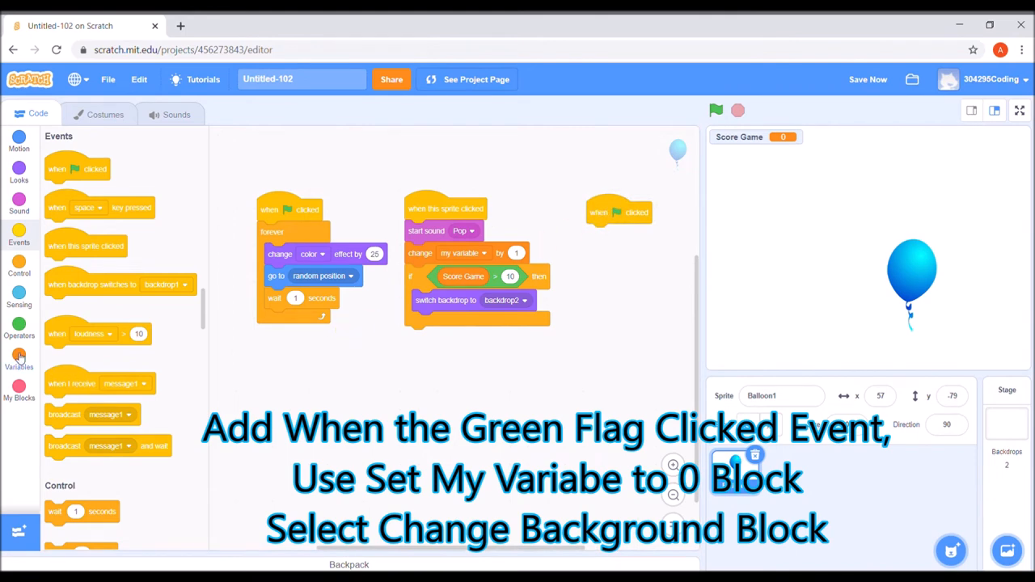
left_click(19, 356)
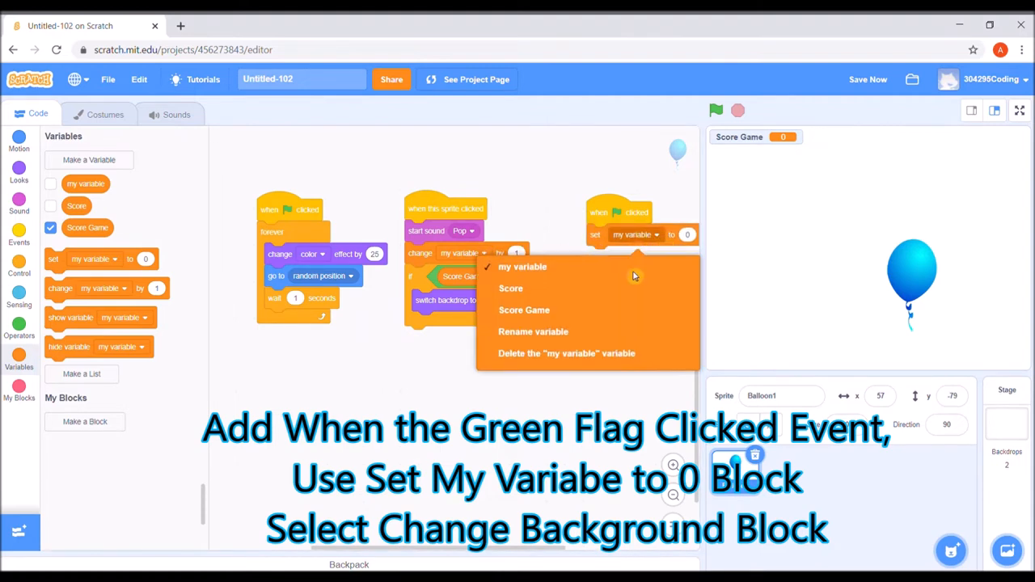
left_click(524, 310)
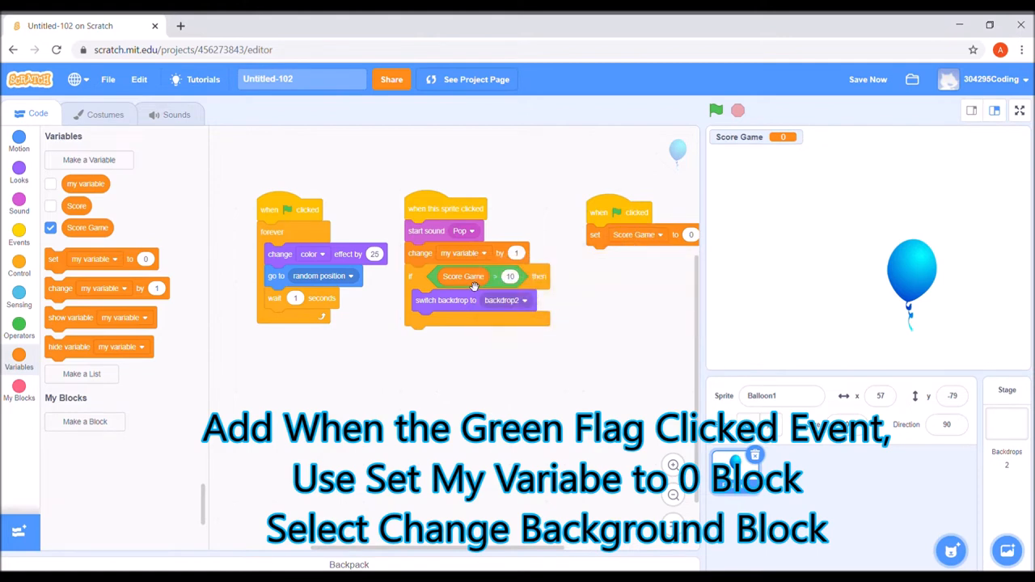
- Make the click script's change block use Score Game and reposition the start script
left_click(464, 252)
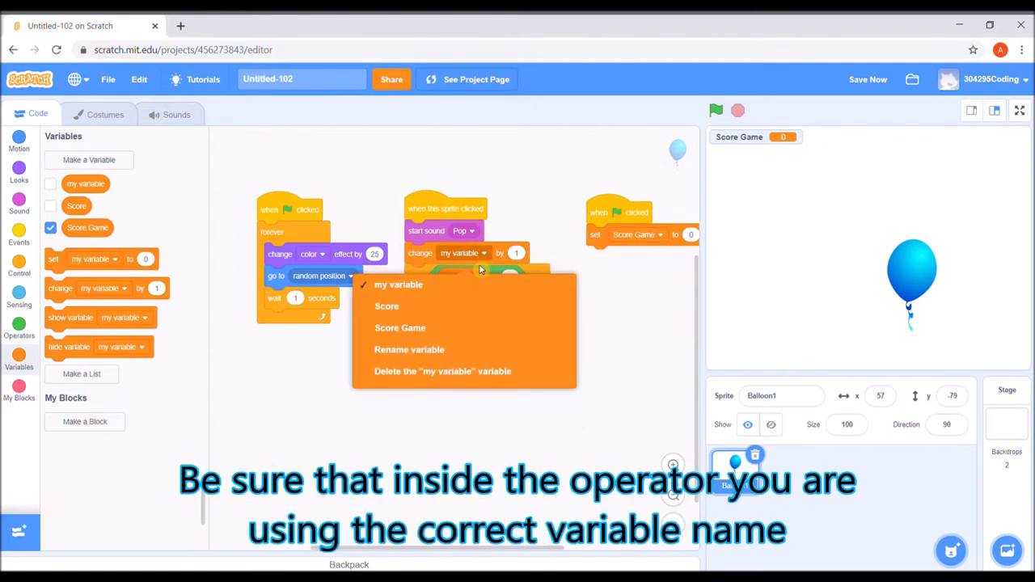
left_click(399, 327)
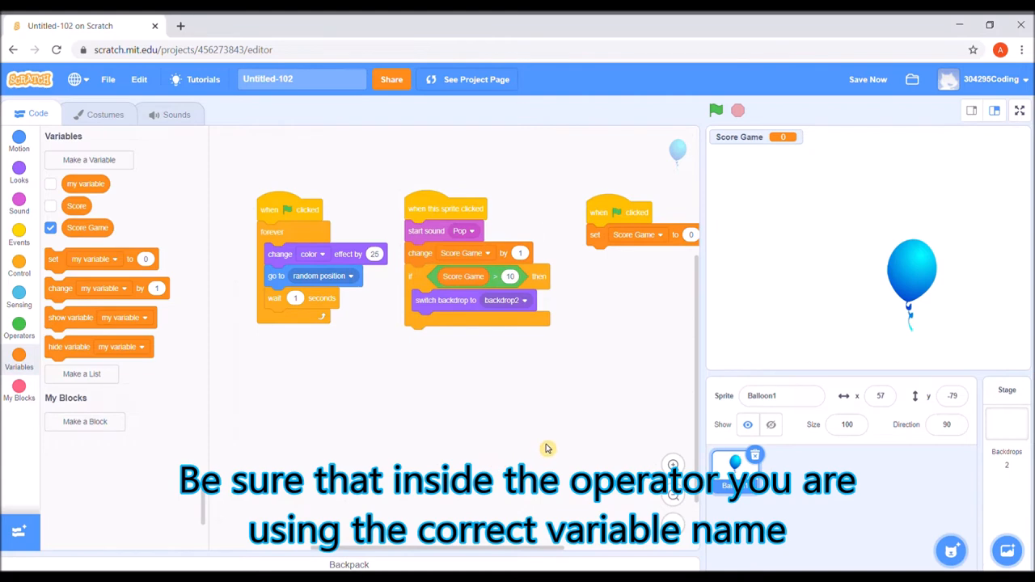
left_click_drag(638, 212, 597, 206)
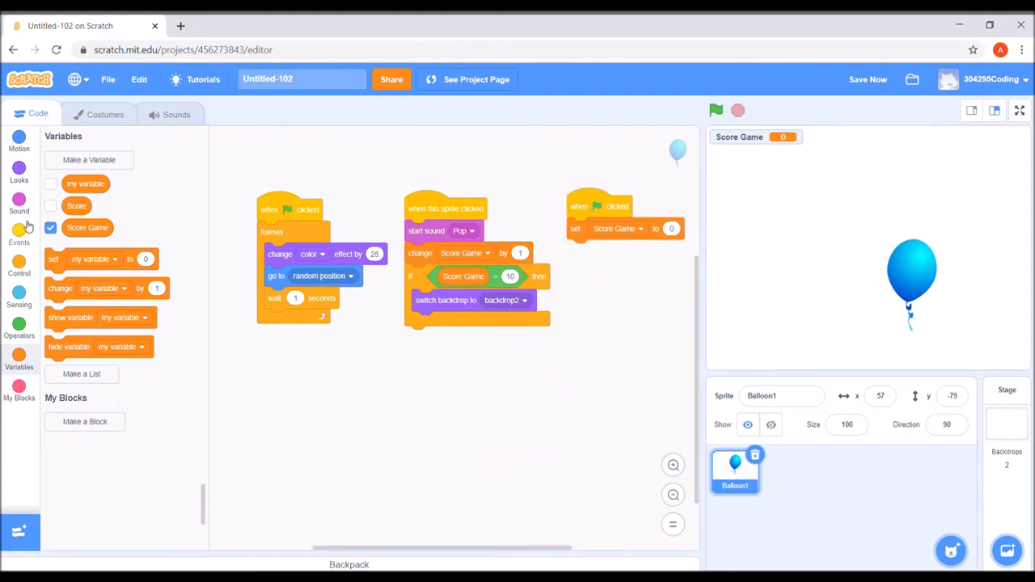
- Attach a 'switch backdrop' block under the Score Game reset and choose the original backdrop
left_click(18, 202)
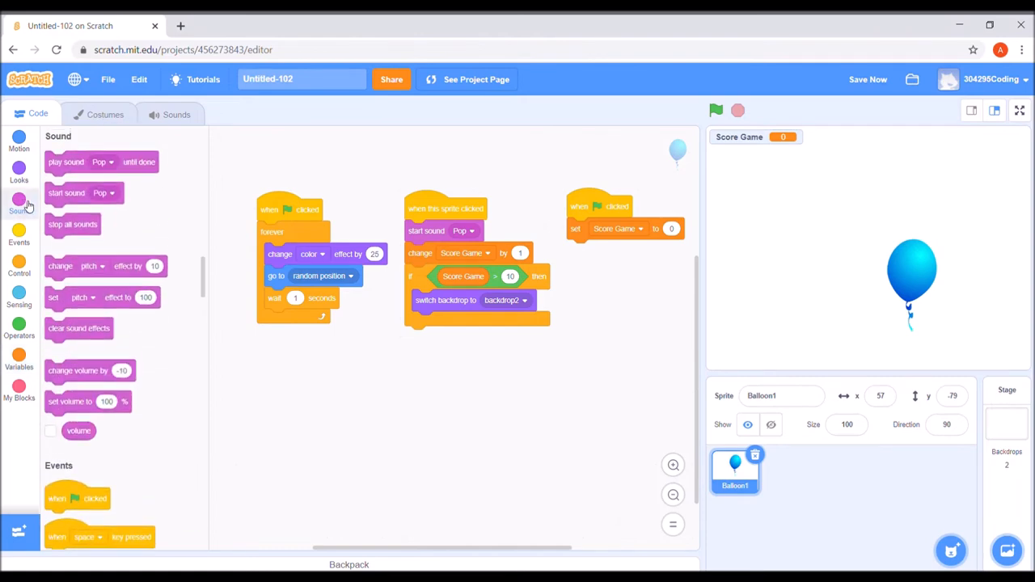
mouse_move(29, 198)
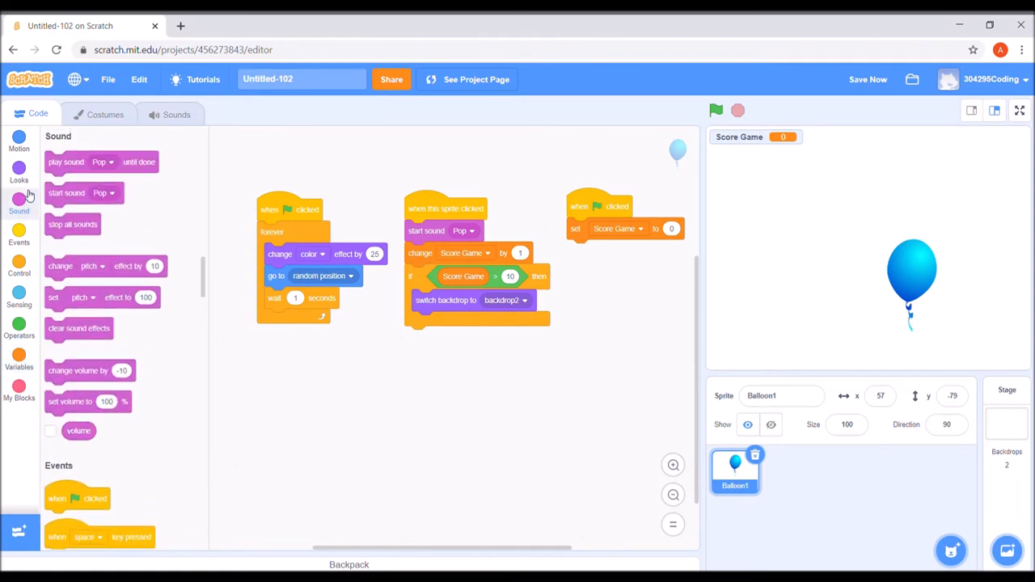
left_click(19, 169)
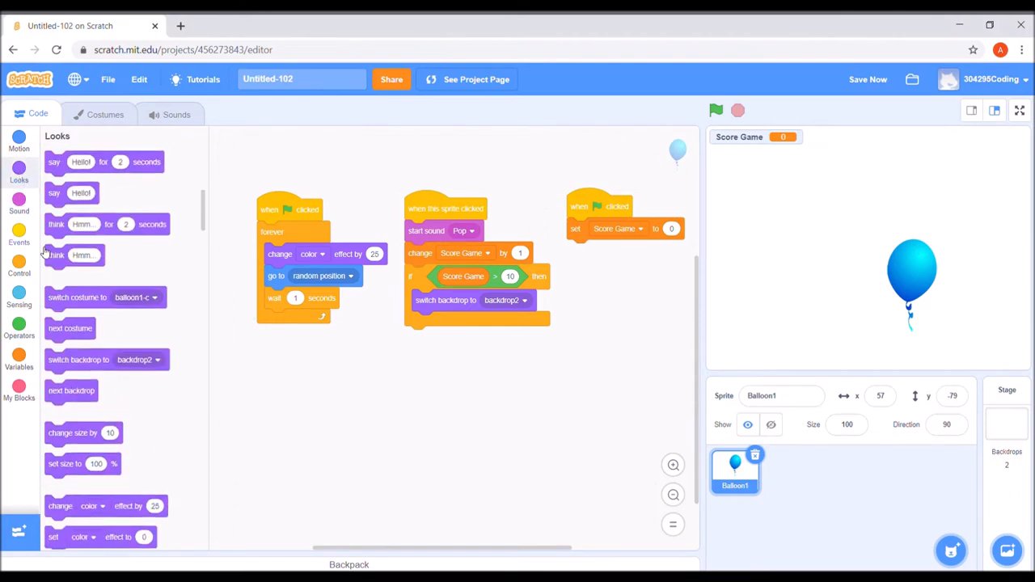
left_click_drag(105, 360, 420, 326)
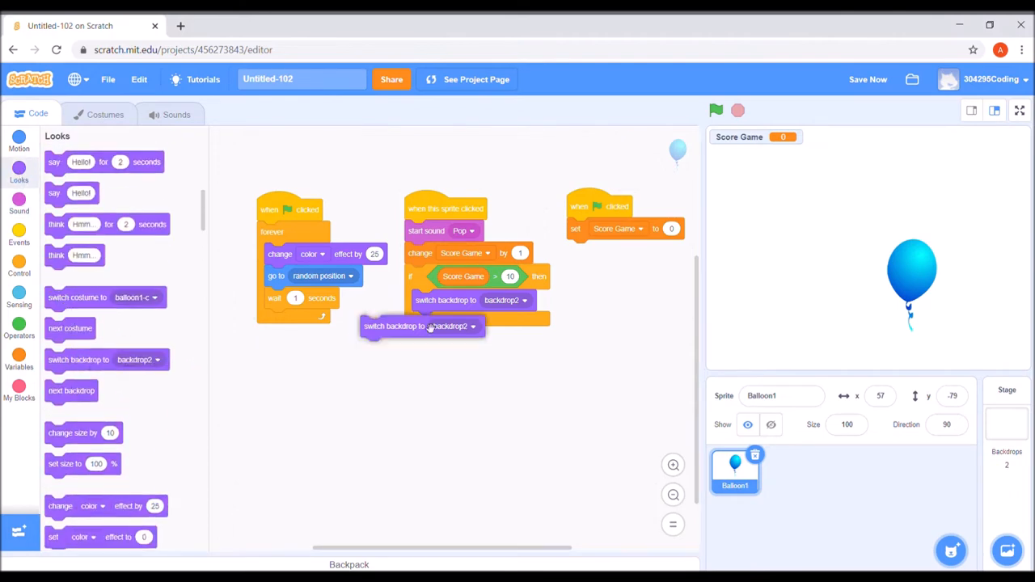
left_click_drag(421, 326, 600, 250)
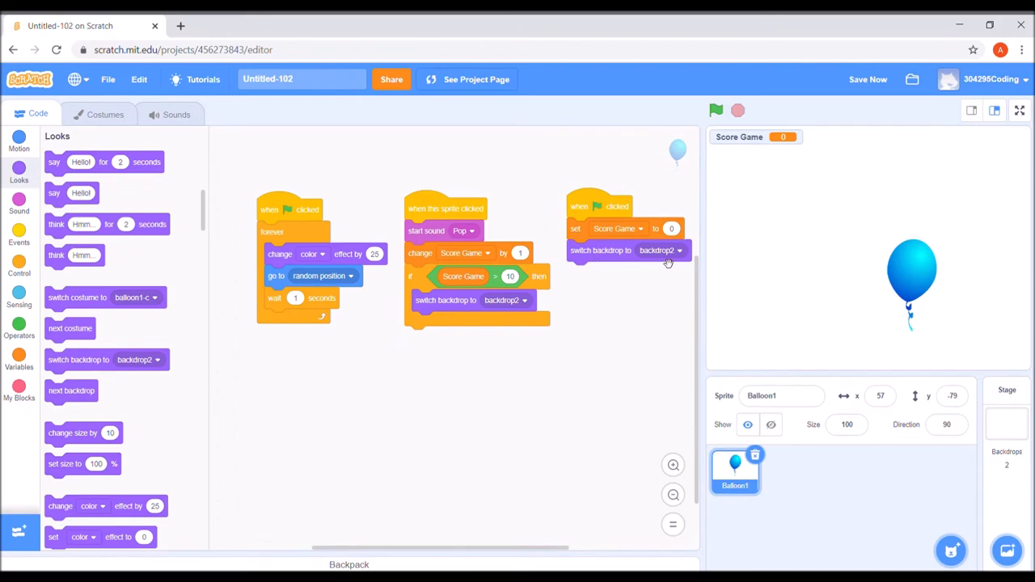
left_click(682, 250)
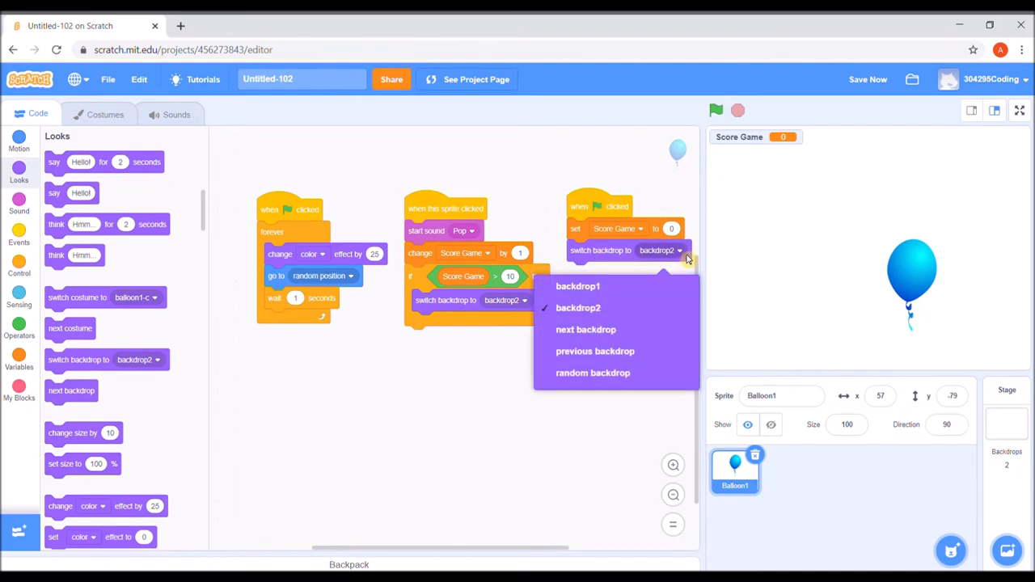
mouse_move(578, 286)
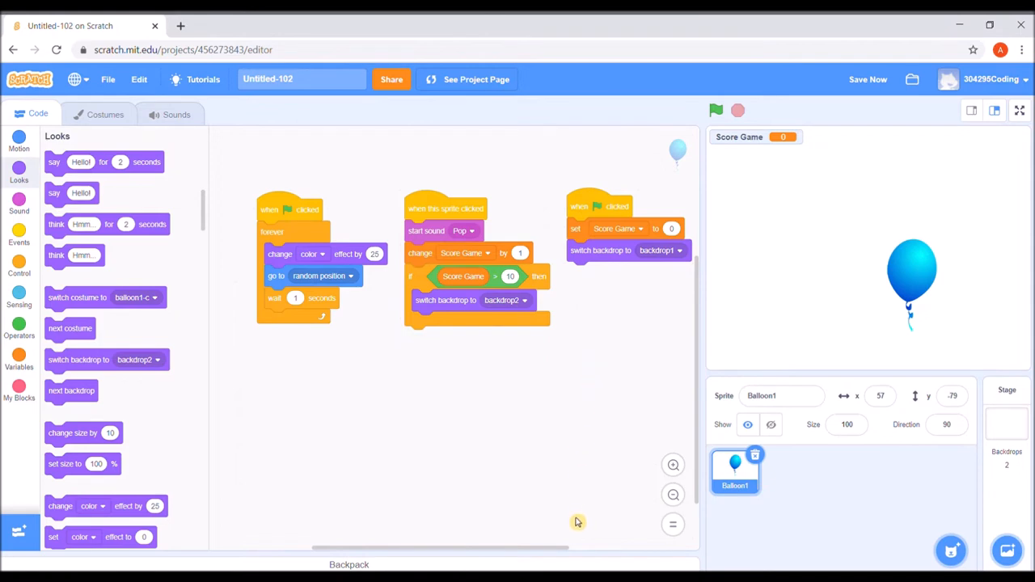
mouse_move(510, 448)
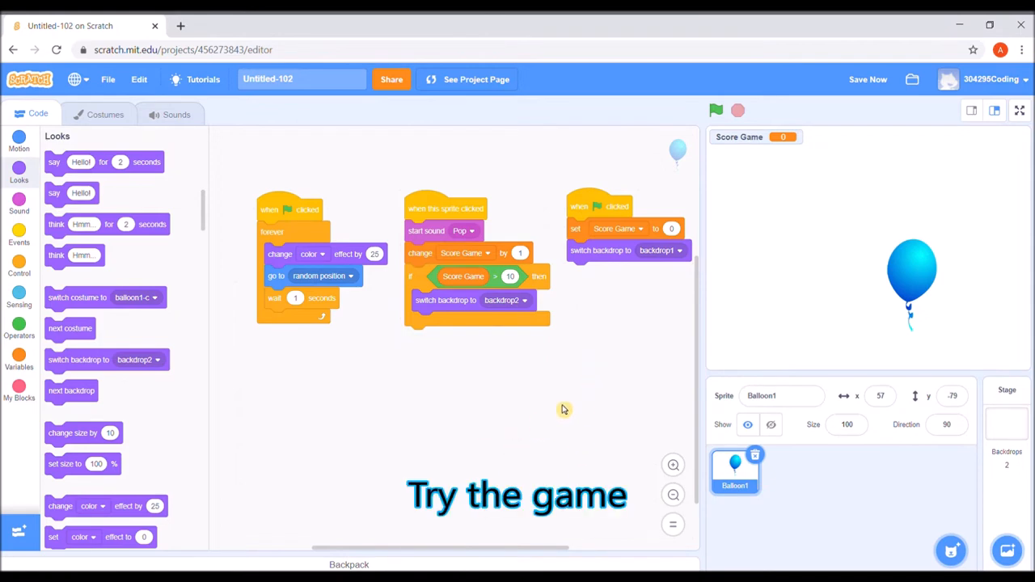
- Start the game and pop the balloon until Score Game passes 10
left_click(716, 111)
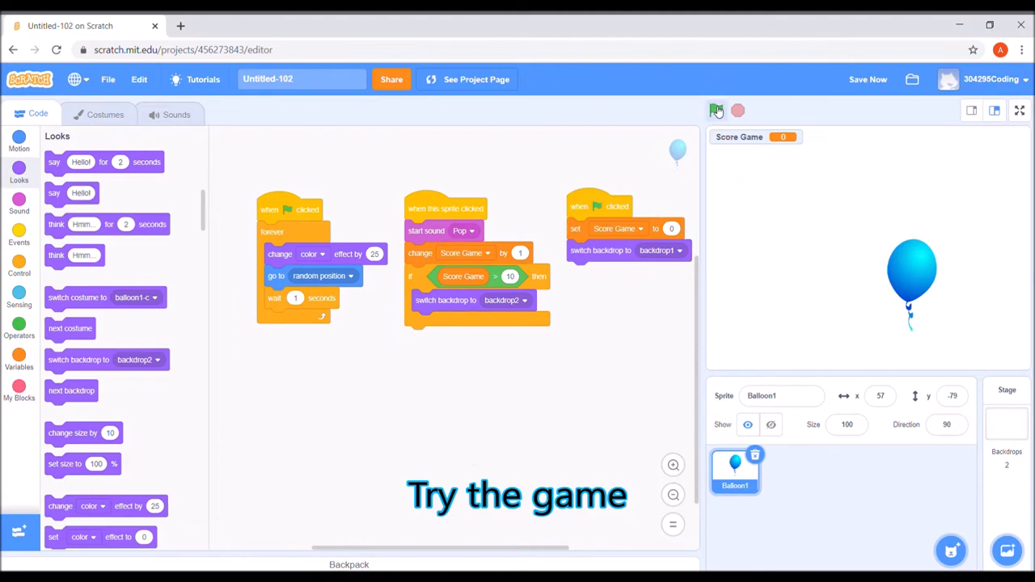
left_click(716, 111)
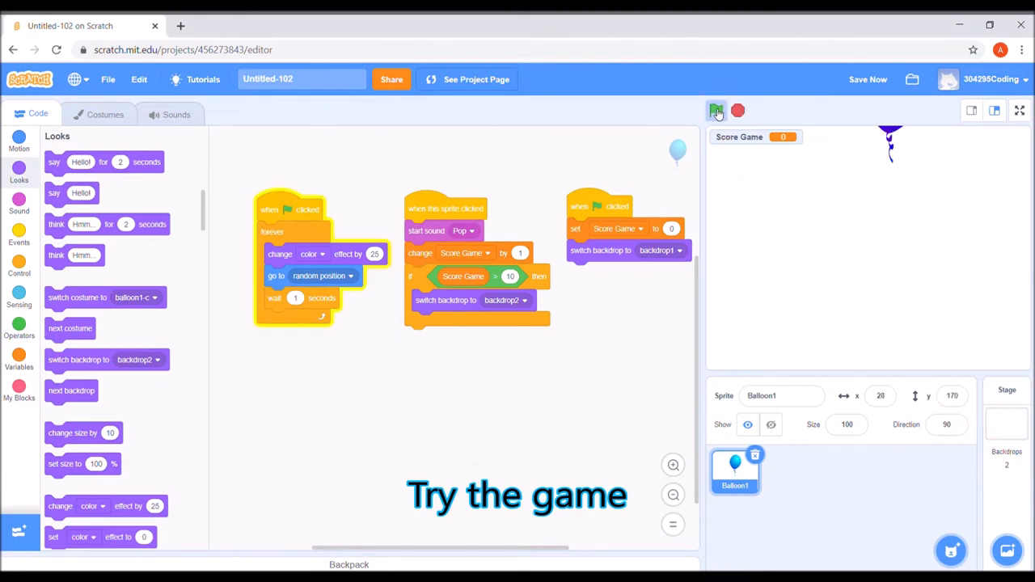
left_click(715, 110)
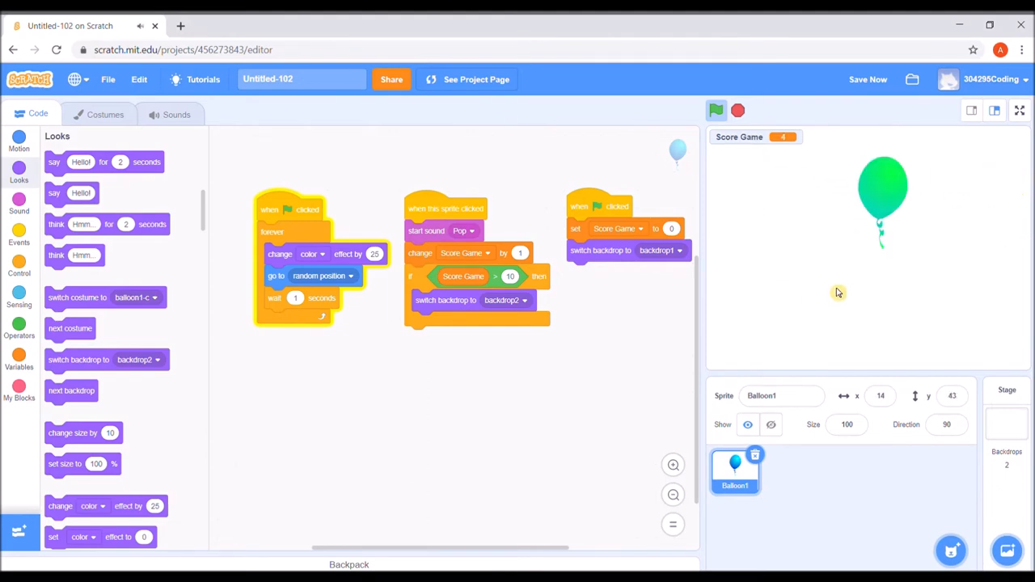
left_click(882, 186)
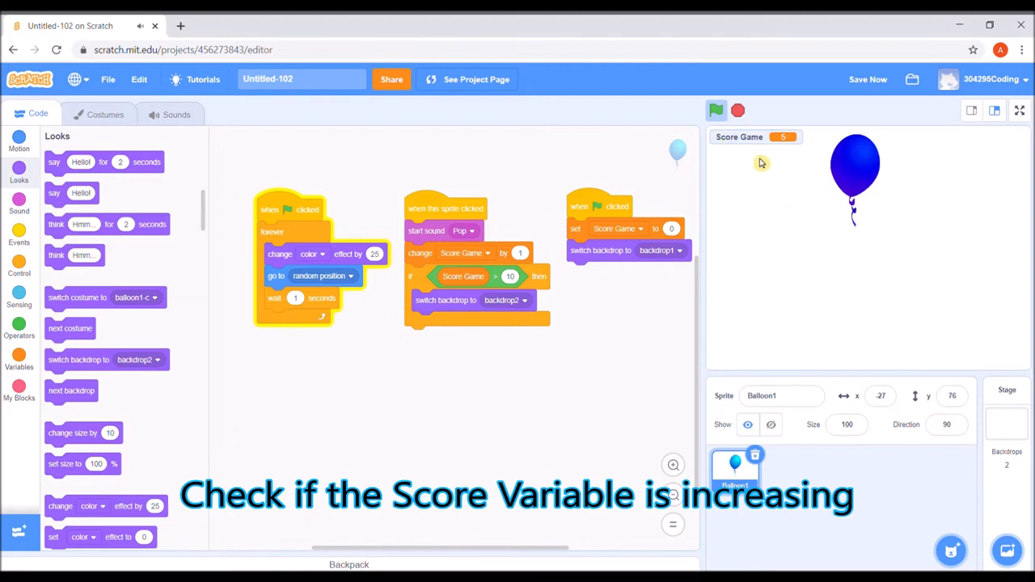
left_click(855, 178)
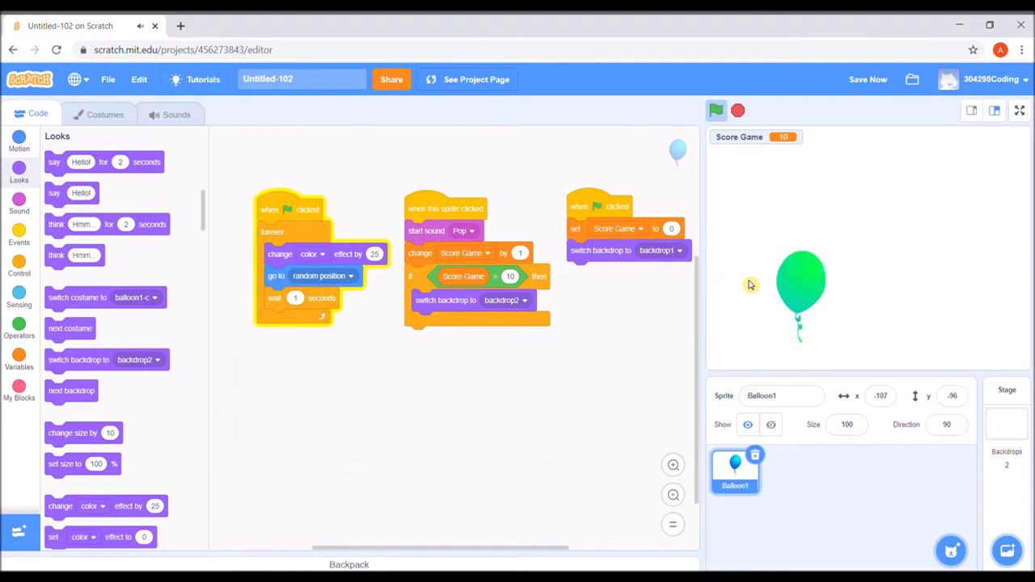
left_click(715, 110)
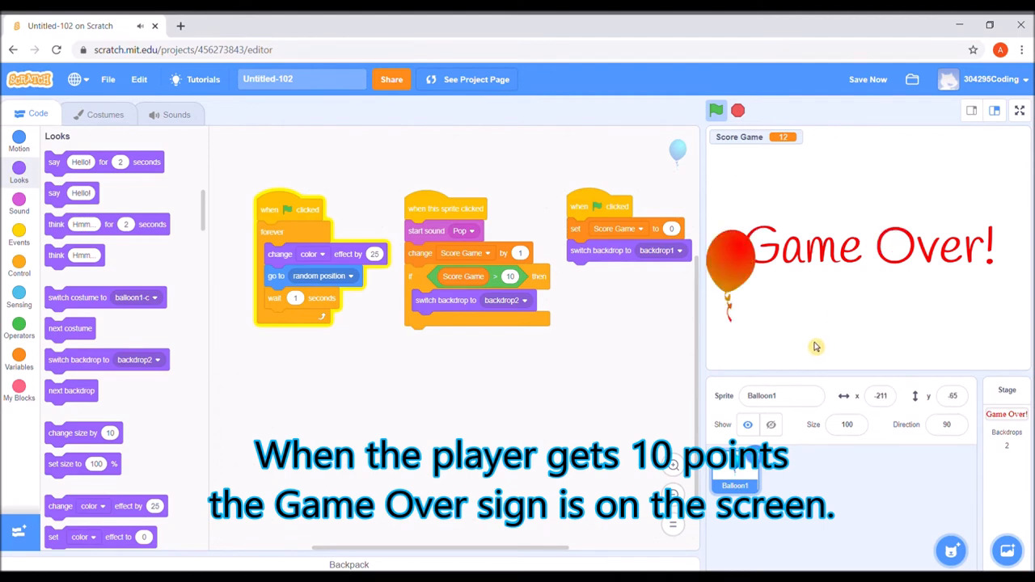
left_click(716, 111)
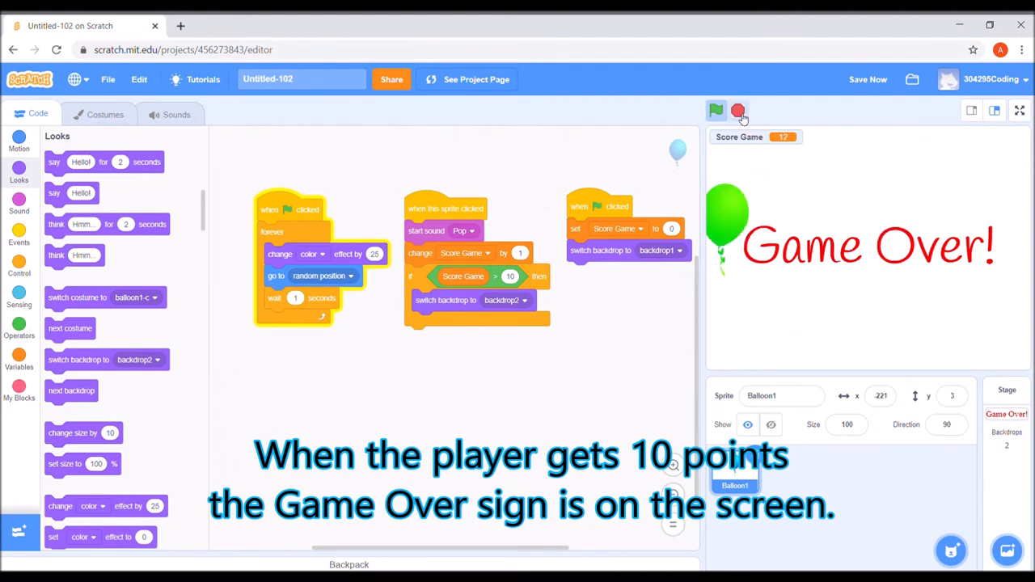
- Stop the game and restart it so the score resets to 0
left_click(737, 111)
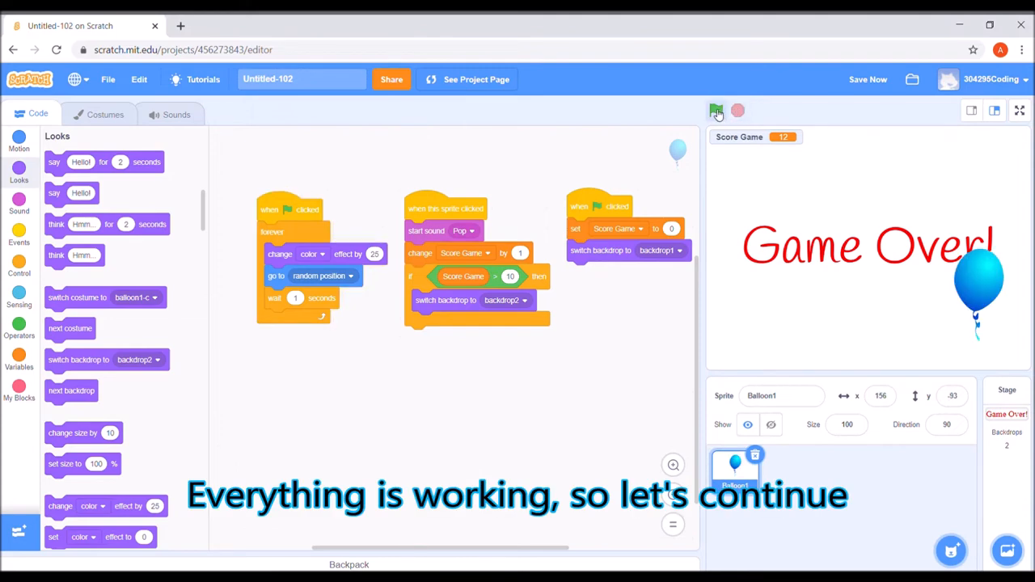
left_click(716, 111)
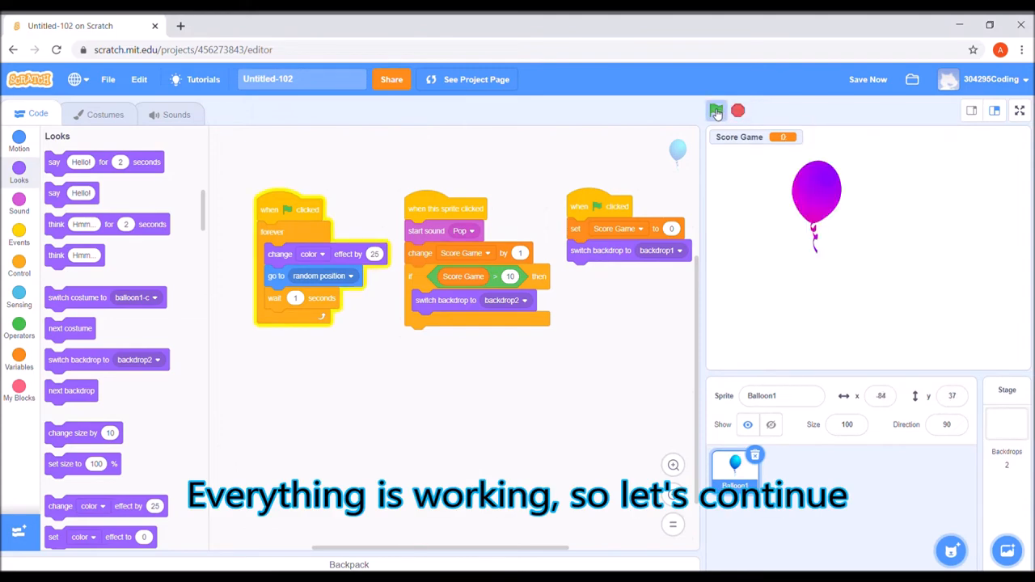
left_click(715, 109)
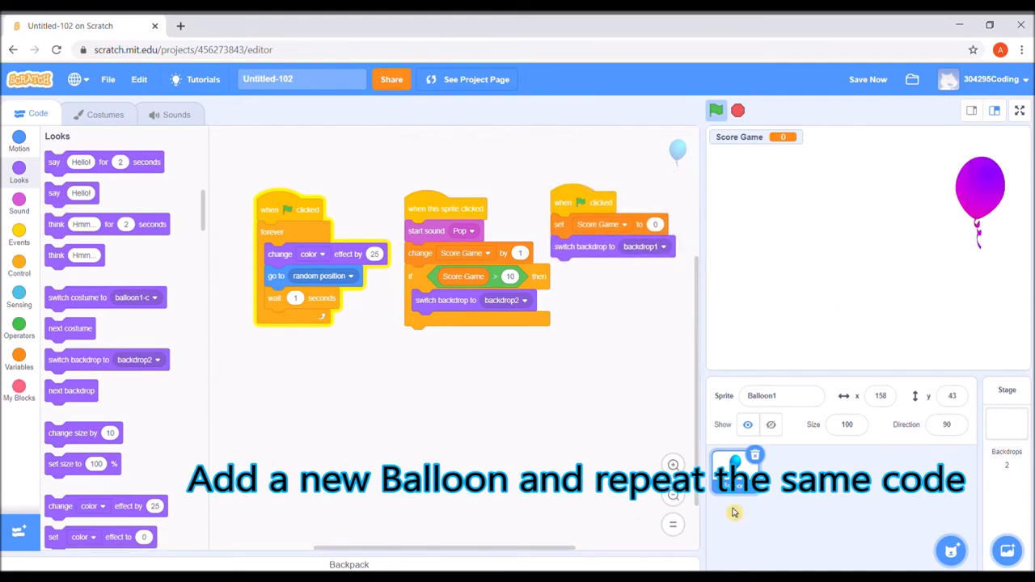
- Nudge the reset script left, then add the library balloon sprite as Balloon2
left_click_drag(980, 202, 736, 162)
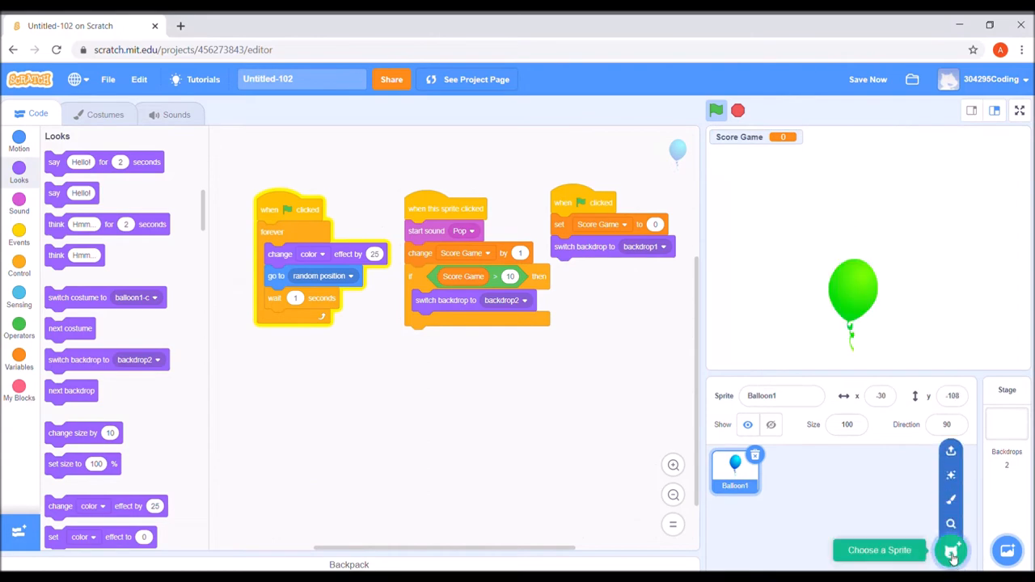
left_click(952, 550)
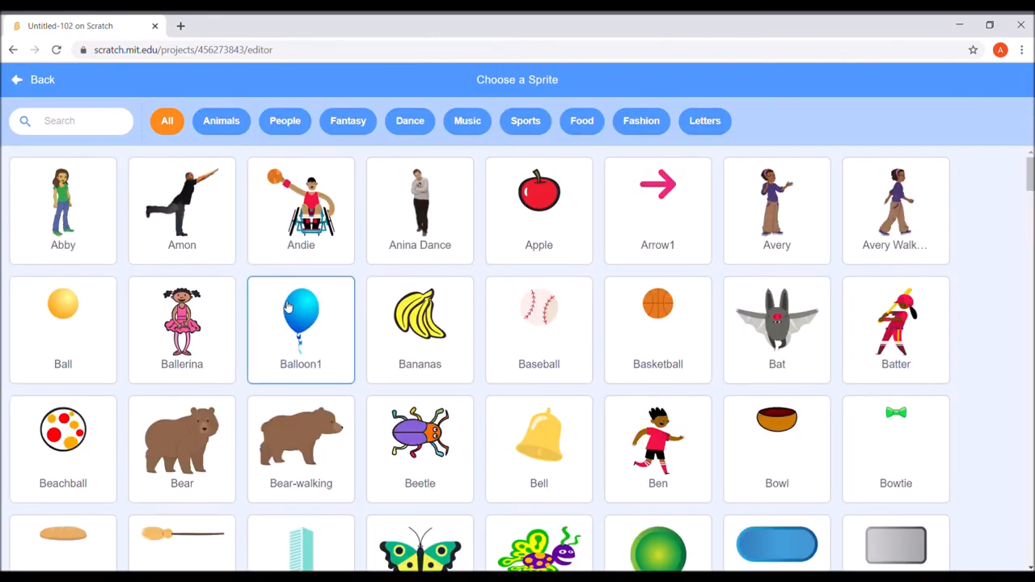
left_click(300, 329)
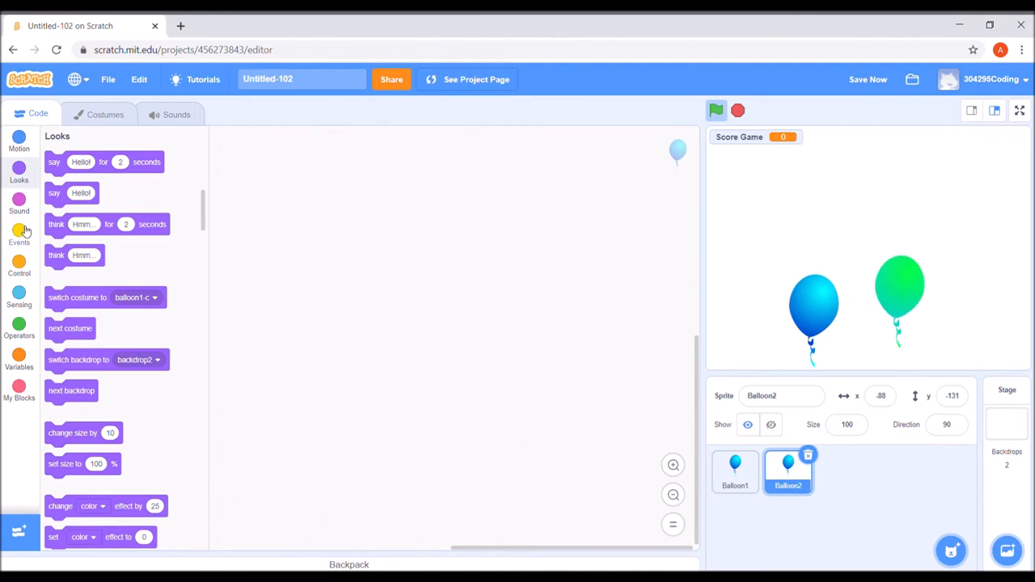
- Build Balloon2's green-flag forever loop with go to random position and a 1-second wait
left_click(19, 234)
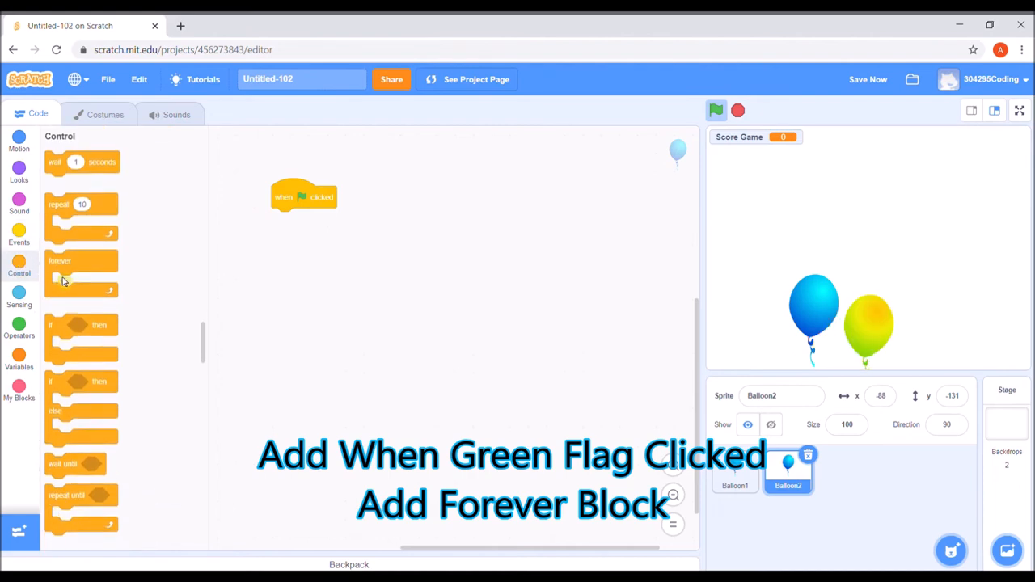
left_click_drag(61, 267, 303, 227)
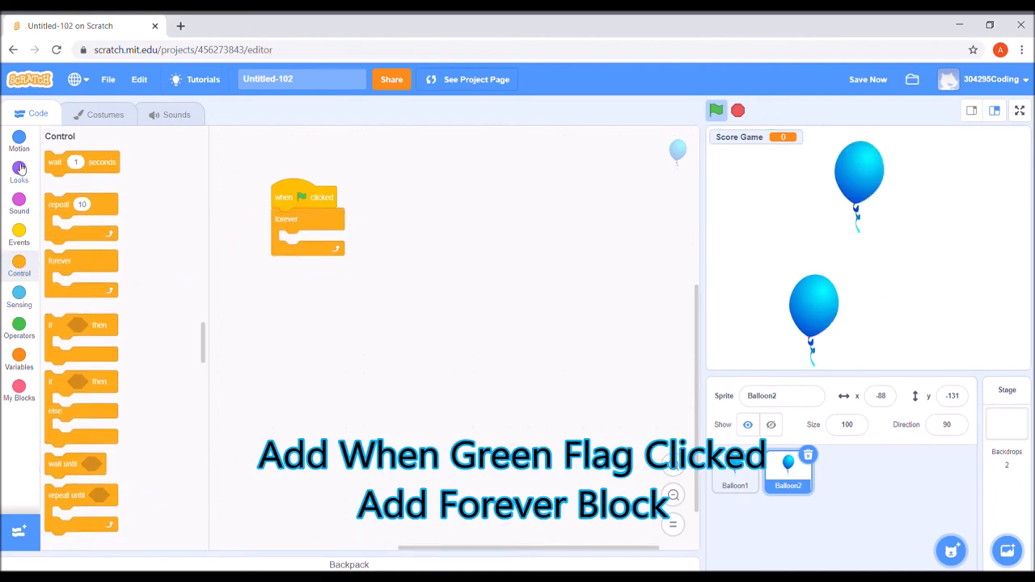
left_click(18, 170)
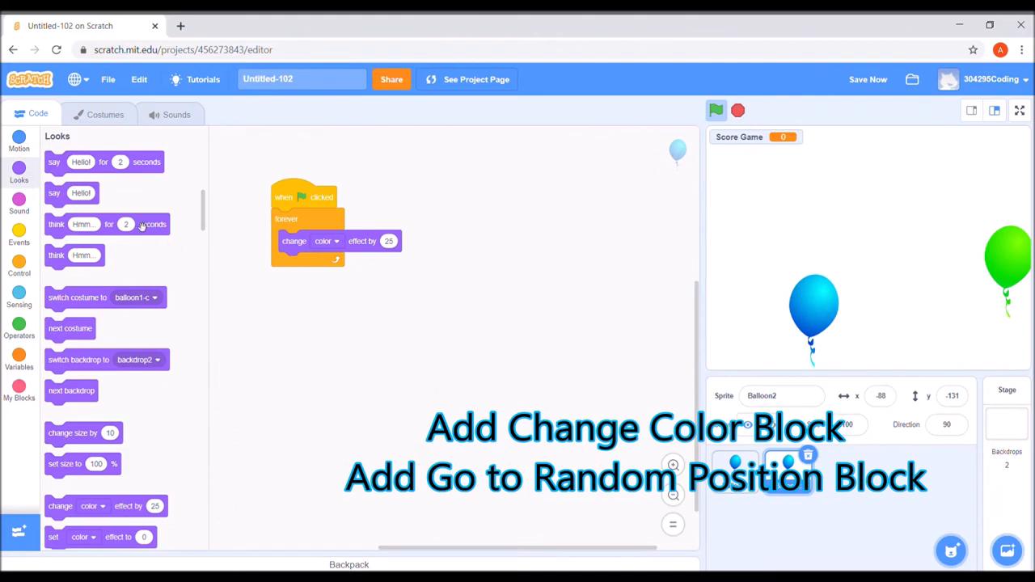
left_click(18, 137)
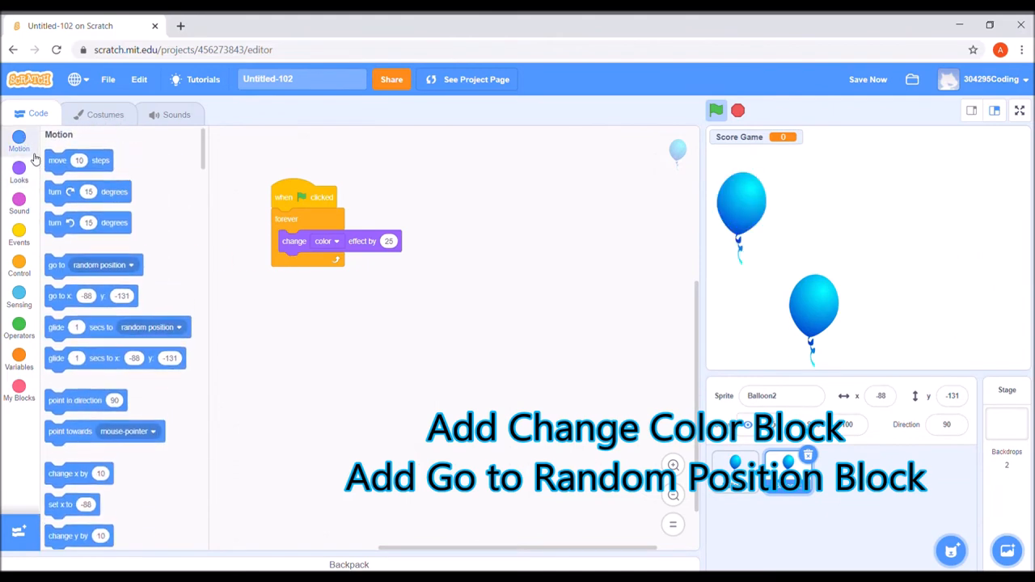
left_click_drag(93, 265, 351, 322)
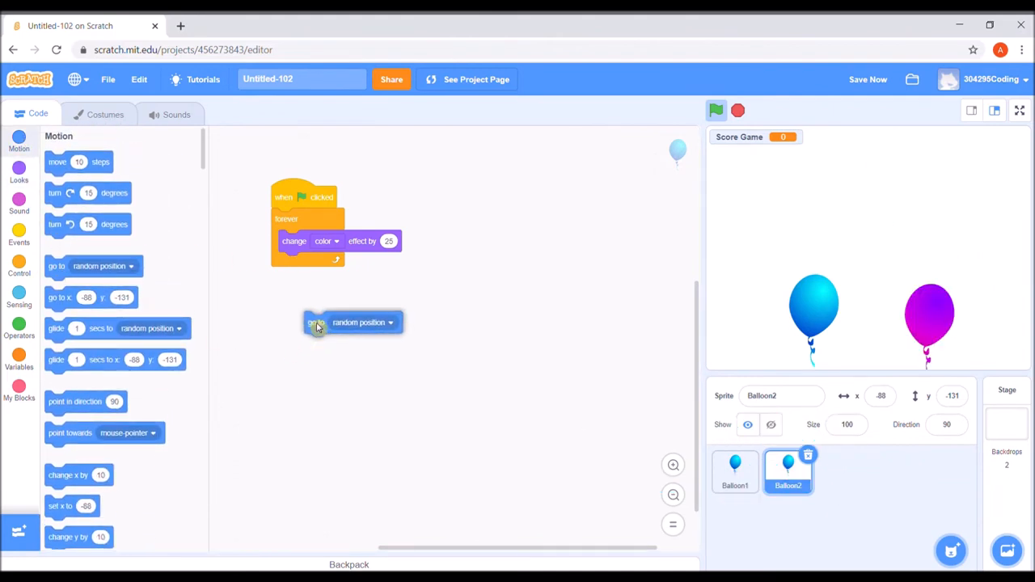
left_click_drag(358, 321, 333, 263)
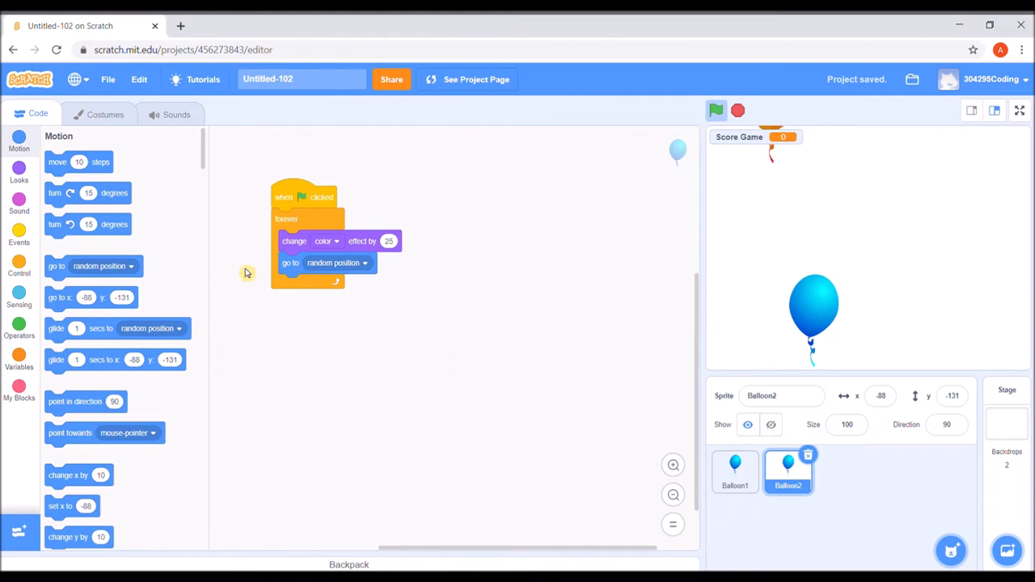
left_click(19, 267)
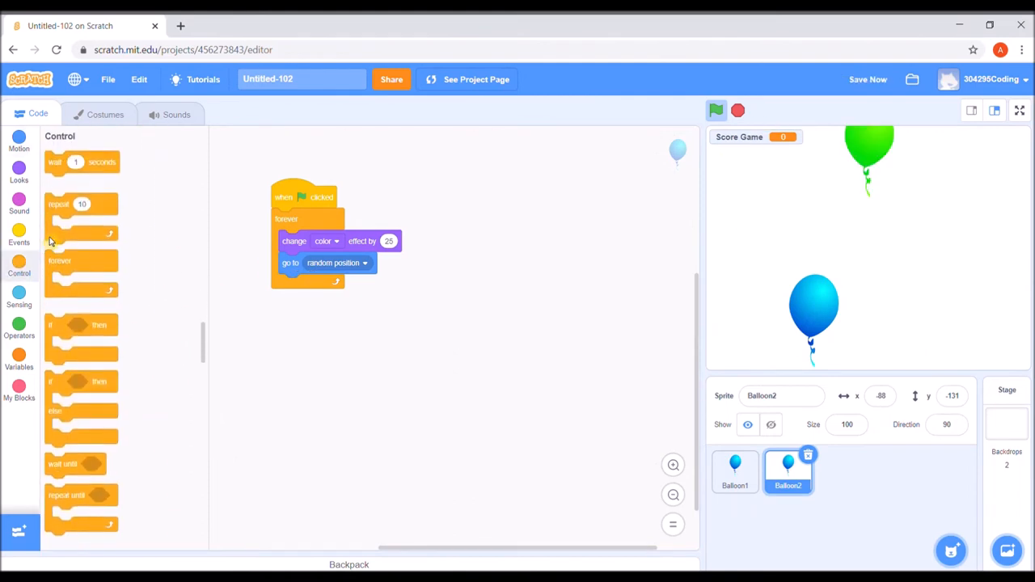
left_click_drag(75, 162, 303, 295)
type("75")
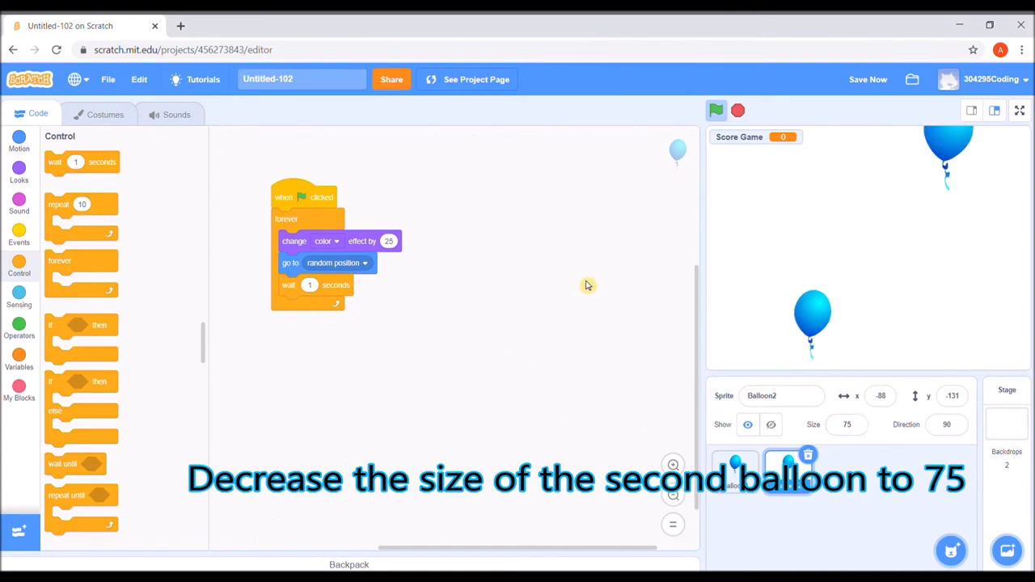
left_click(714, 111)
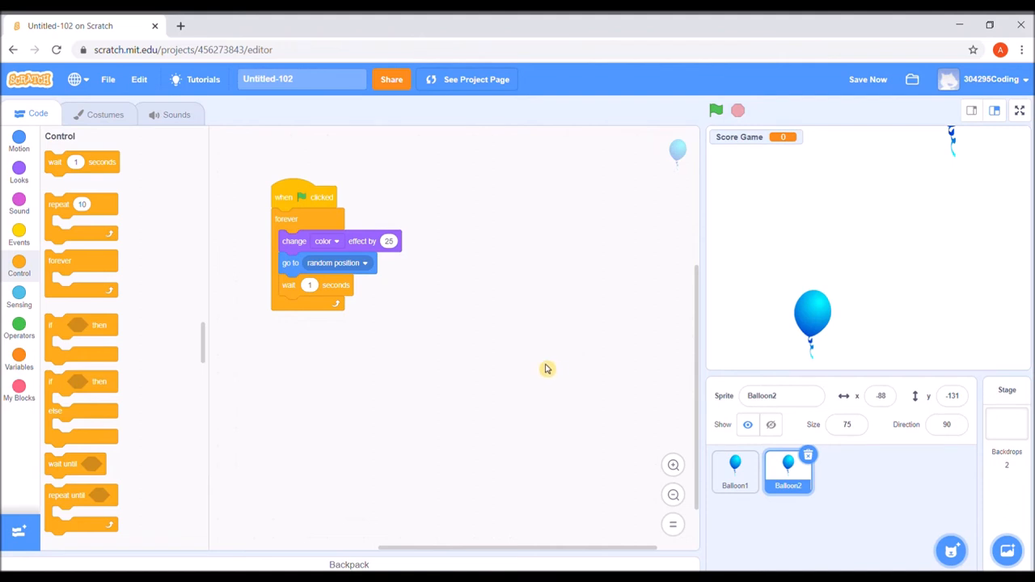
mouse_move(273, 397)
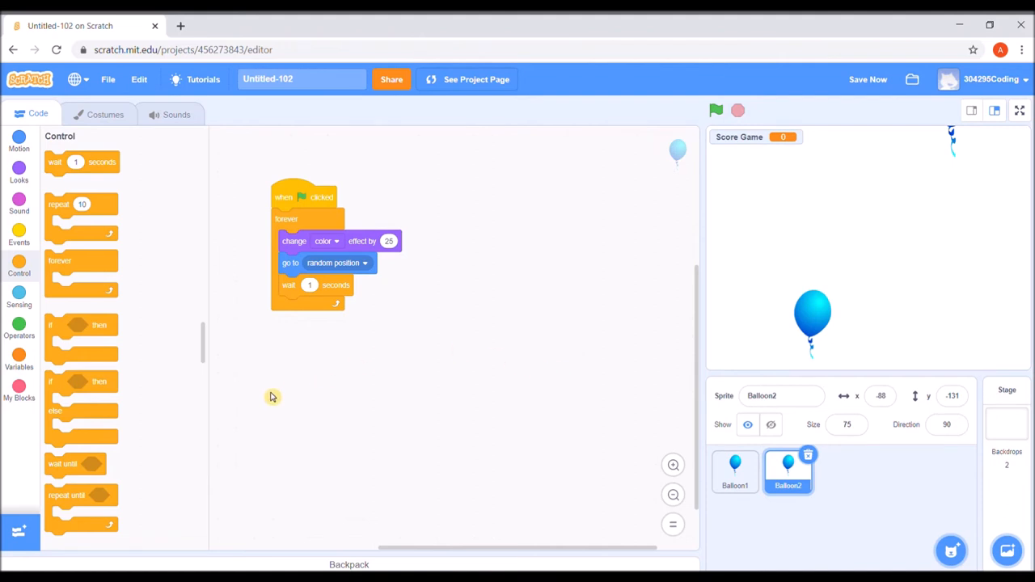
mouse_move(18, 230)
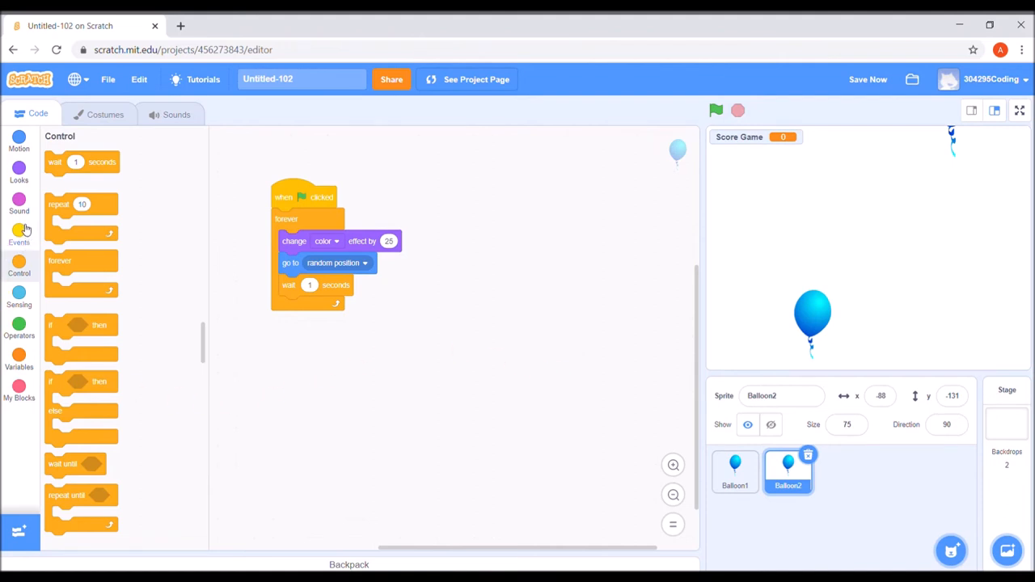
- Build Balloon2's 'when this sprite clicked' script: play Pop, change variable by 2
left_click(19, 235)
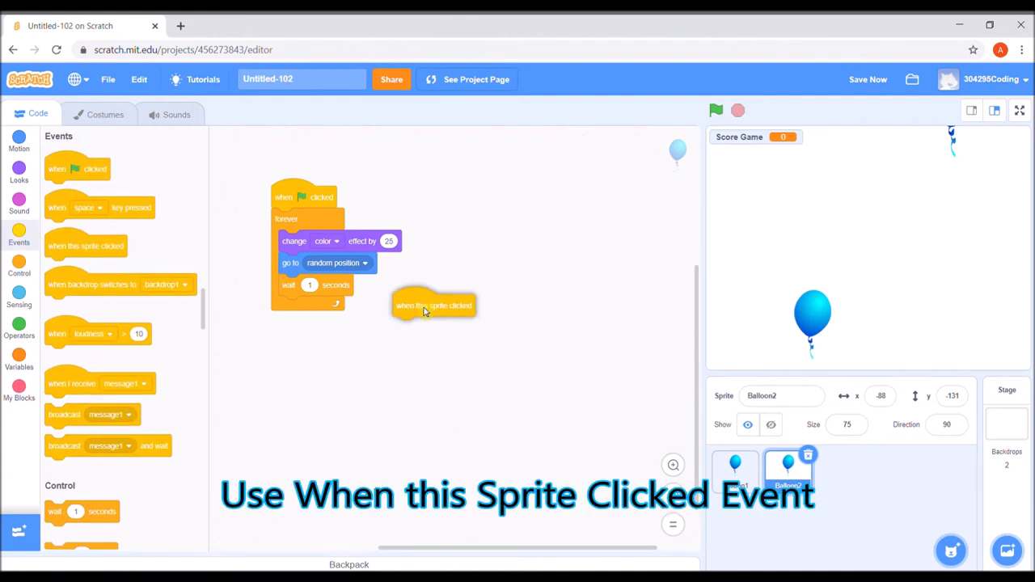
left_click_drag(433, 305, 463, 199)
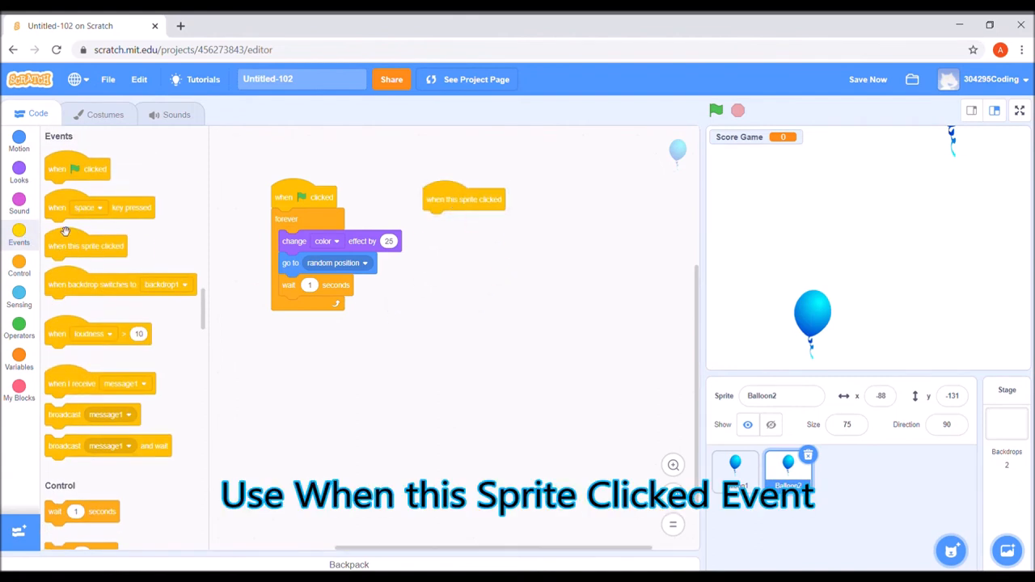
left_click(19, 200)
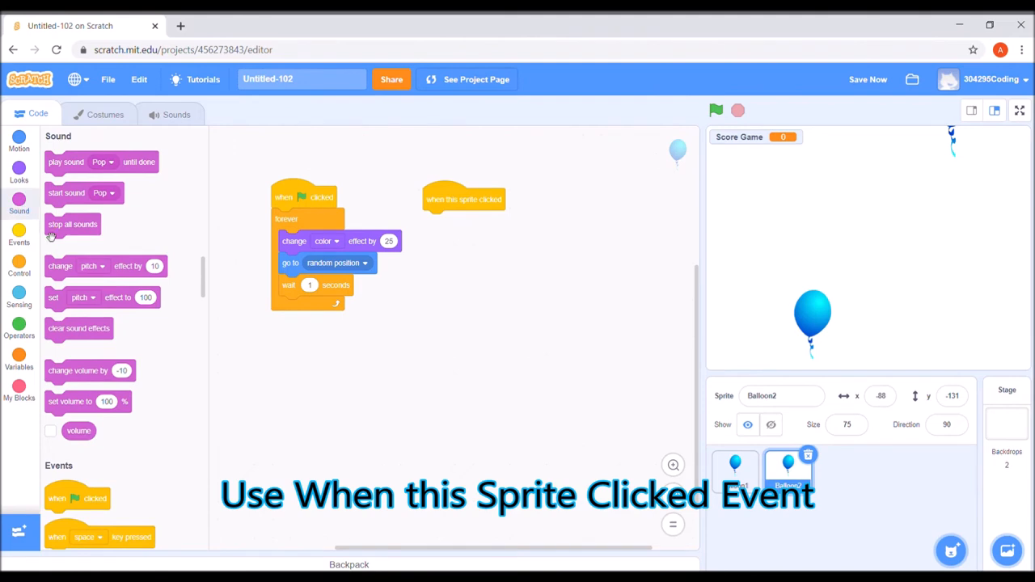
left_click_drag(66, 192, 448, 226)
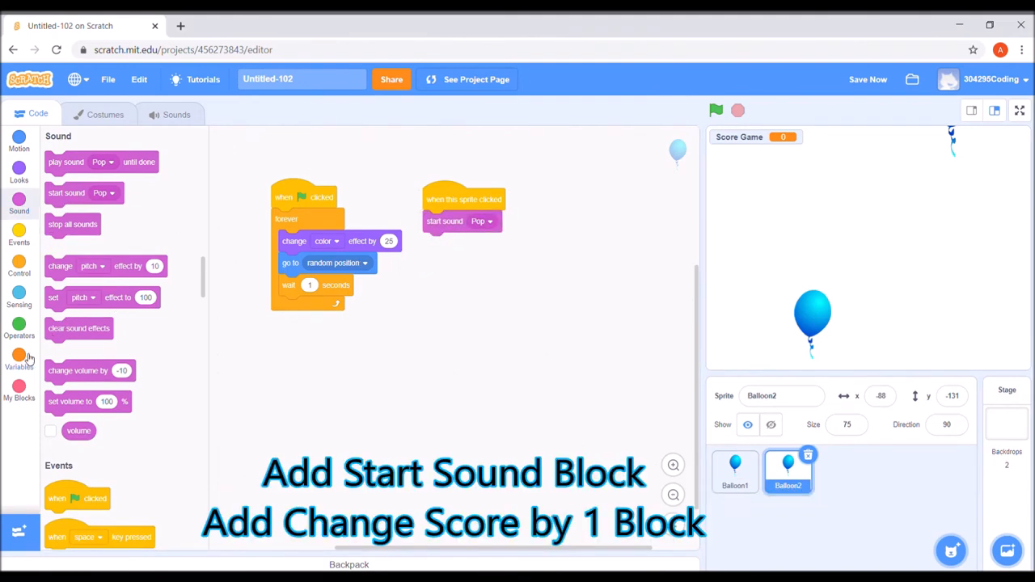
left_click(19, 357)
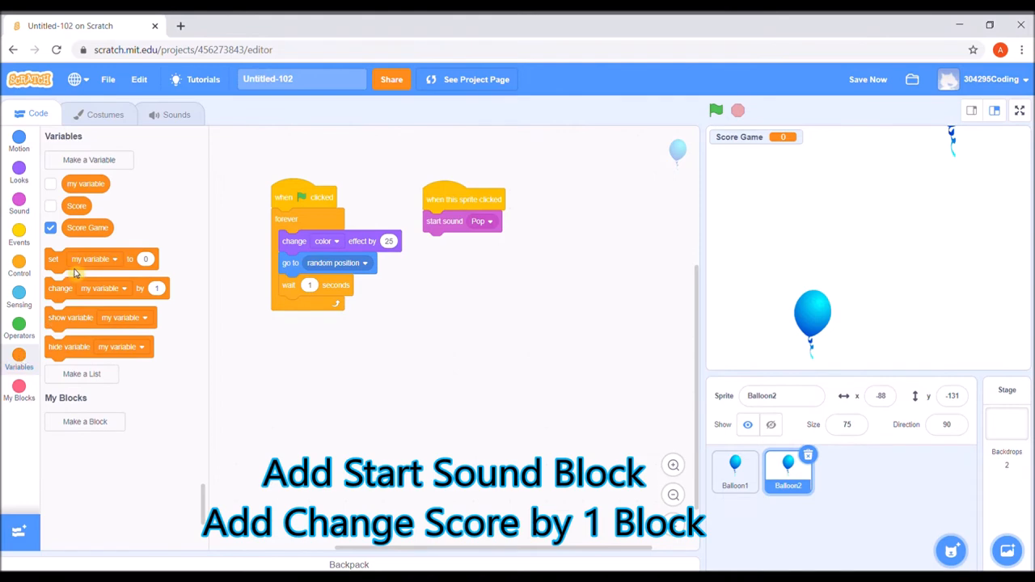
left_click_drag(105, 288, 483, 254)
type("2")
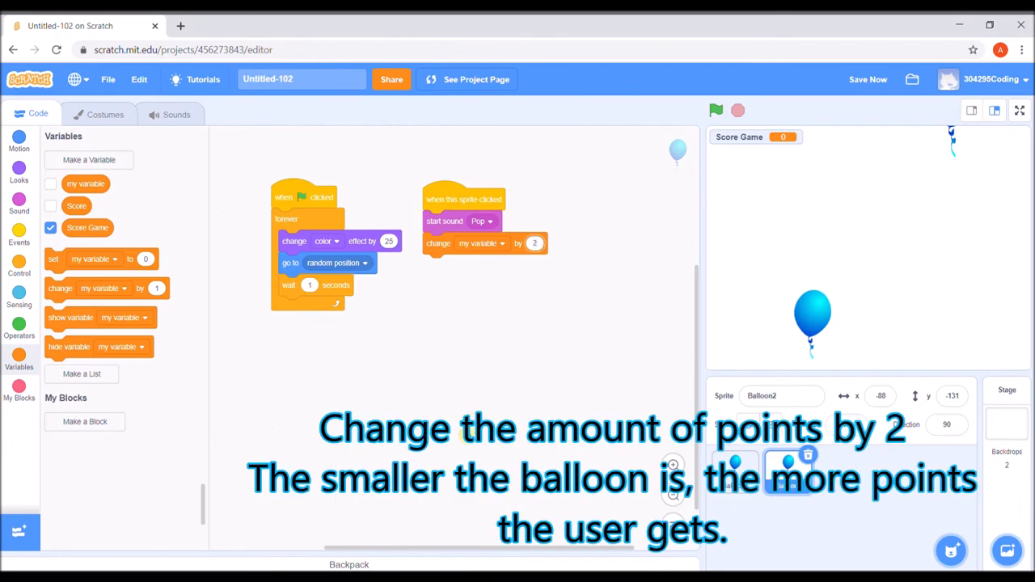
mouse_move(19, 265)
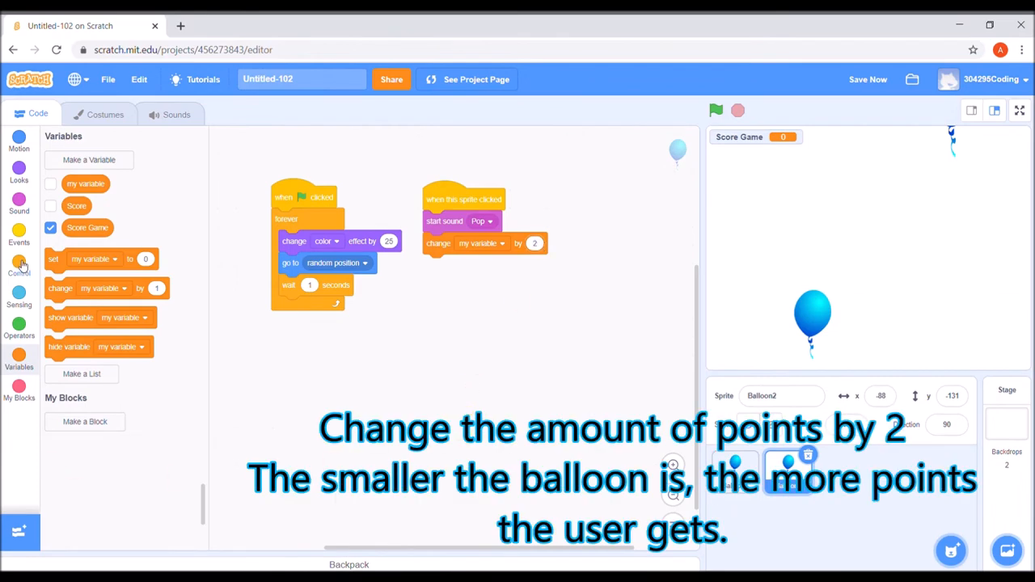
left_click(19, 267)
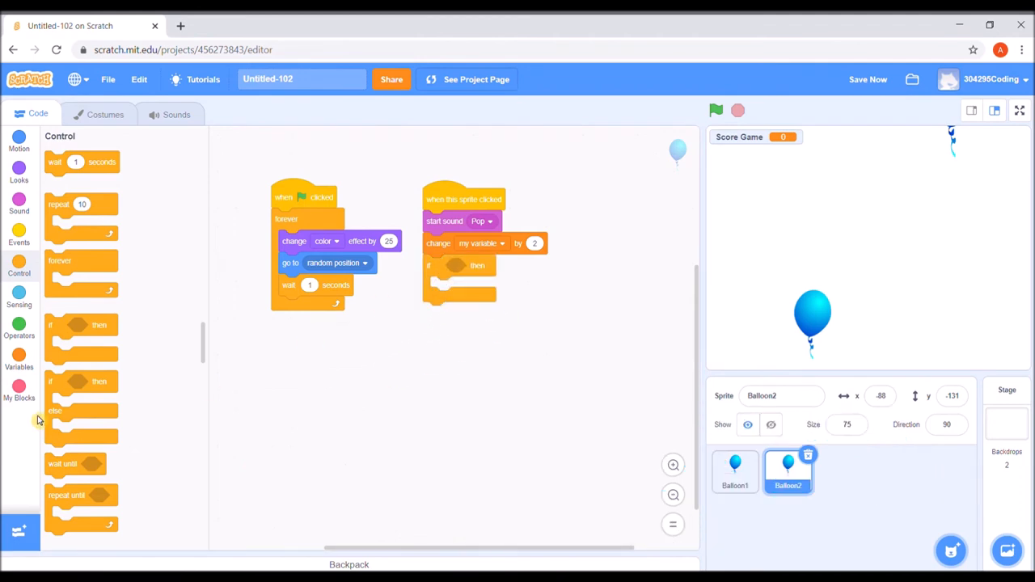
- Put 'switch backdrop to backdrop2' inside the if block testing Score Game > 10
left_click(18, 327)
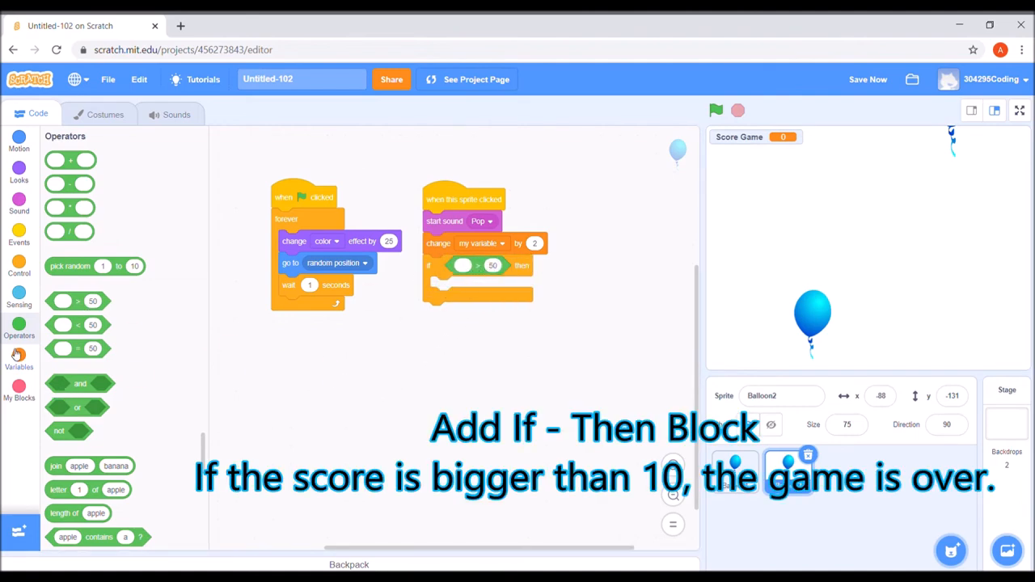
left_click(19, 356)
type("10")
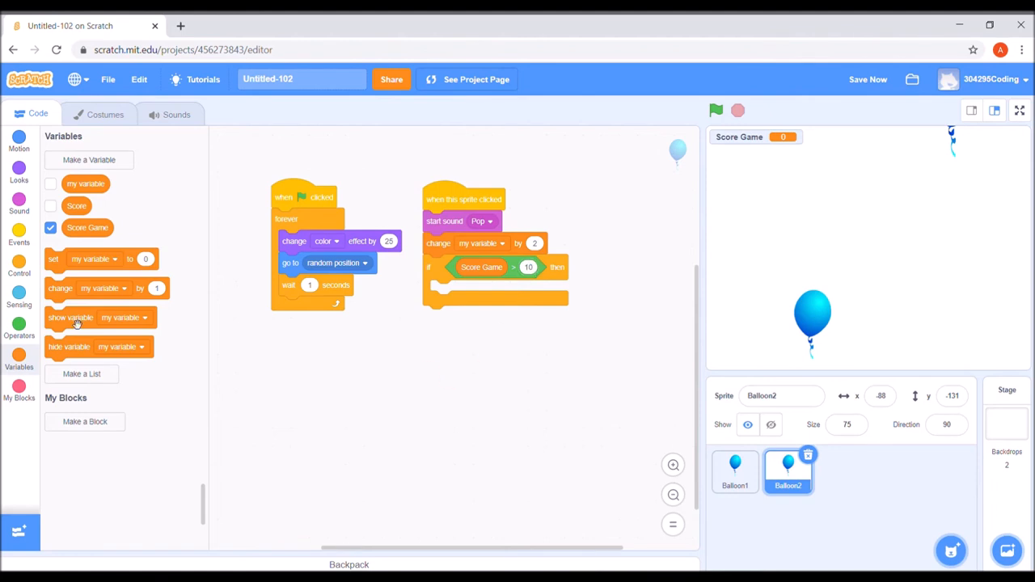
mouse_move(19, 170)
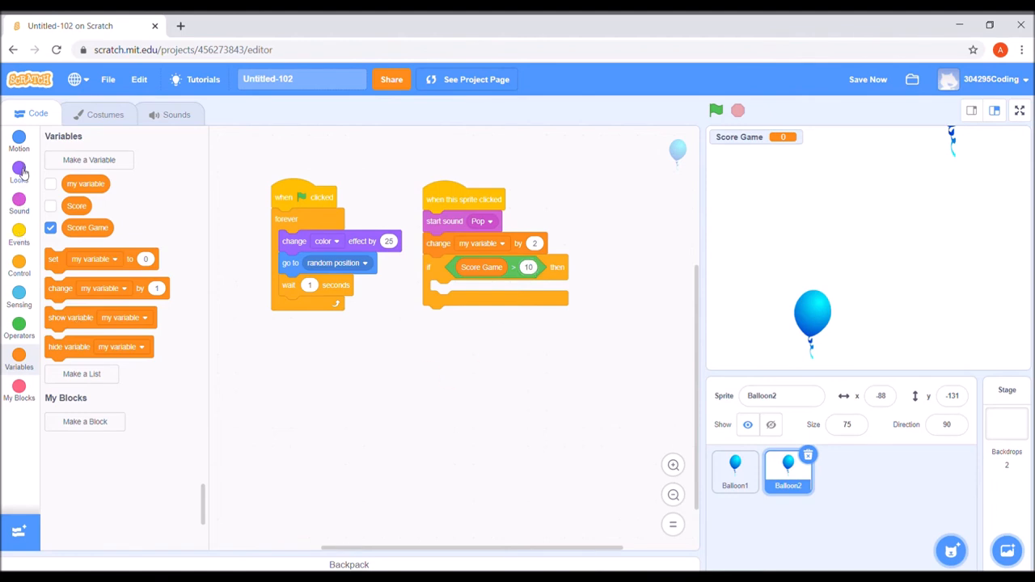
left_click(18, 168)
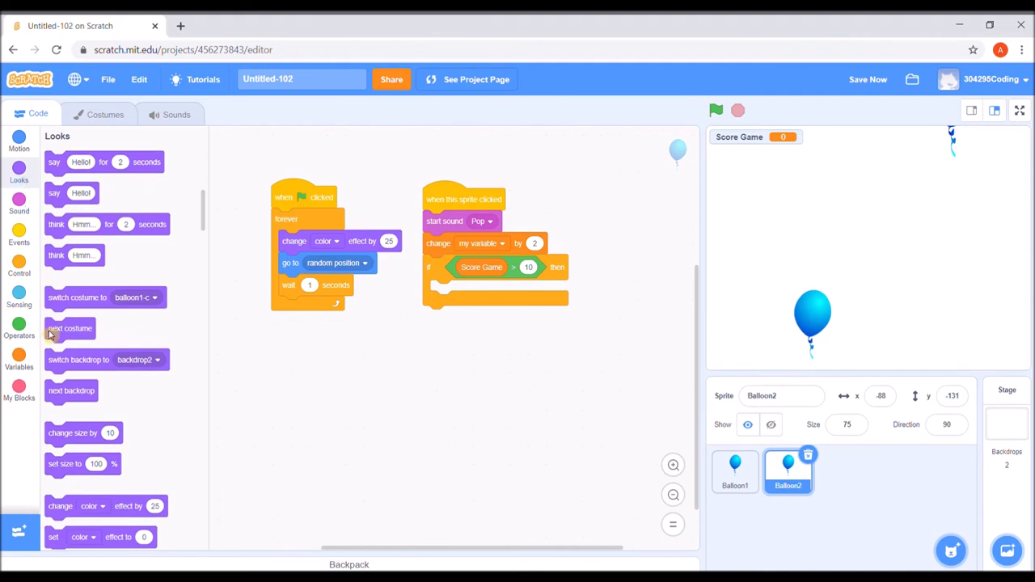
left_click_drag(105, 360, 473, 302)
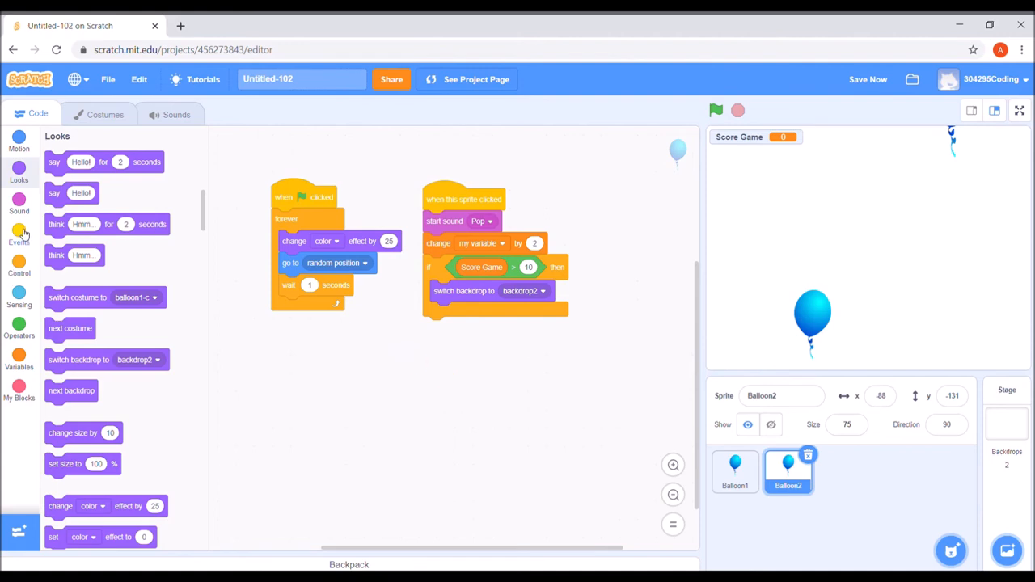
- Add a green-flag script for Balloon2 that sets Score Game to 0
left_click(19, 230)
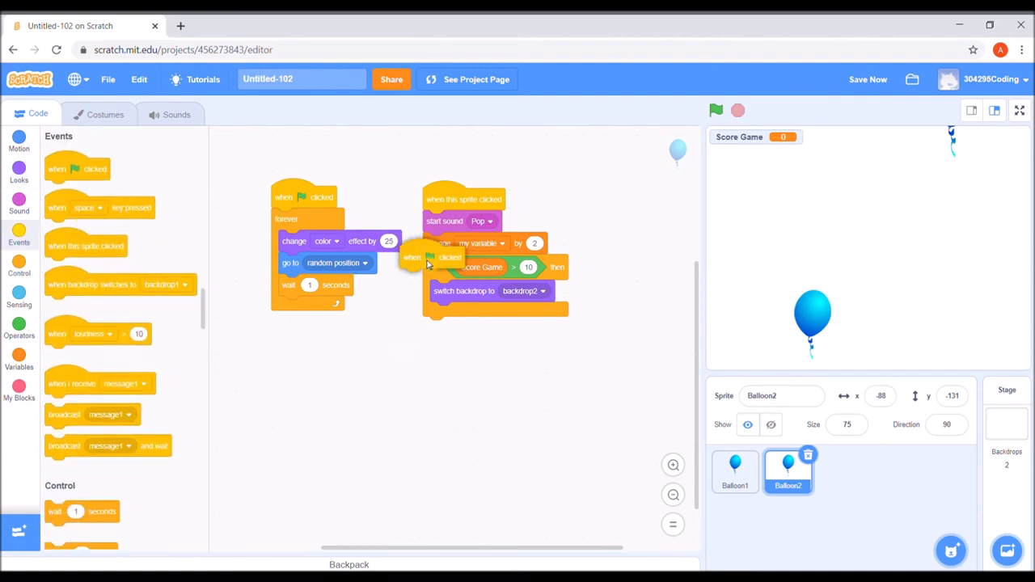
left_click_drag(437, 257, 620, 200)
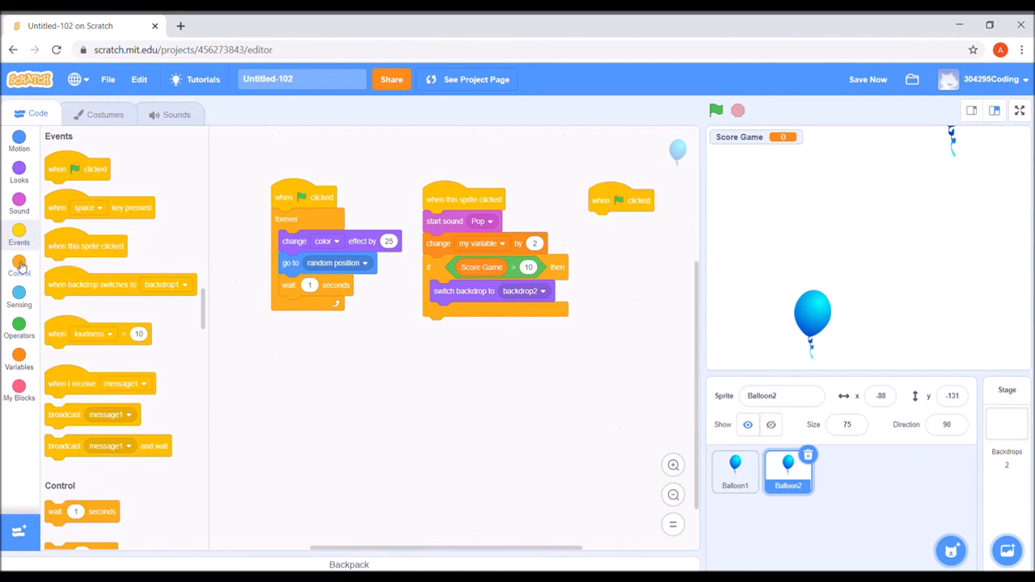
left_click(18, 267)
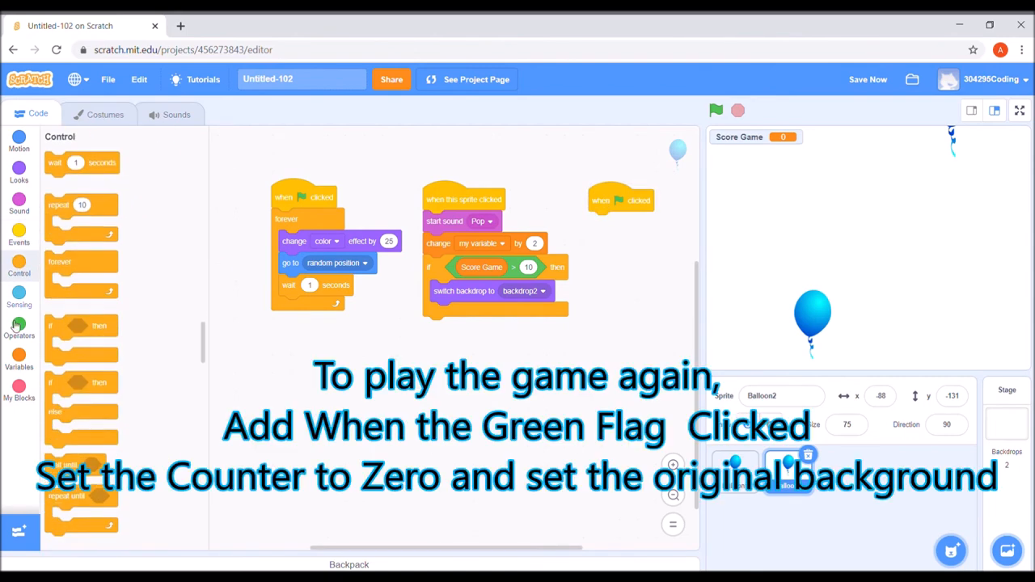
left_click(19, 358)
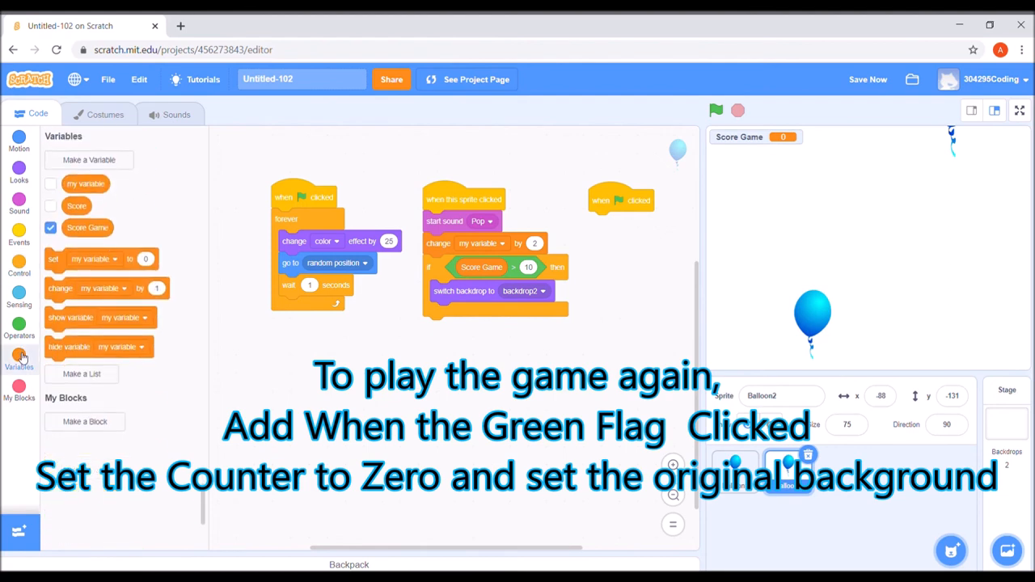
left_click_drag(93, 259, 413, 287)
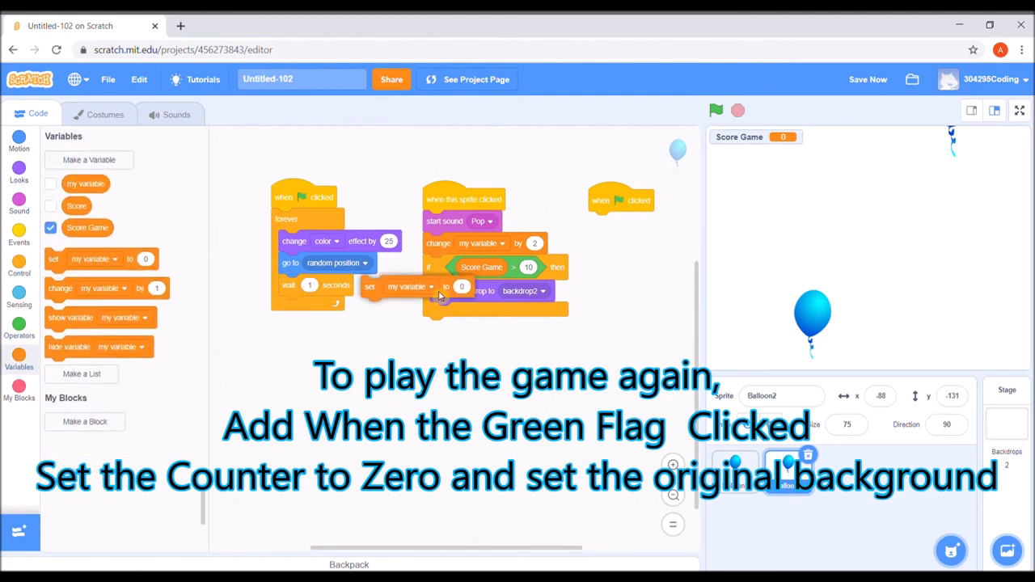
left_click_drag(413, 287, 639, 222)
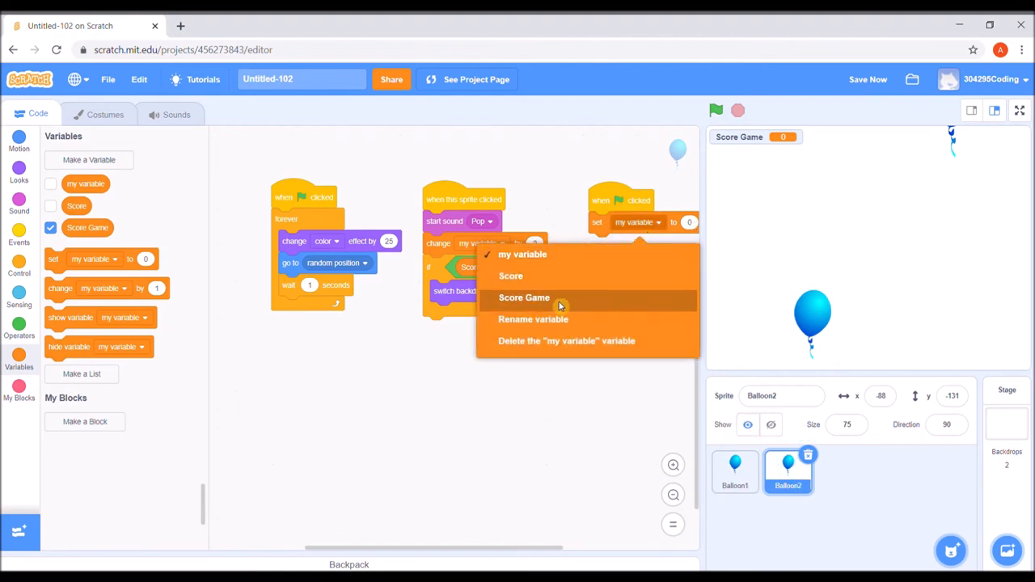
left_click(524, 298)
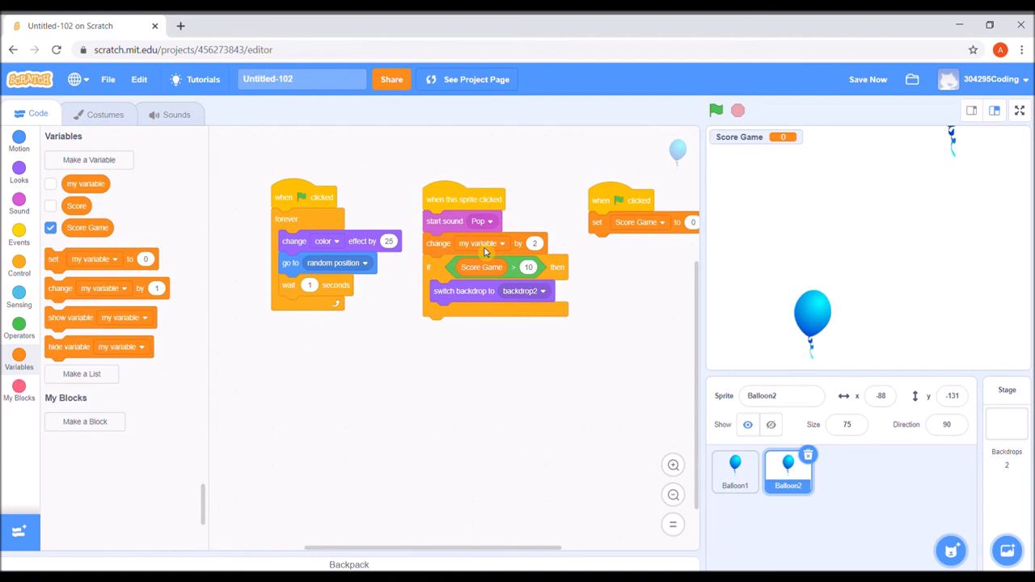
- Point the pop block at Score Game and make the start script switch to backdrop1
left_click(478, 242)
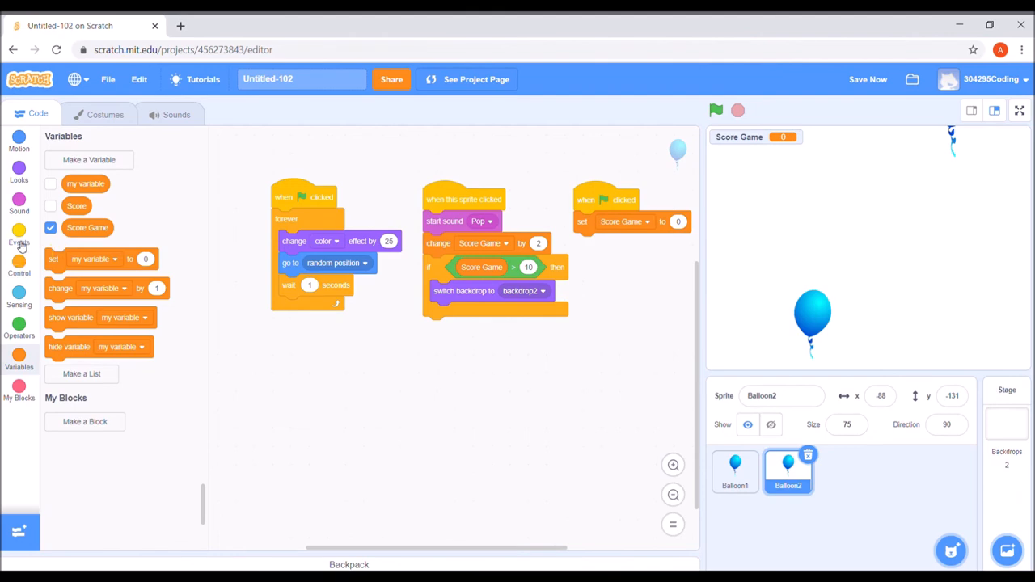
mouse_move(25, 179)
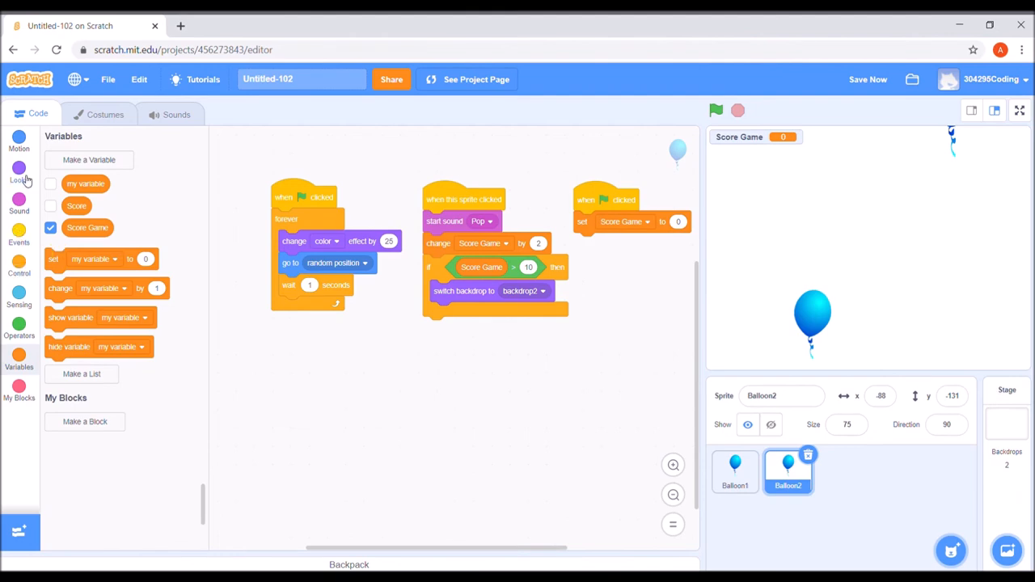
left_click(18, 169)
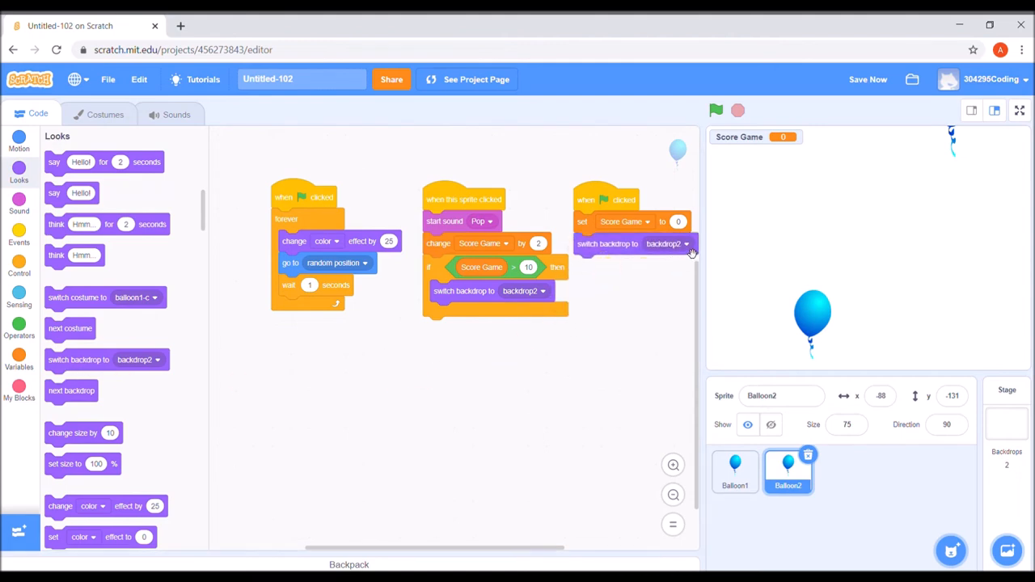
left_click(667, 244)
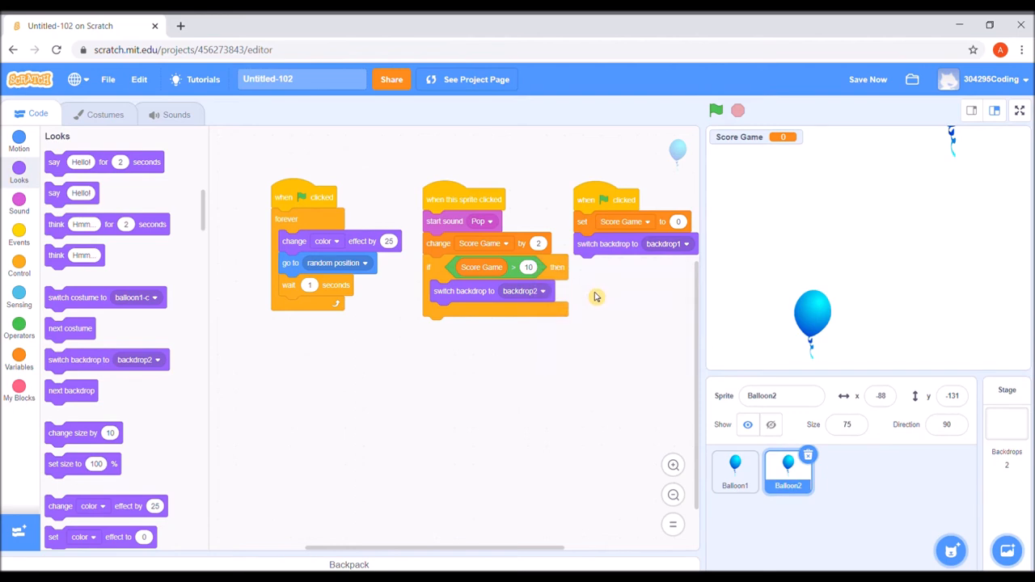
left_click_drag(595, 200, 590, 187)
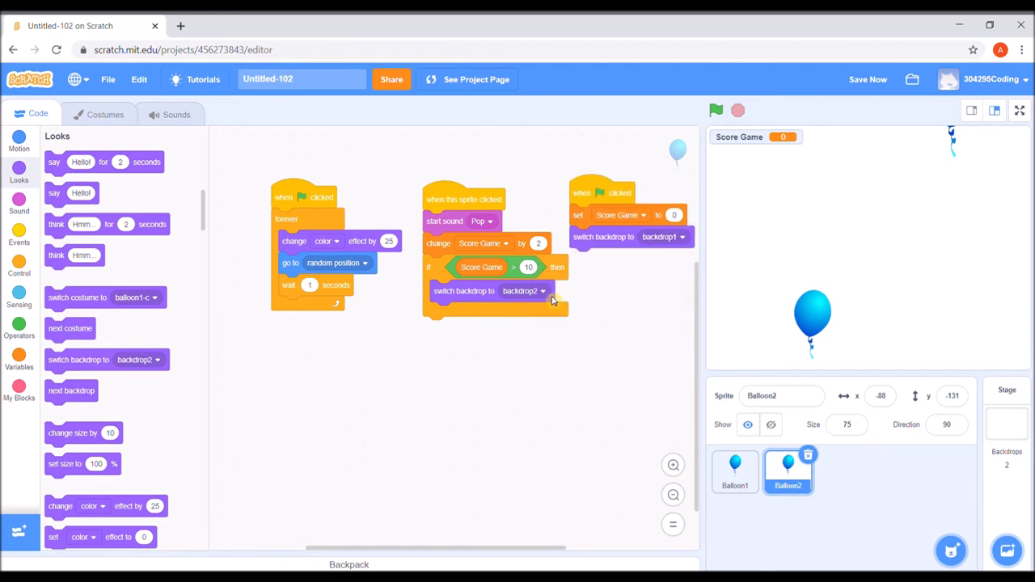
mouse_move(584, 267)
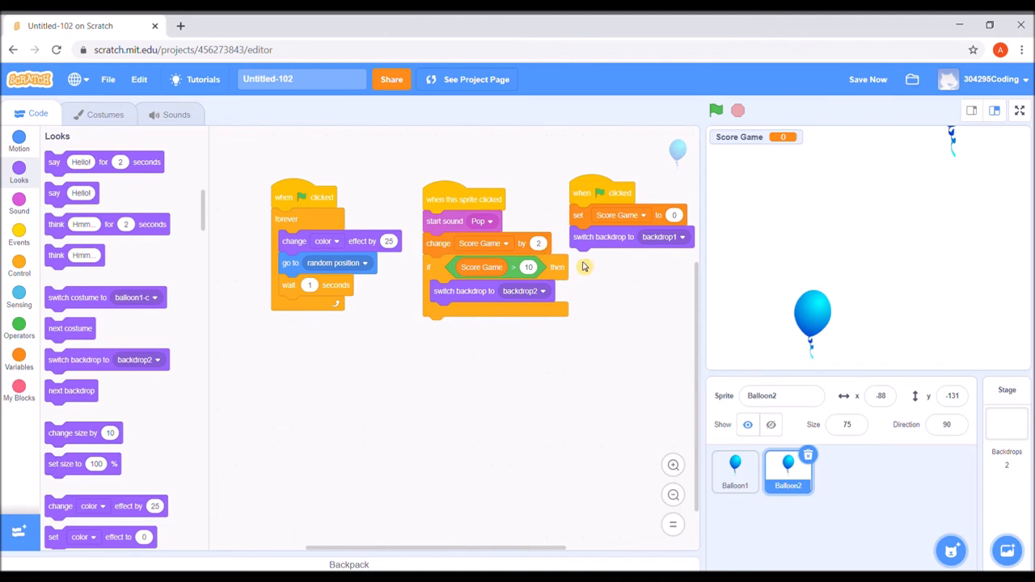
mouse_move(658, 357)
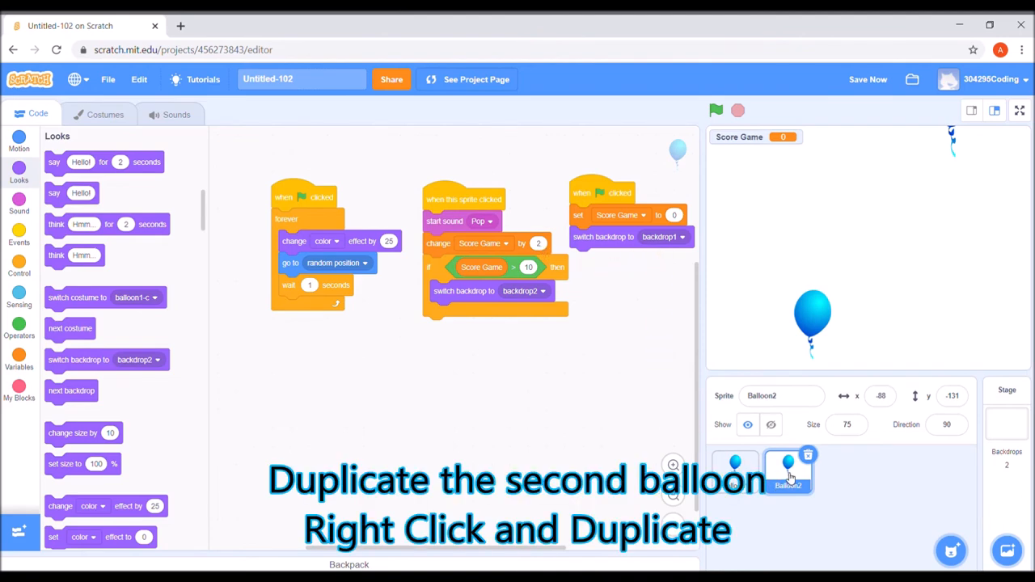
- Bring up Balloon2's context menu in the sprite pane to duplicate it
right_click(788, 471)
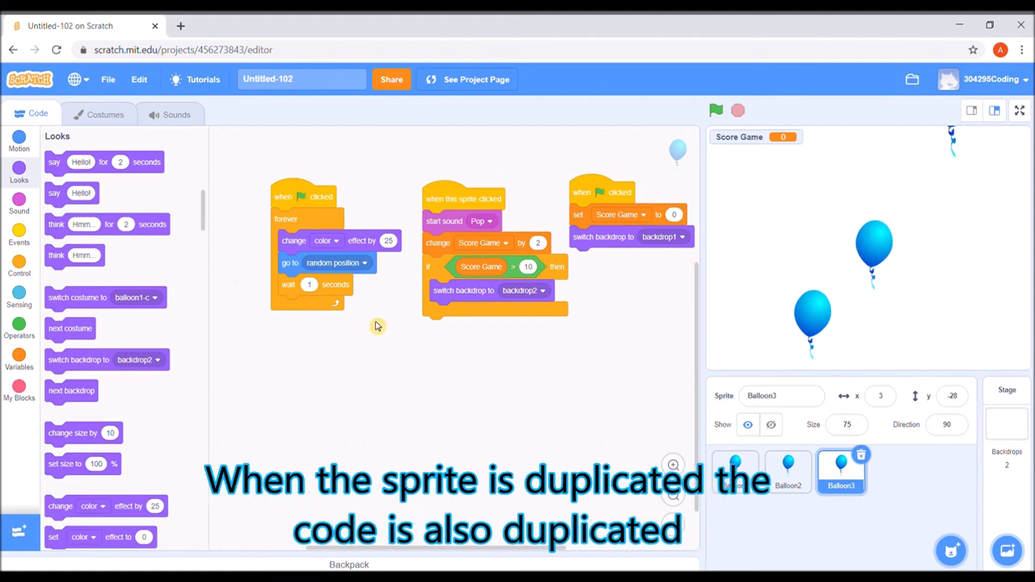
mouse_move(548, 251)
type("3")
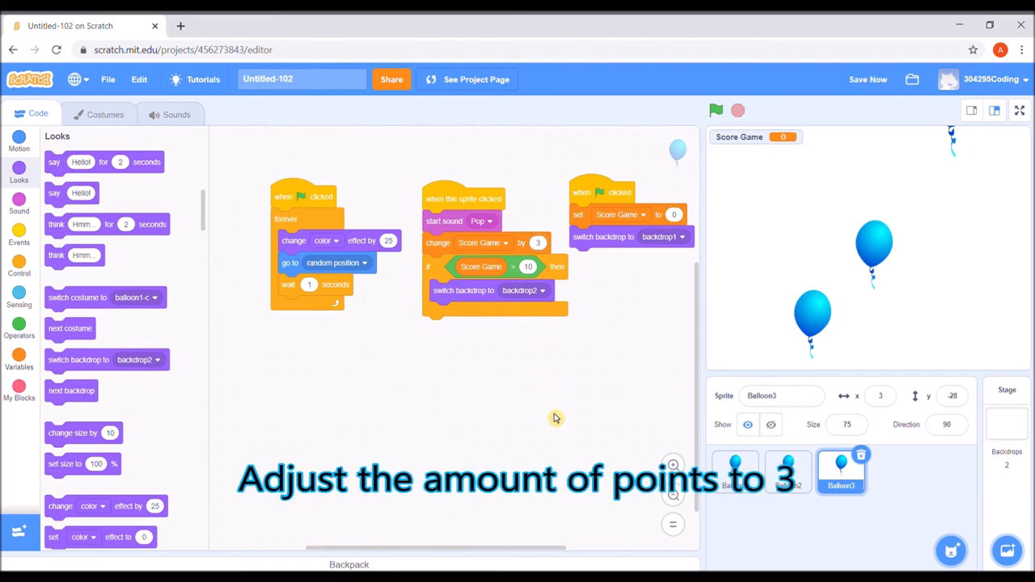
mouse_move(684, 262)
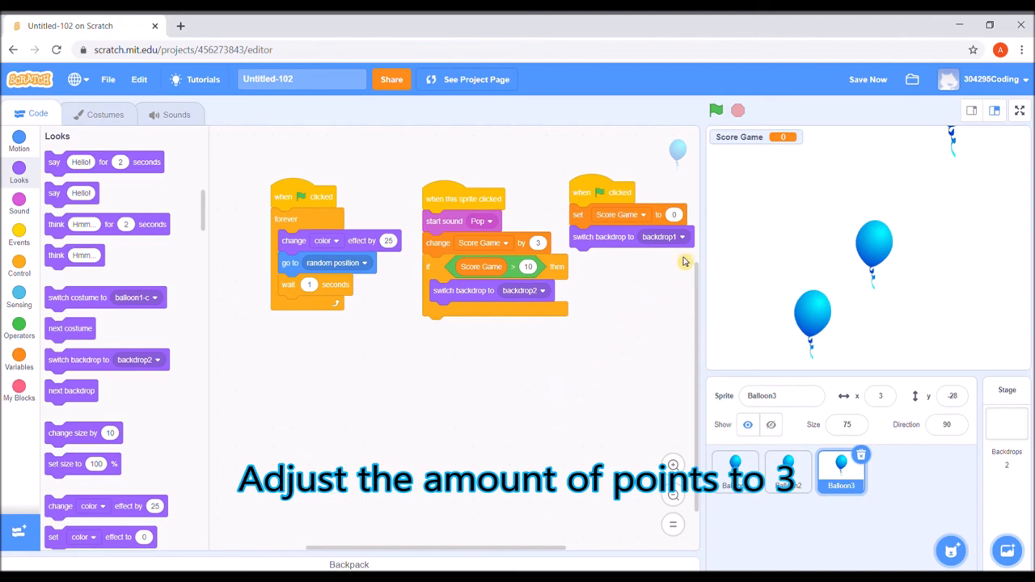
- Run the game, watch the three colour-changing balloons, then stop it
left_click(714, 111)
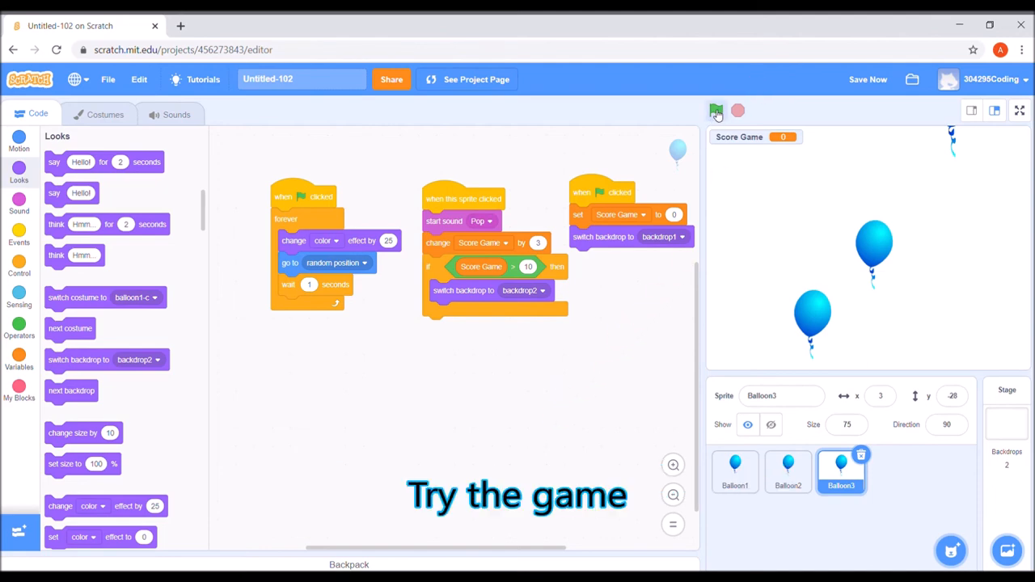
left_click(716, 110)
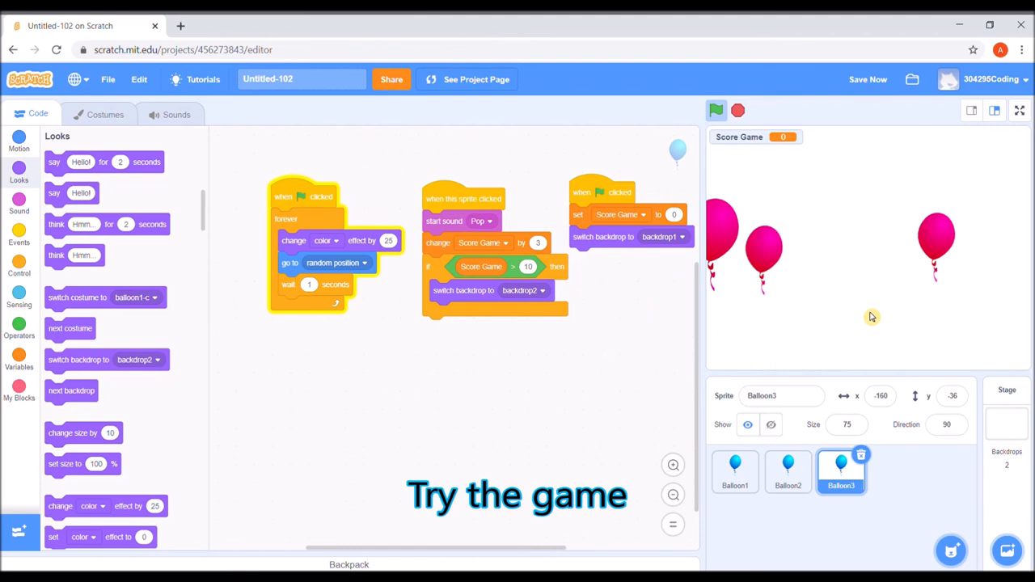
left_click(715, 110)
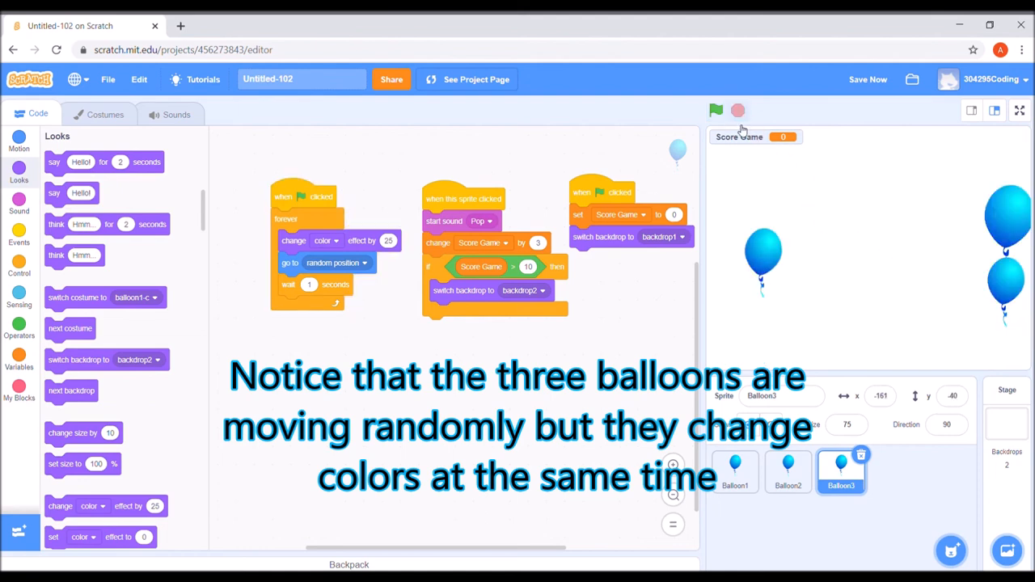
left_click(735, 472)
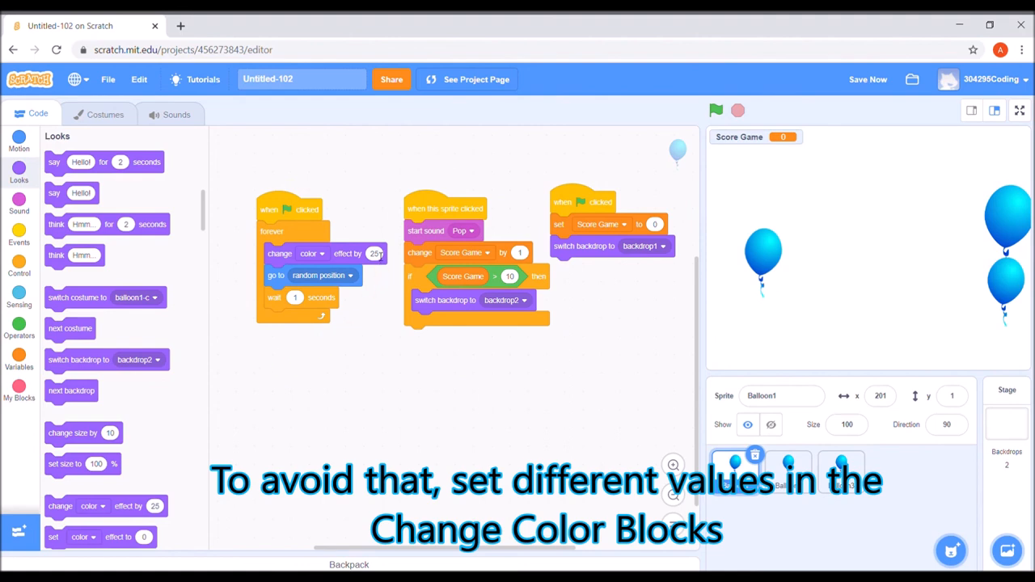
- Edit the colour effect amount, then switch between Balloon2's and Balloon3's scripts
left_click(374, 253)
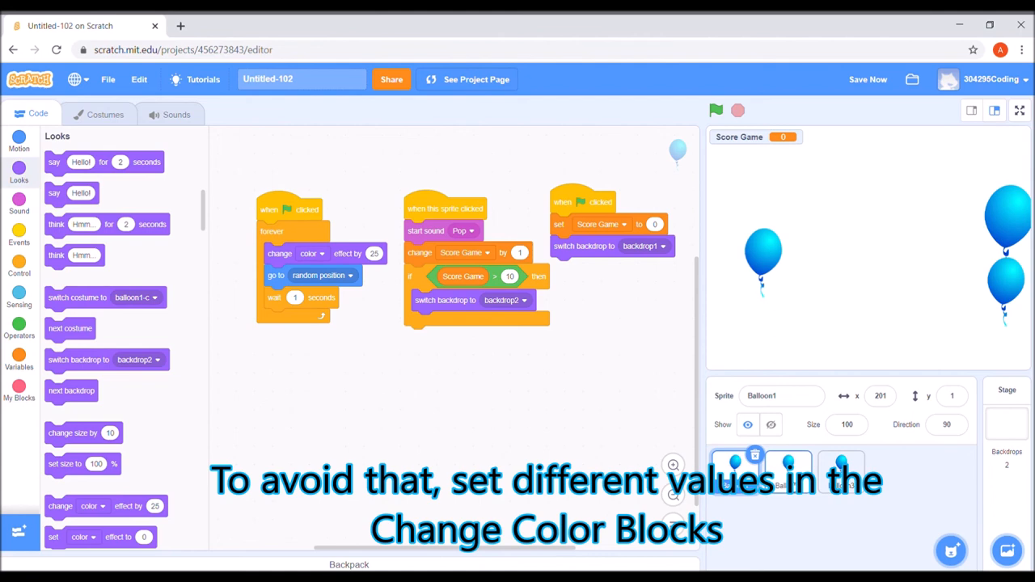
left_click(787, 472)
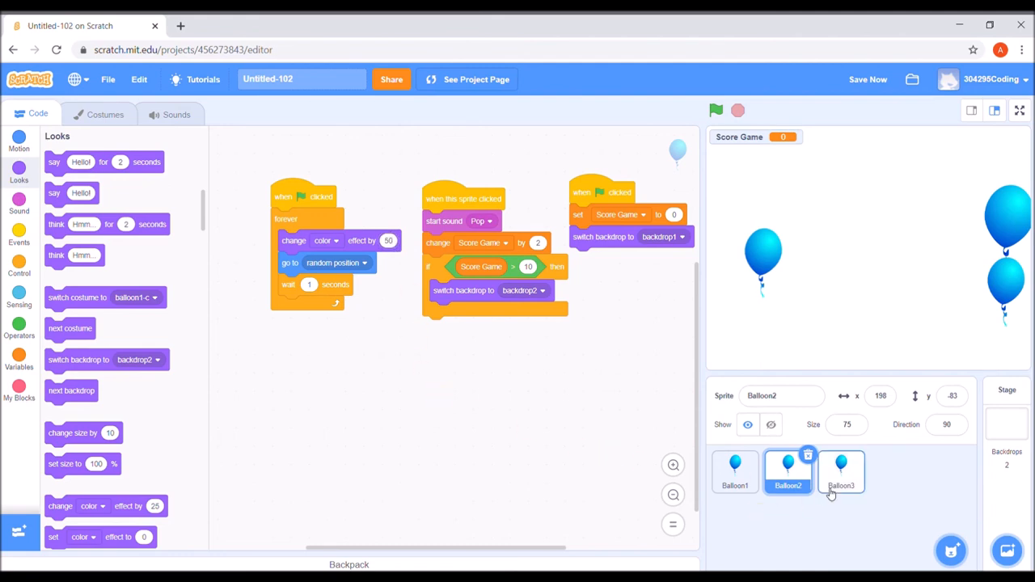
left_click(841, 472)
type("50")
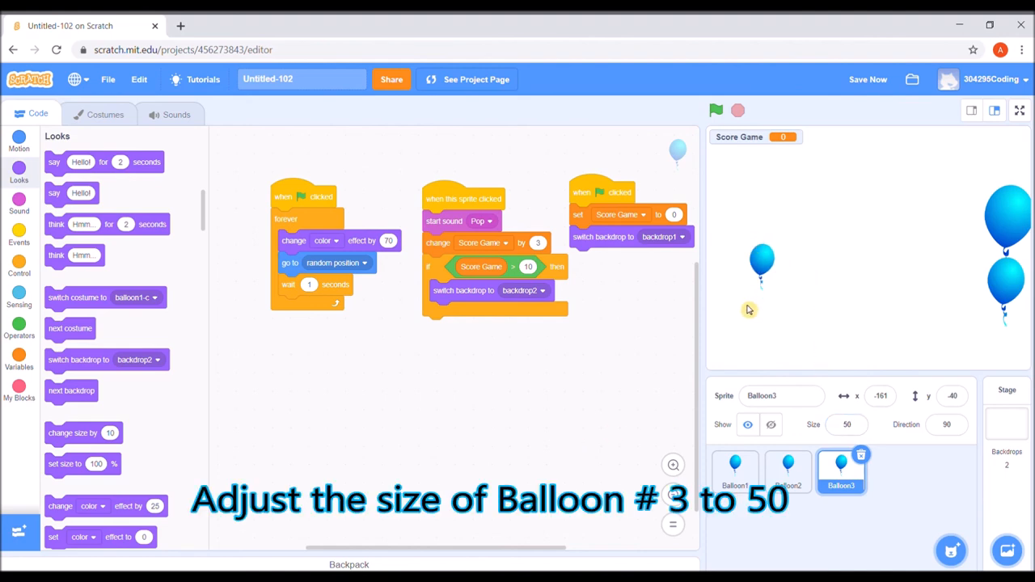
mouse_move(1015, 302)
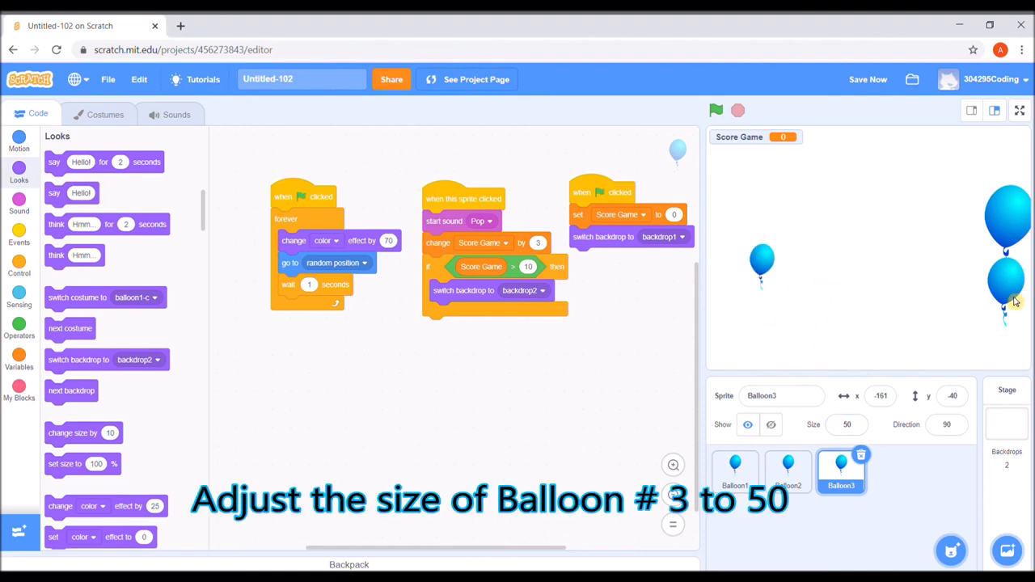